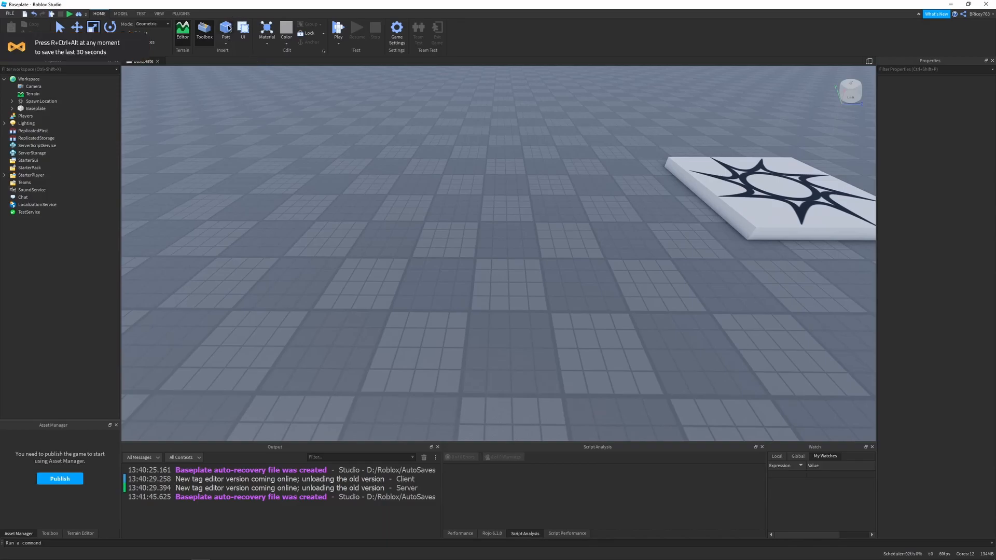
Step: Insert a new part on the baseplate, anchor it, and set its Material to Metal
{"action": "left_click", "coordinate": [225, 30]}
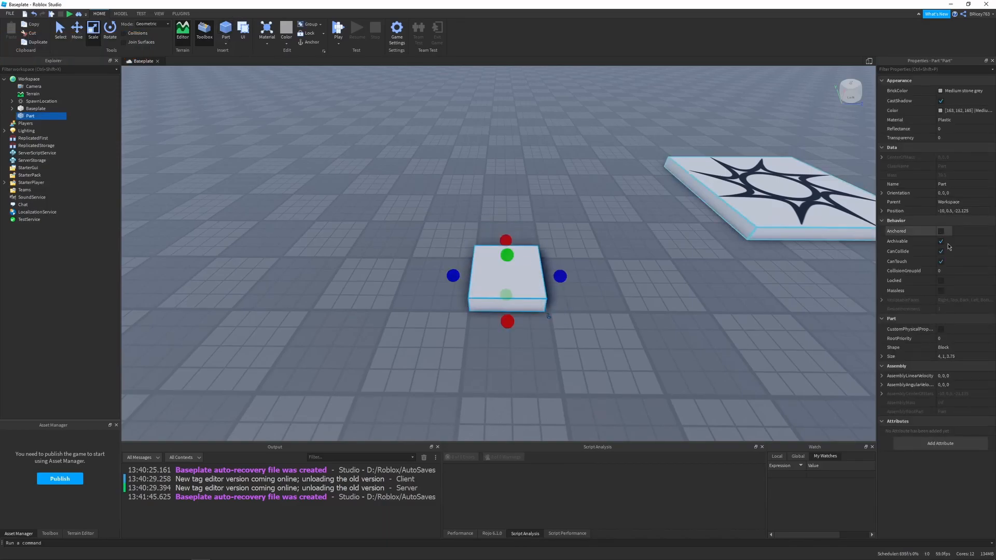
{"action": "left_click", "coordinate": [942, 230]}
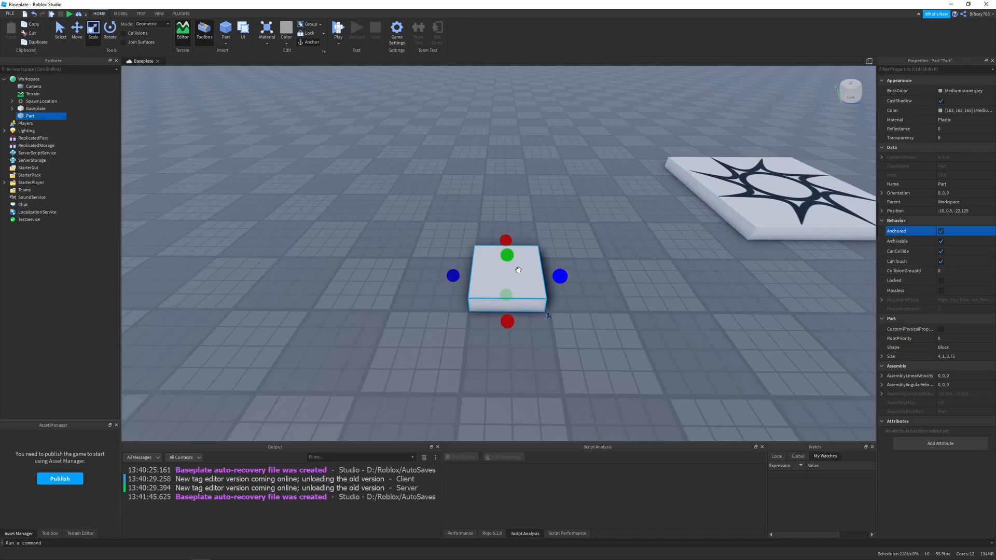
{"action": "left_click", "coordinate": [266, 30]}
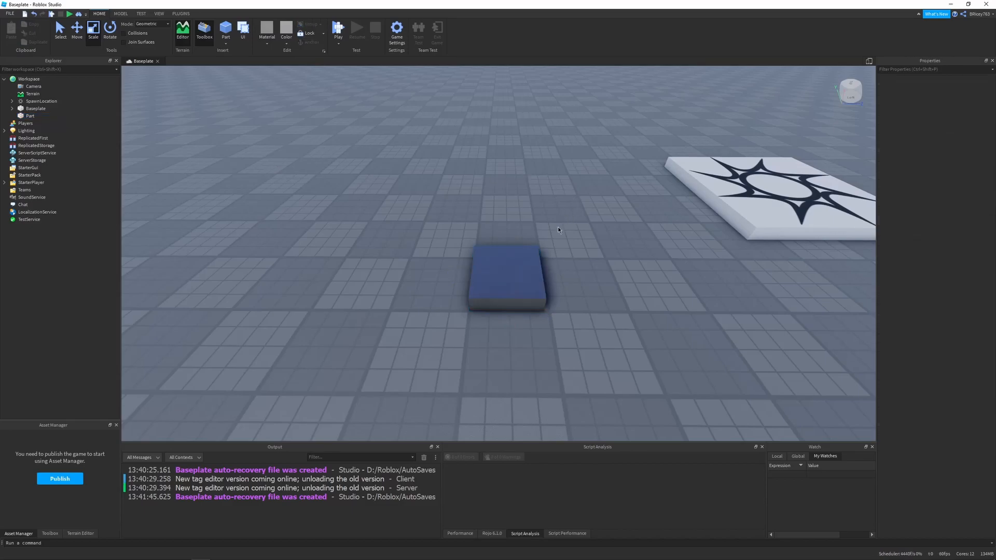
{"action": "left_click", "coordinate": [507, 280]}
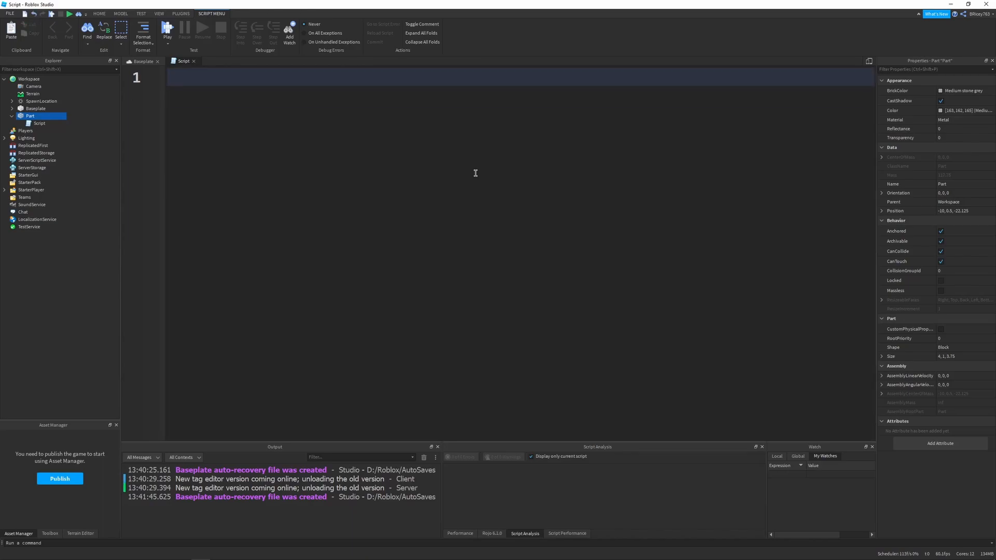
Step: Define 'local part = script.Parent' and begin the part.Touched connection
{"action": "key", "text": "Return"}
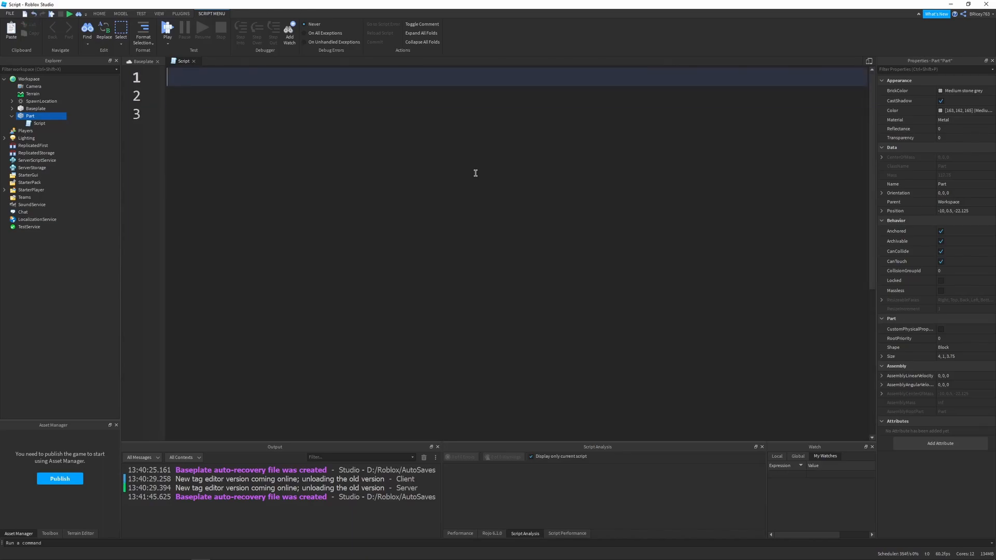
{"action": "type", "text": "local"}
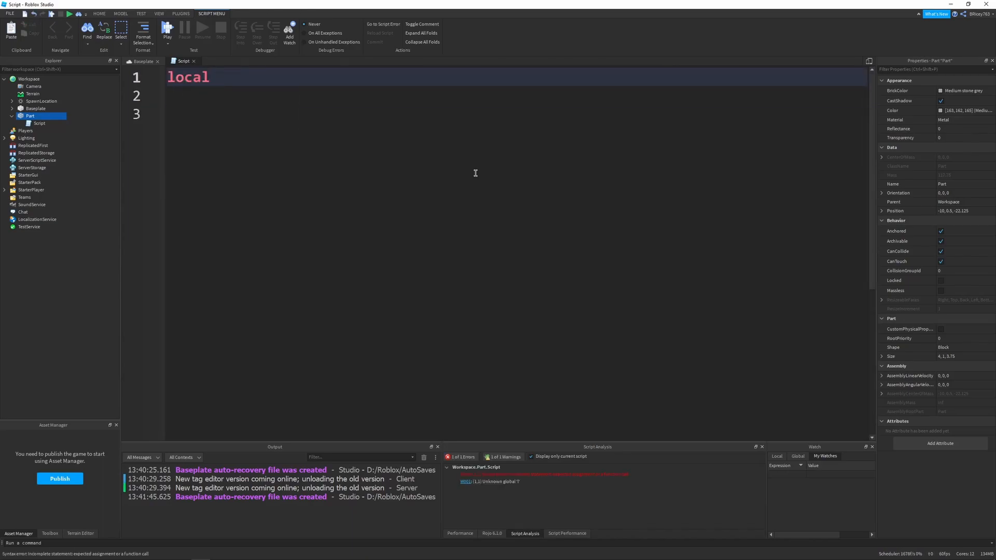
{"action": "type", "text": "pa"}
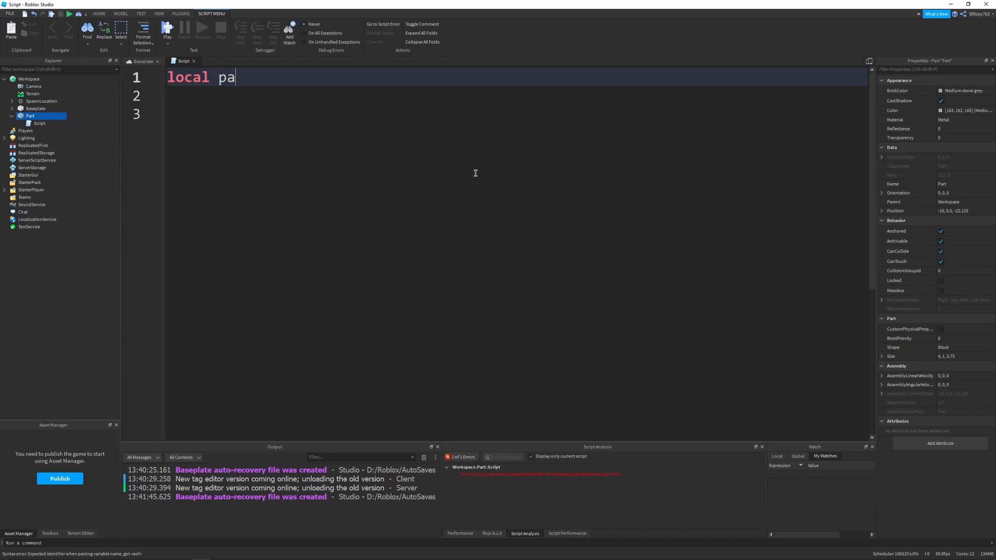
{"action": "type", "text": "rt = script"}
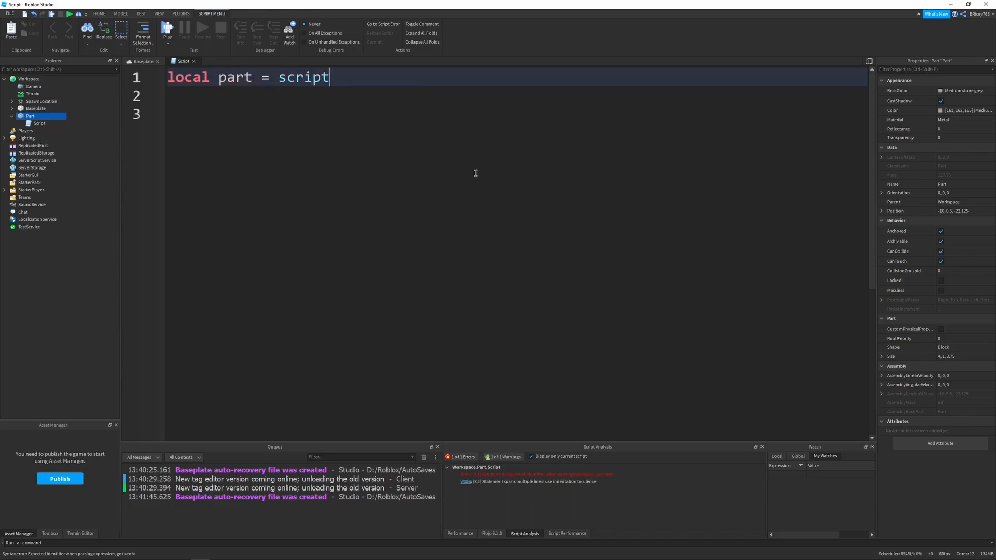
{"action": "type", "text": ".Parent"}
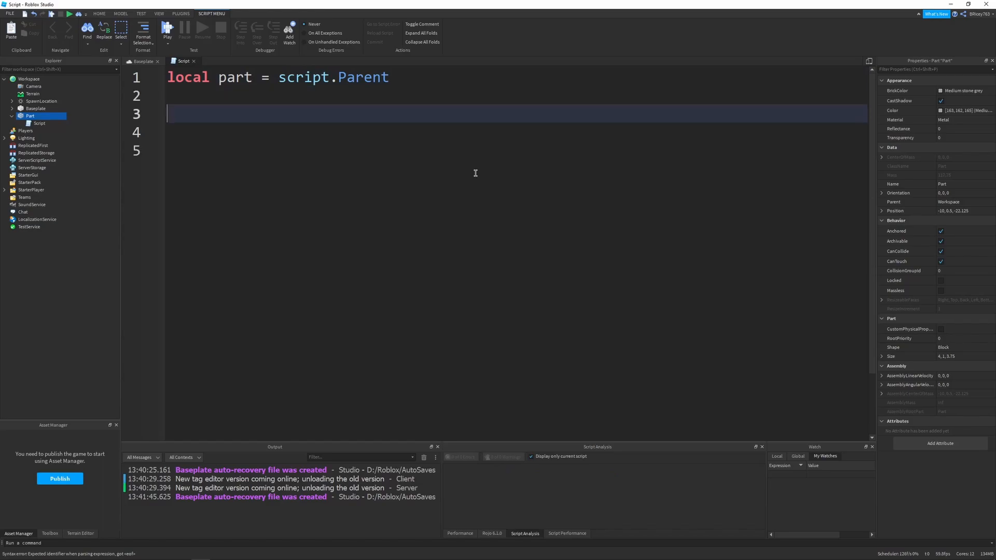
{"action": "type", "text": "part.Touched:Connect(function(hit"}
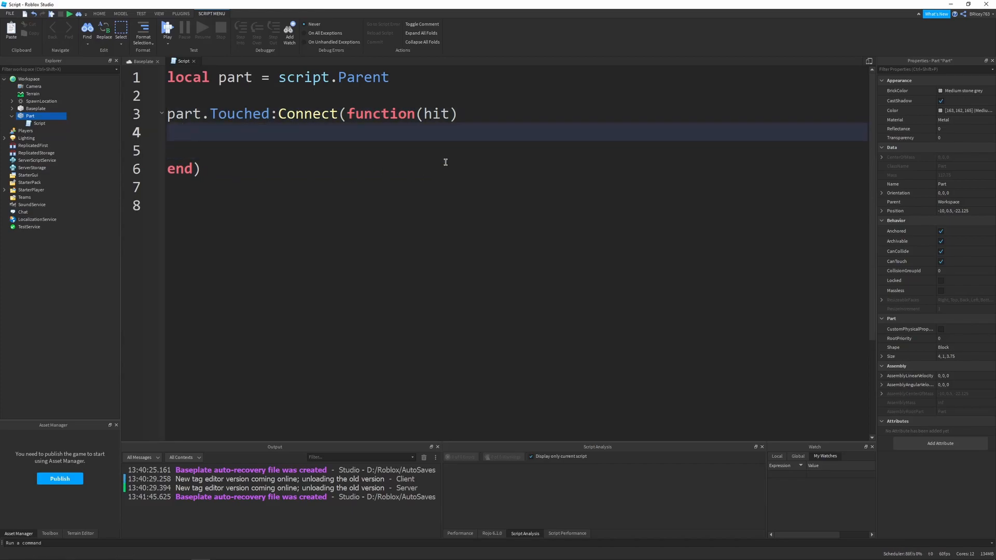
Step: Find the touching character with hit:FindFirstAncestorWhichIsA("Model")
{"action": "type", "text": "local chara"}
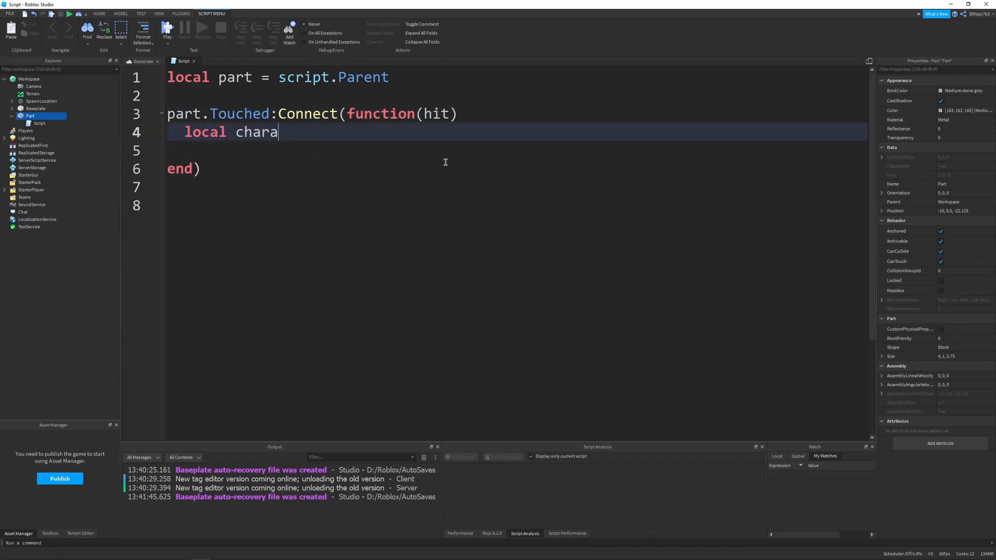
{"action": "type", "text": "cter ="}
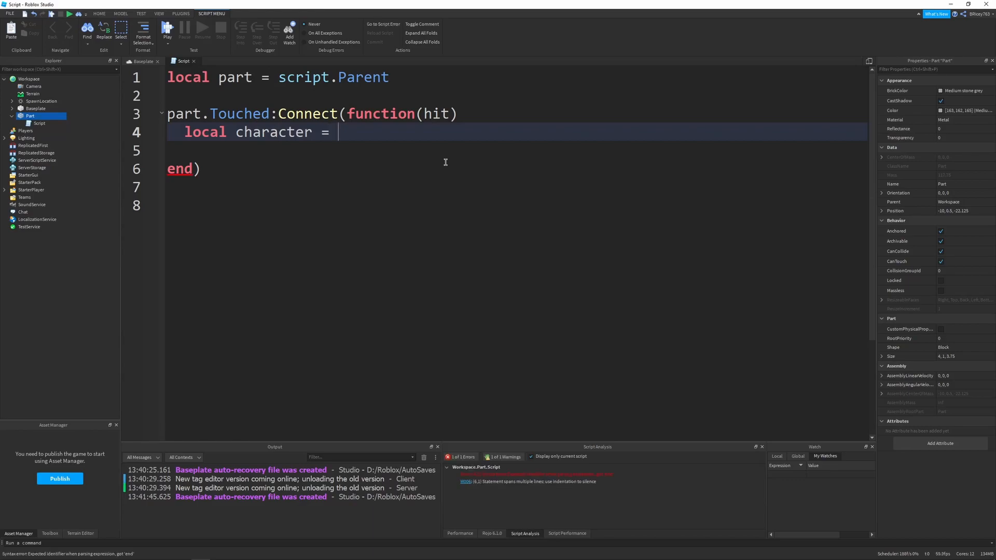
{"action": "type", "text": "hit:Find"}
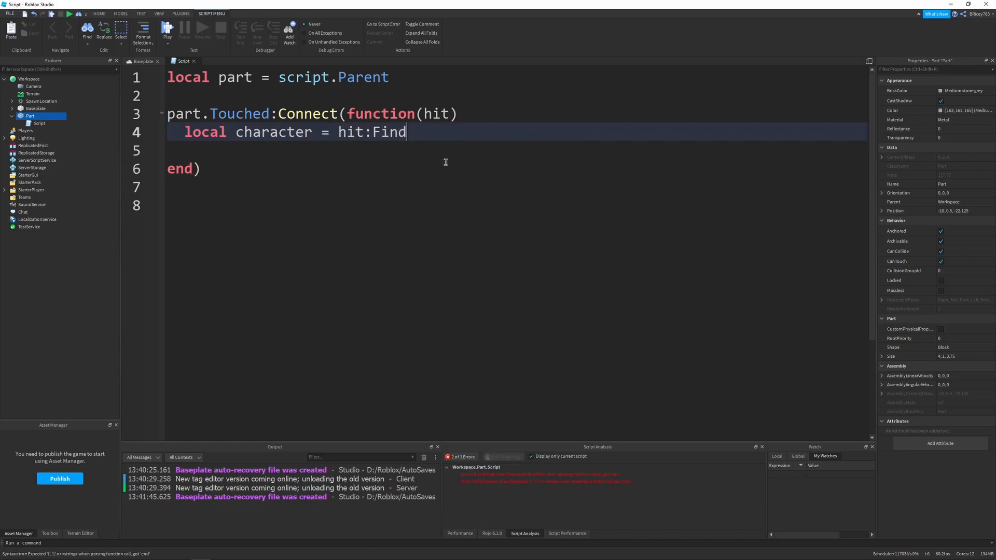
{"action": "type", "text": "FirstAn"}
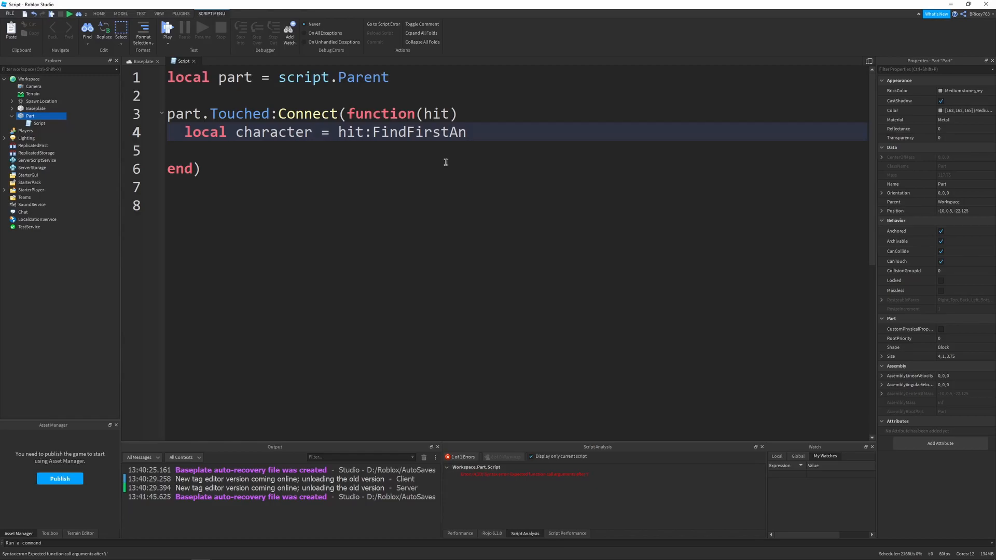
{"action": "type", "text": "cestor"}
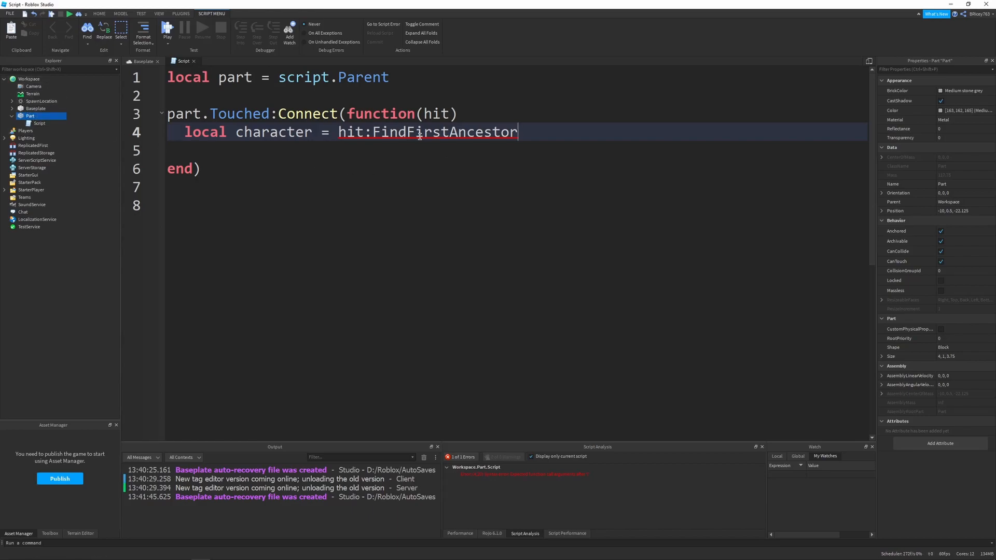
{"action": "type", "text": "WhichIsA(\"Model"}
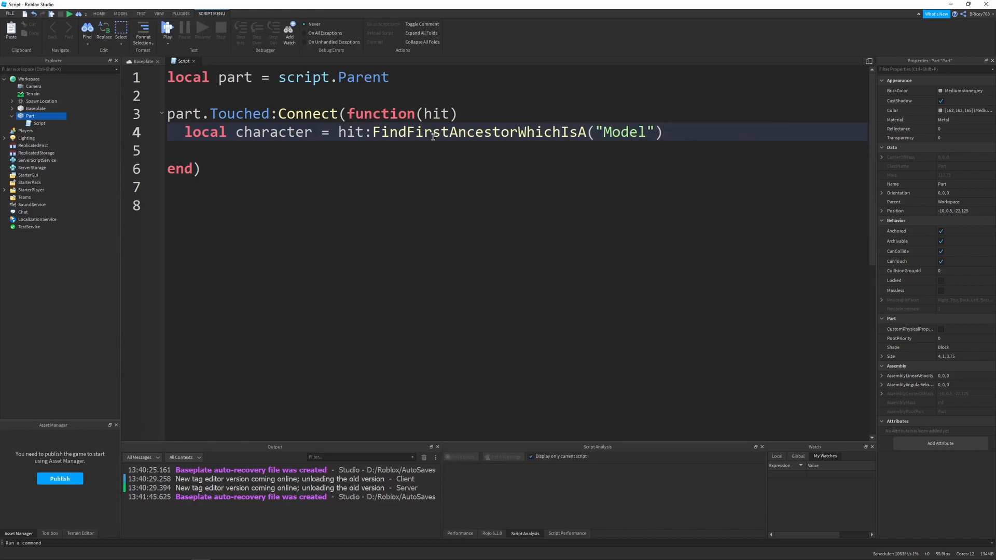
Step: Check the character, get its Humanoid via FindFirstChild("Humanoid"), and check the humanoid
{"action": "key", "text": "Return"}
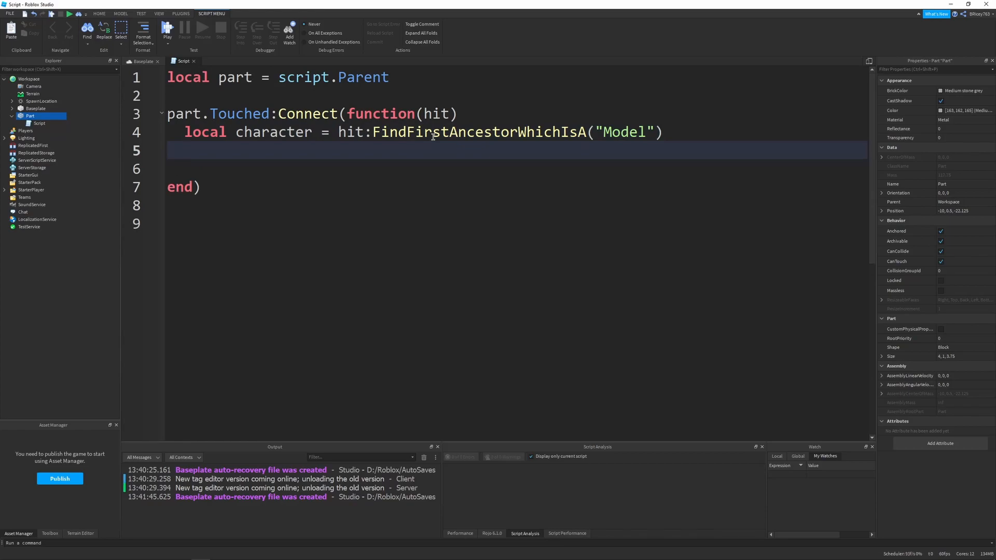
{"action": "type", "text": "if character then"}
{"action": "type", "text": "local humanoid ="}
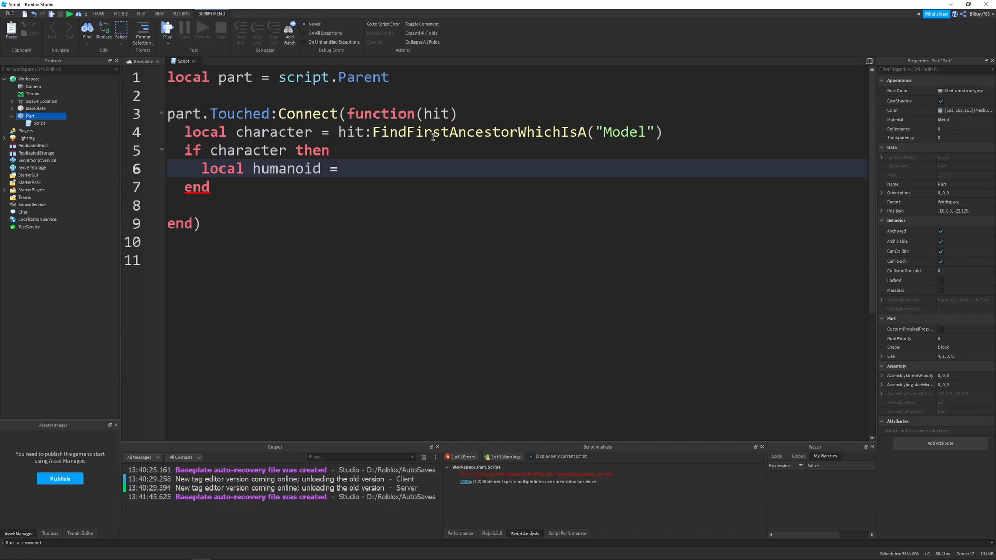
{"action": "type", "text": "character:F"}
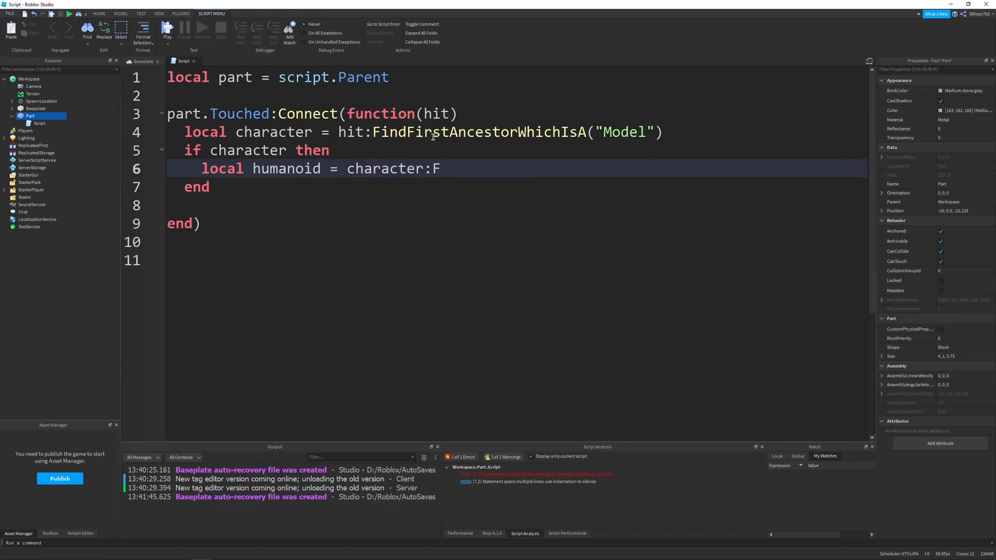
{"action": "type", "text": "indFirstChild"}
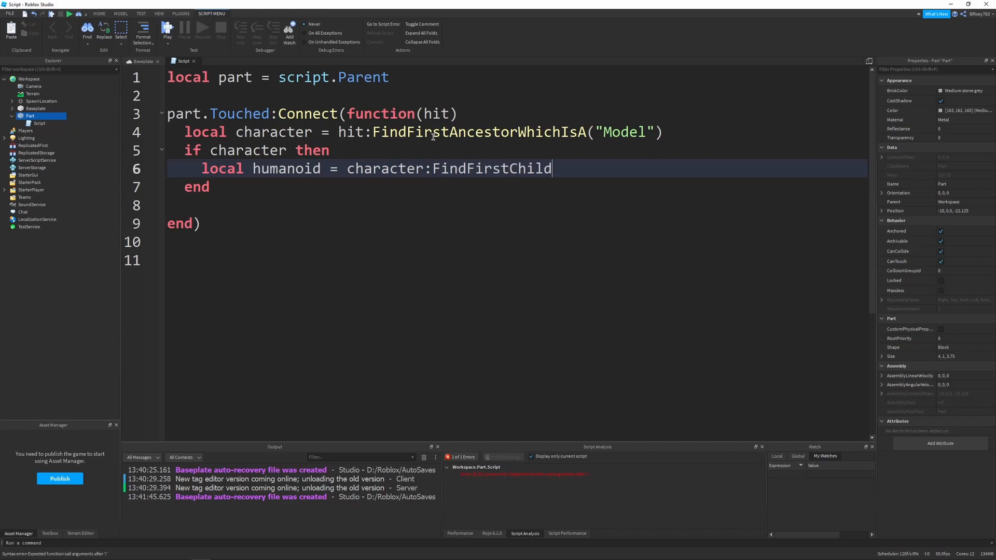
{"action": "type", "text": "(\"Humanoid\")"}
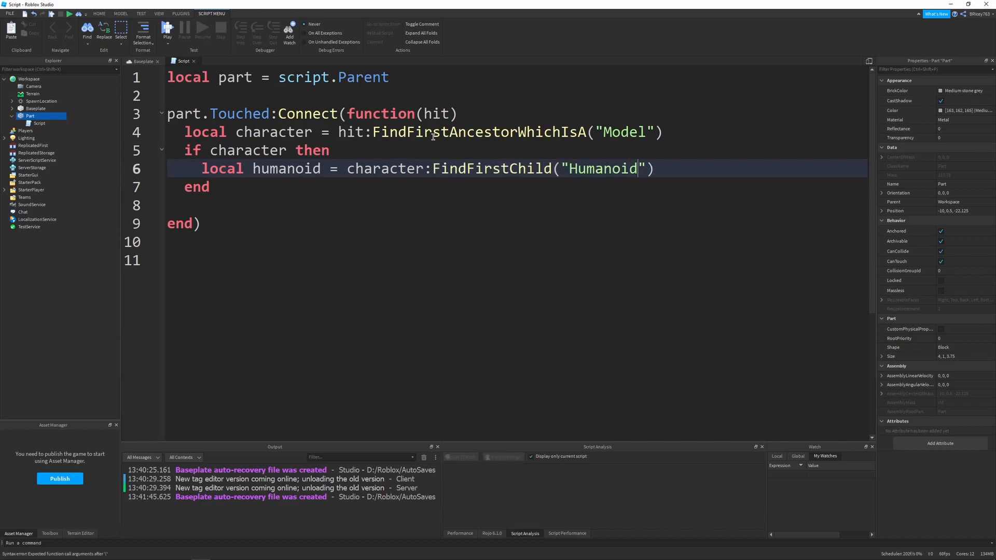
{"action": "type", "text": "if humanoid then"}
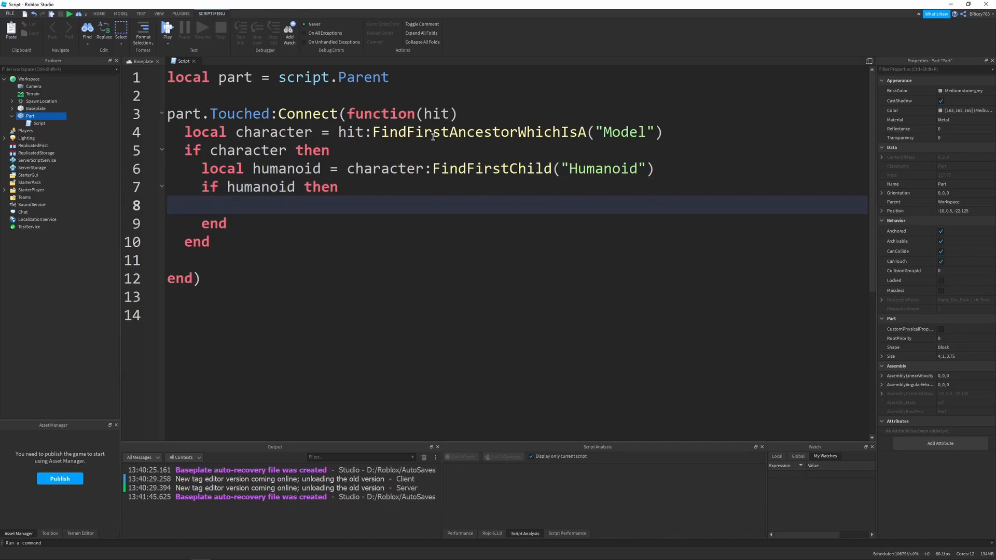
Step: Create an Instance.new("Explosion") at the part, parent it, then call part:Destroy()
{"action": "type", "text": "local exp"}
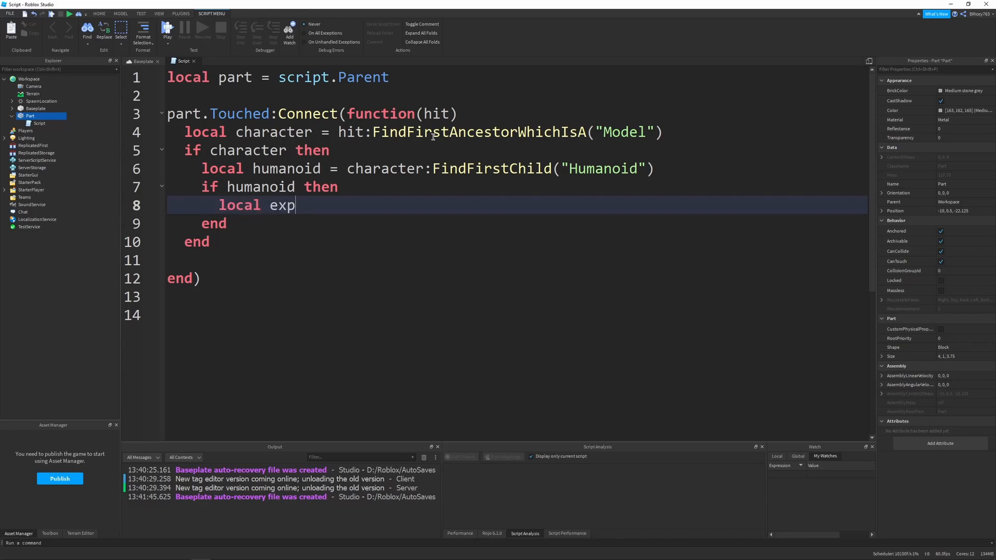
{"action": "type", "text": "losion ="}
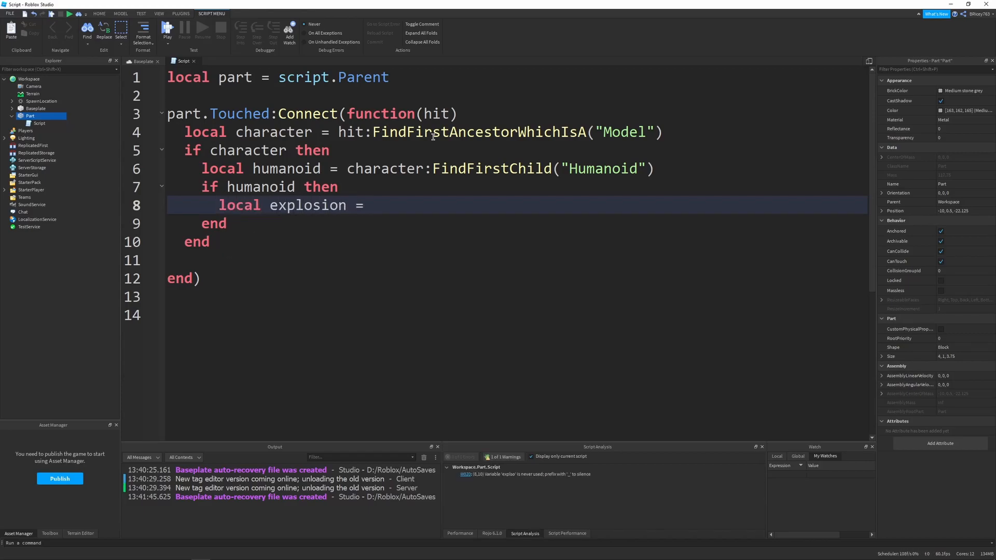
{"action": "type", "text": "Instance.new()"}
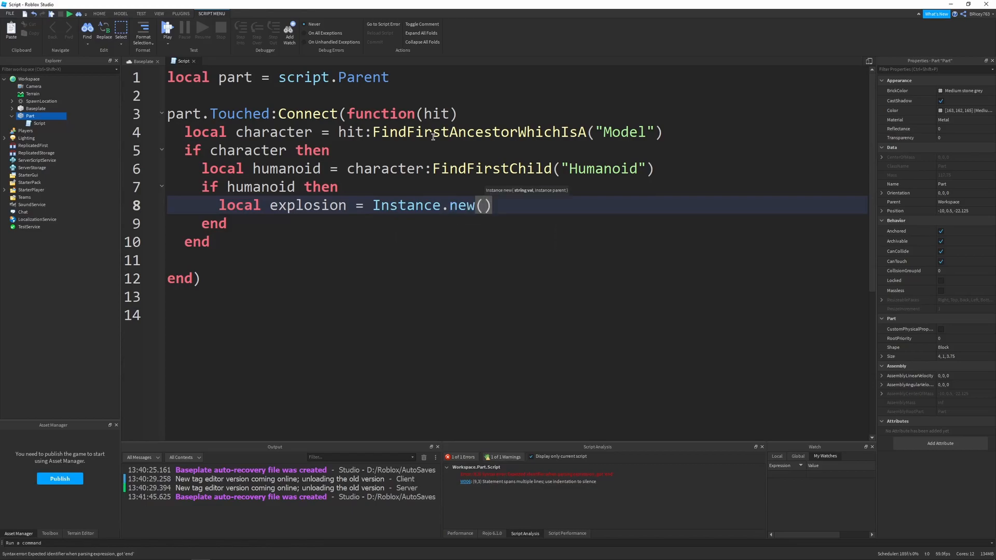
{"action": "type", "text": "\"Explosion\""}
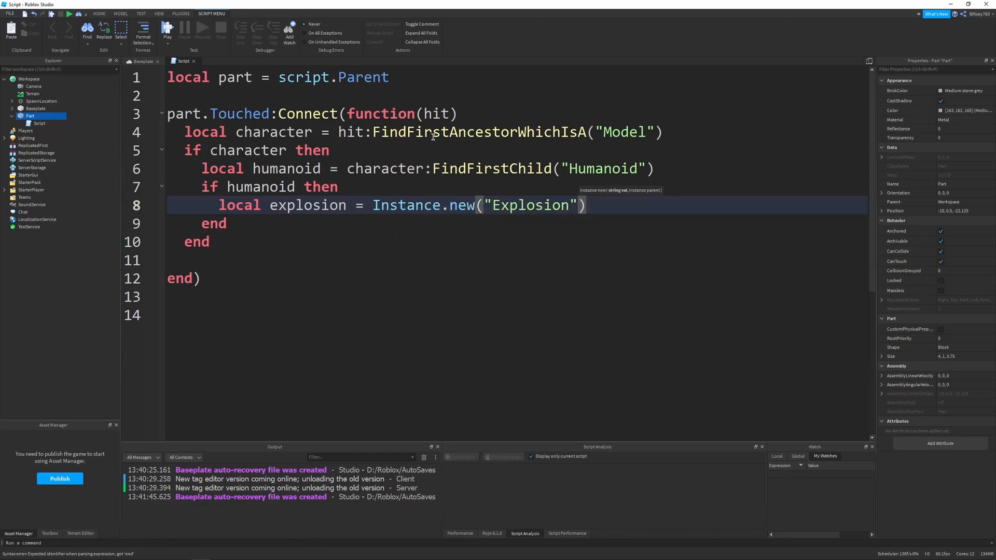
{"action": "type", "text": "explosion.Position = part.Position"}
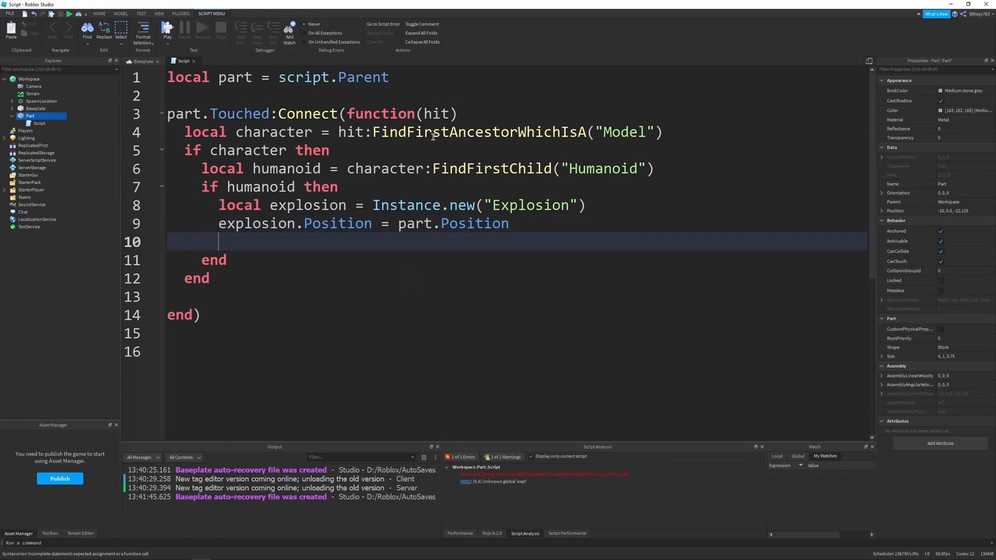
{"action": "type", "text": "explosion.Parent = workspace"}
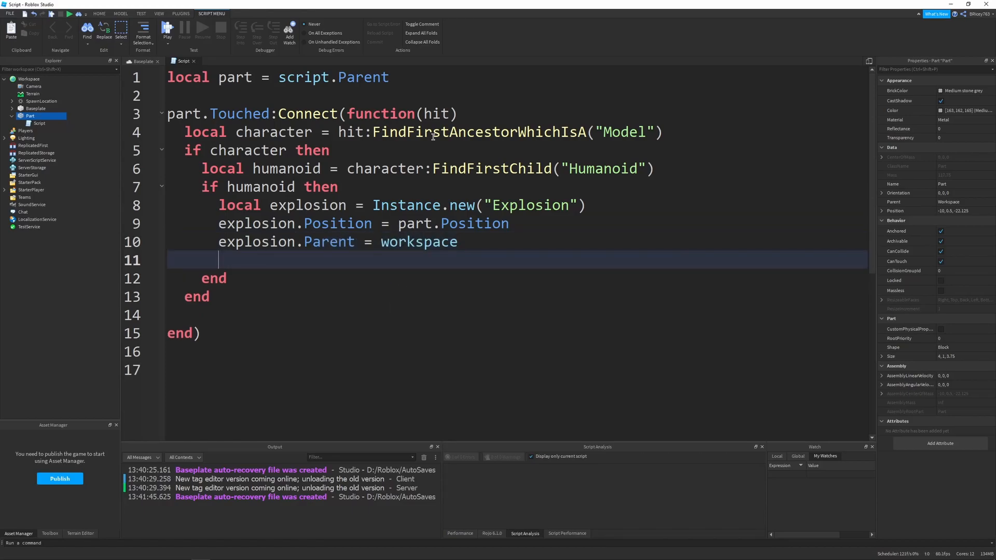
{"action": "type", "text": "part:Destroy("}
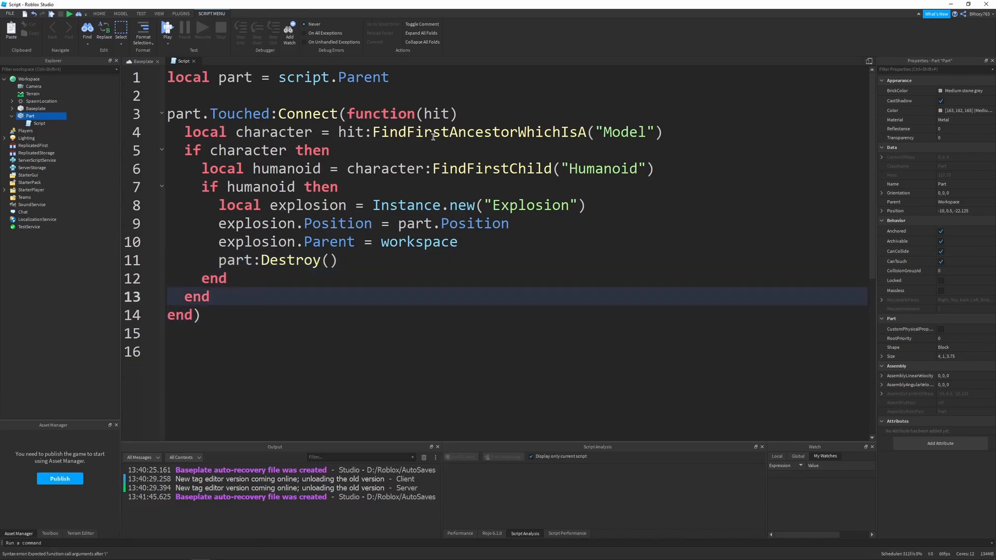
{"action": "left_click", "coordinate": [136, 62]}
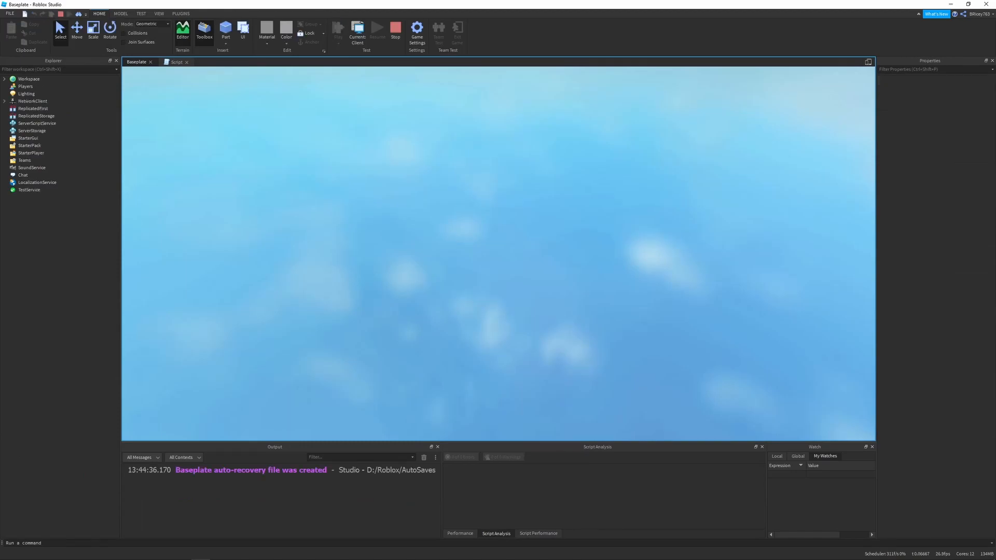
{"action": "left_click", "coordinate": [377, 28]}
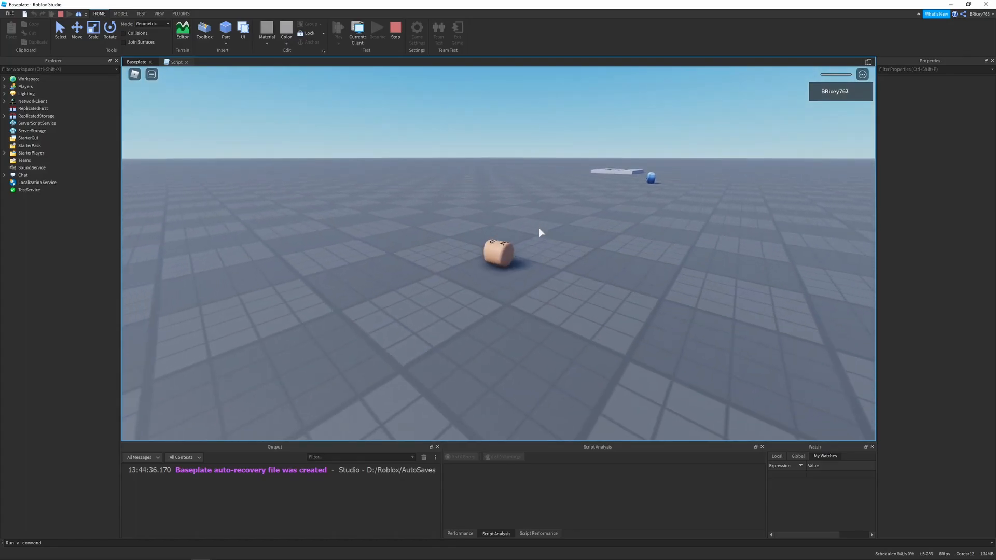
{"action": "left_click", "coordinate": [394, 28]}
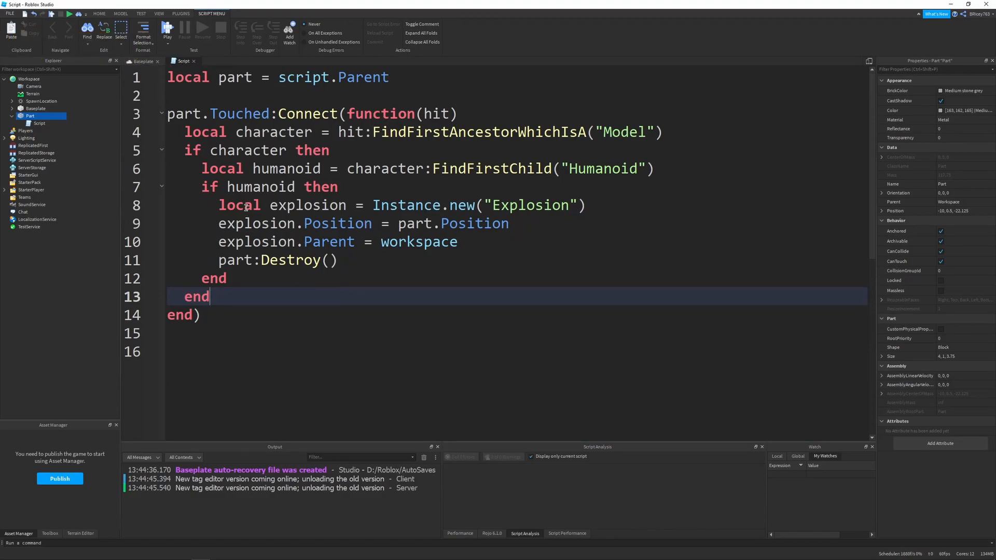
Step: Highlight the humanoid and explosion variables, then return to the Baseplate 3D scene
{"action": "double_click", "coordinate": [286, 168]}
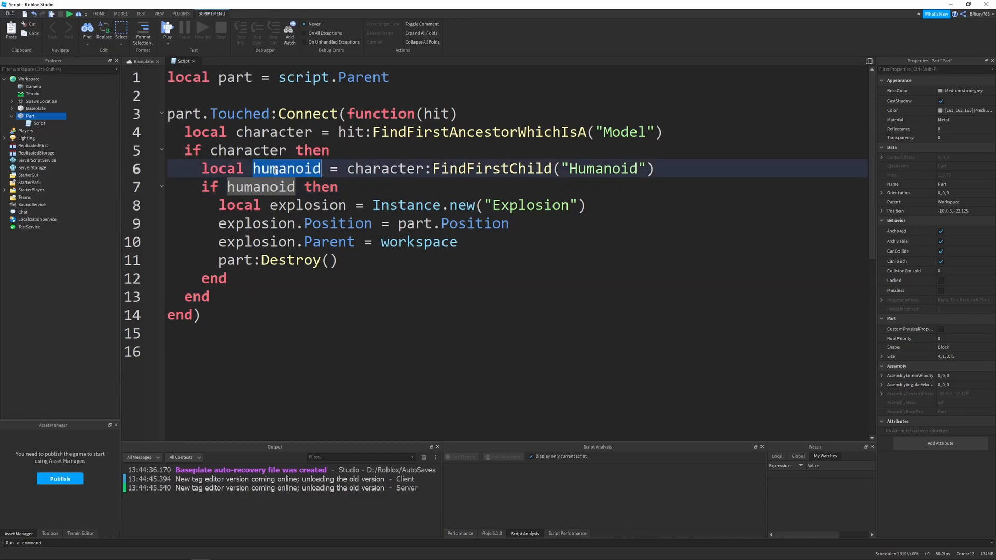
{"action": "double_click", "coordinate": [306, 205]}
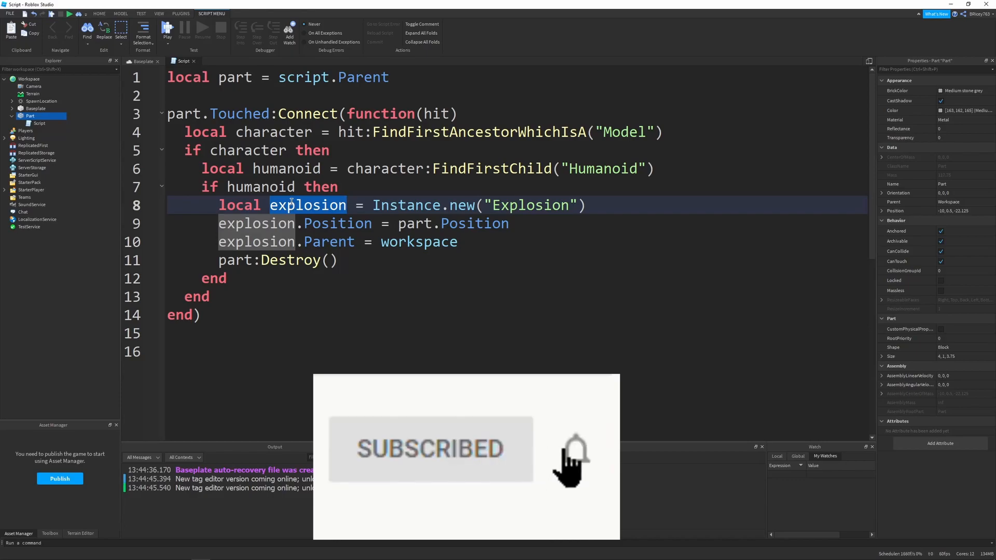
{"action": "left_click", "coordinate": [142, 61]}
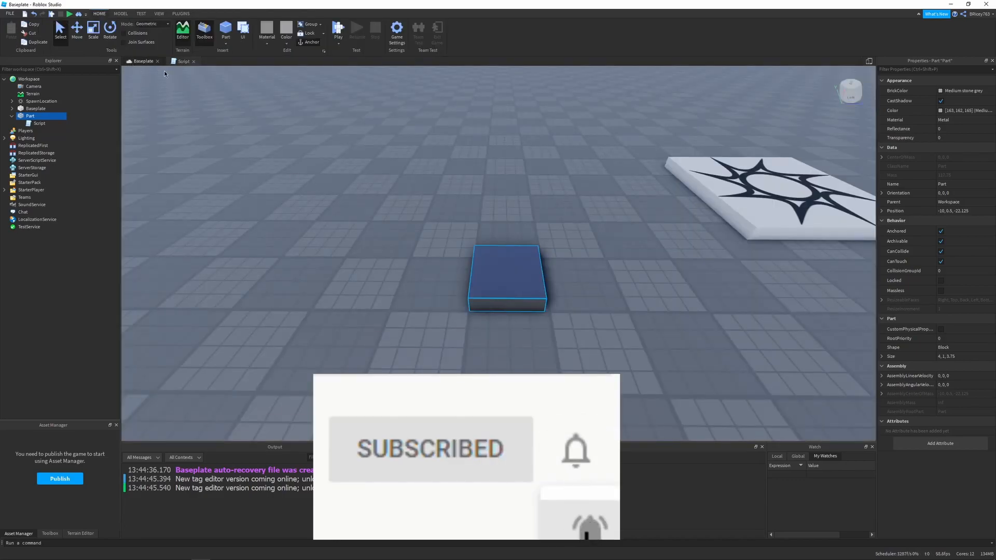
{"action": "left_click", "coordinate": [184, 61]}
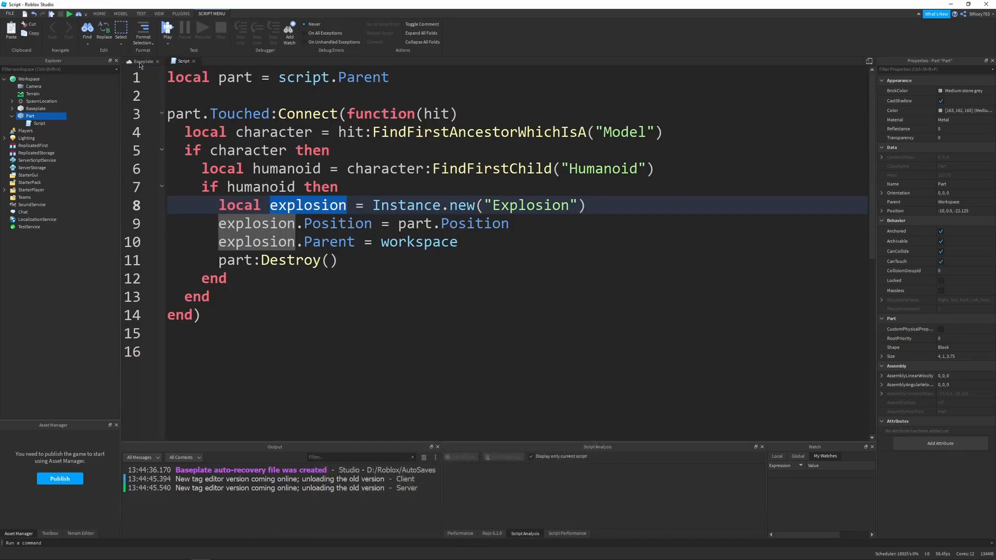
{"action": "left_click", "coordinate": [141, 61]}
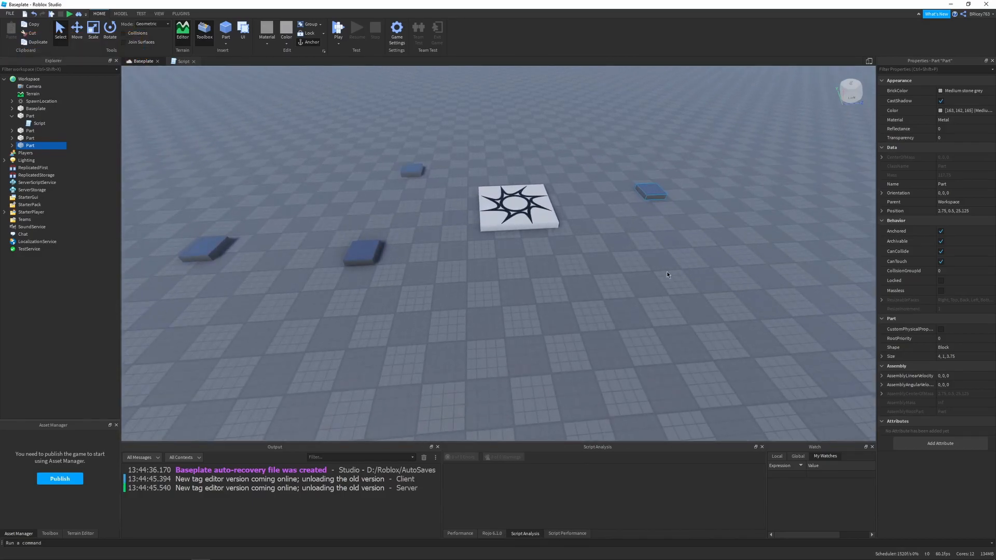
{"action": "mouse_move", "coordinate": [662, 275]}
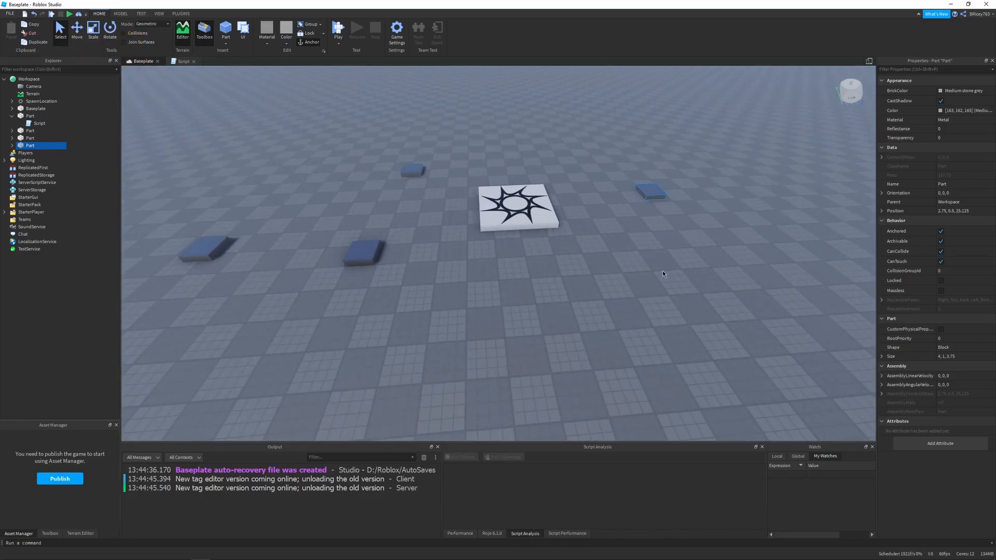
Step: Remove the extra landmine copies and select the single remaining part
{"action": "scroll", "scroll_direction": "down", "scroll_amount": 3}
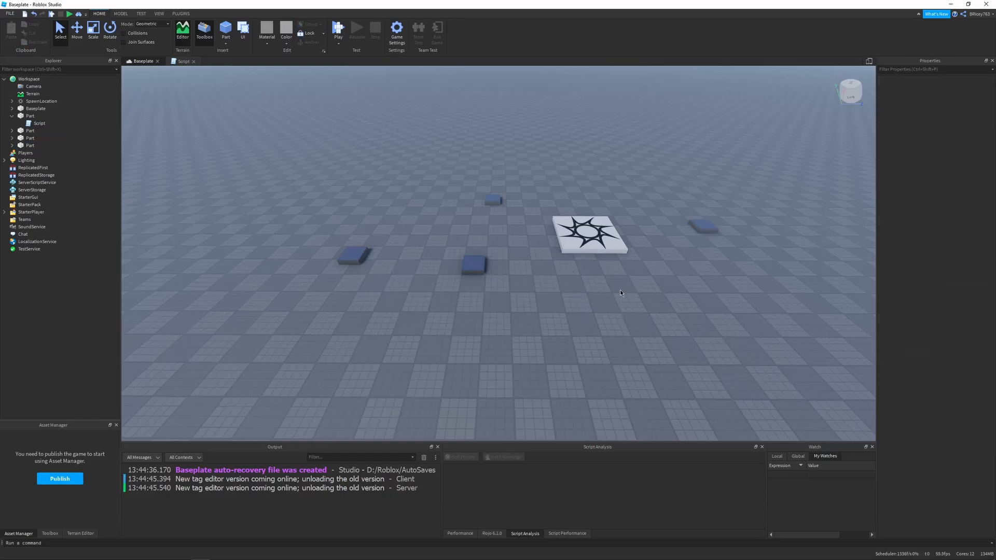
{"action": "mouse_move", "coordinate": [628, 292]}
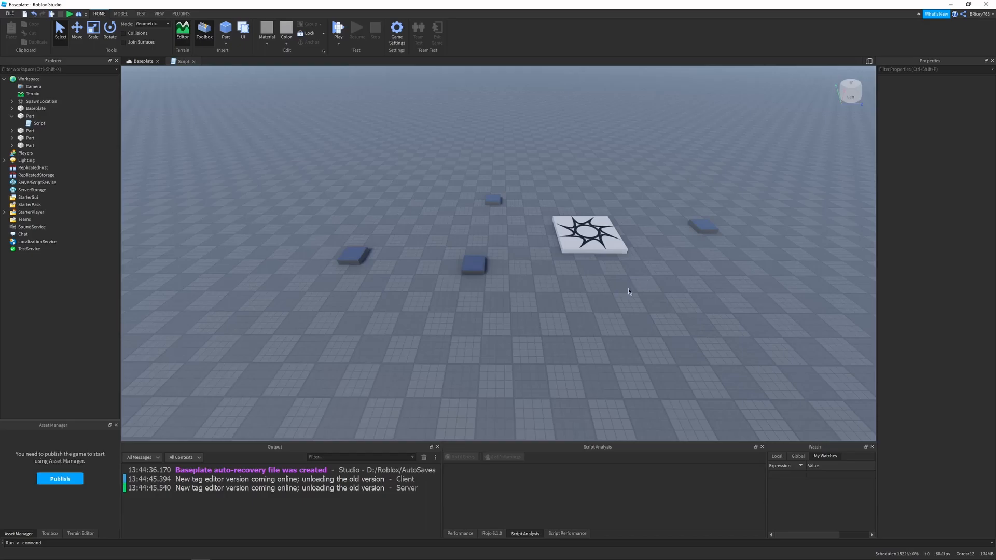
{"action": "mouse_move", "coordinate": [548, 309]}
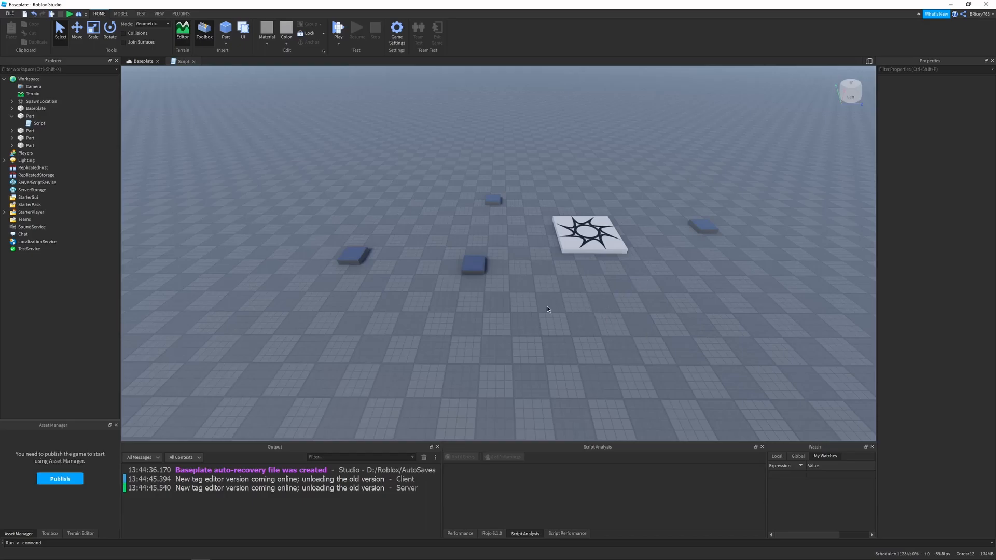
{"action": "mouse_move", "coordinate": [646, 260]}
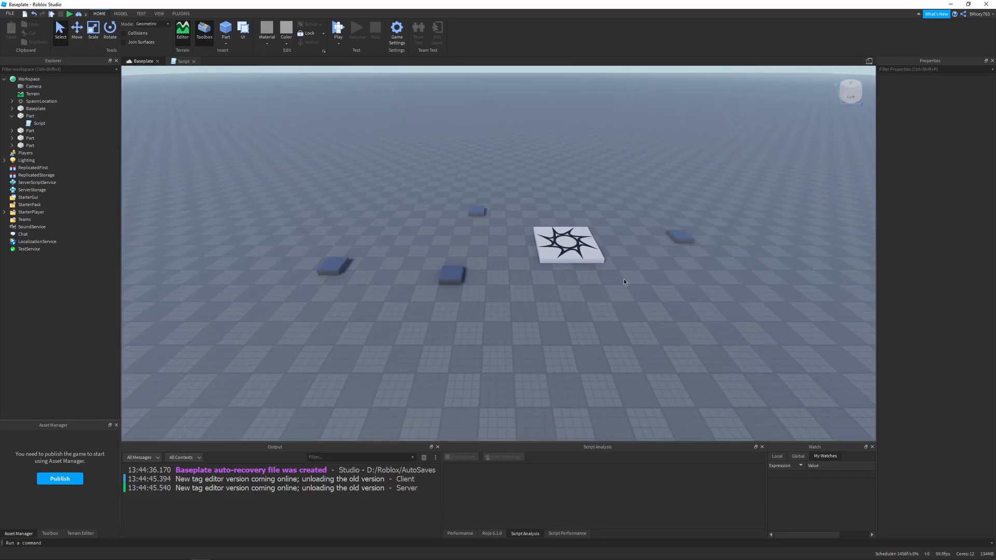
{"action": "left_click", "coordinate": [333, 266]}
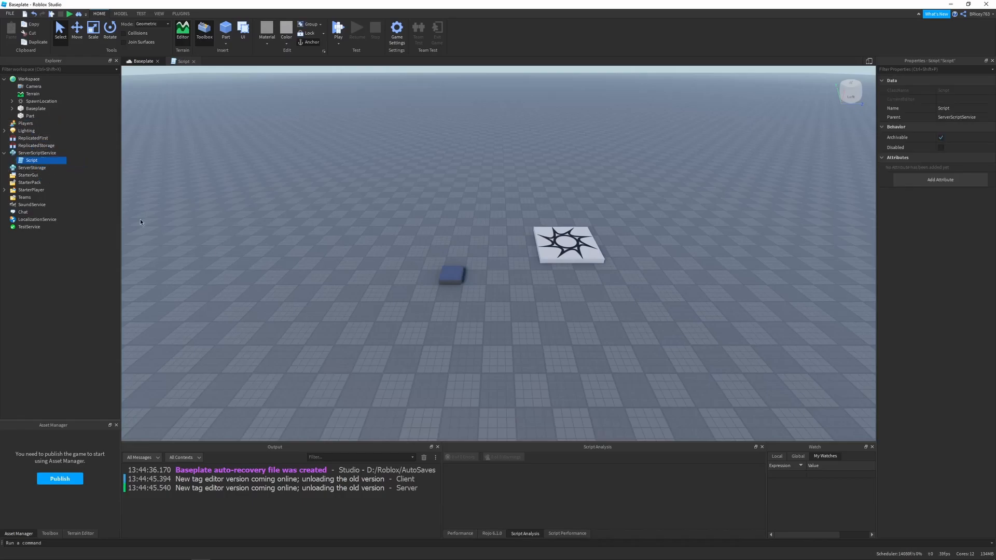
{"action": "left_click", "coordinate": [341, 279]}
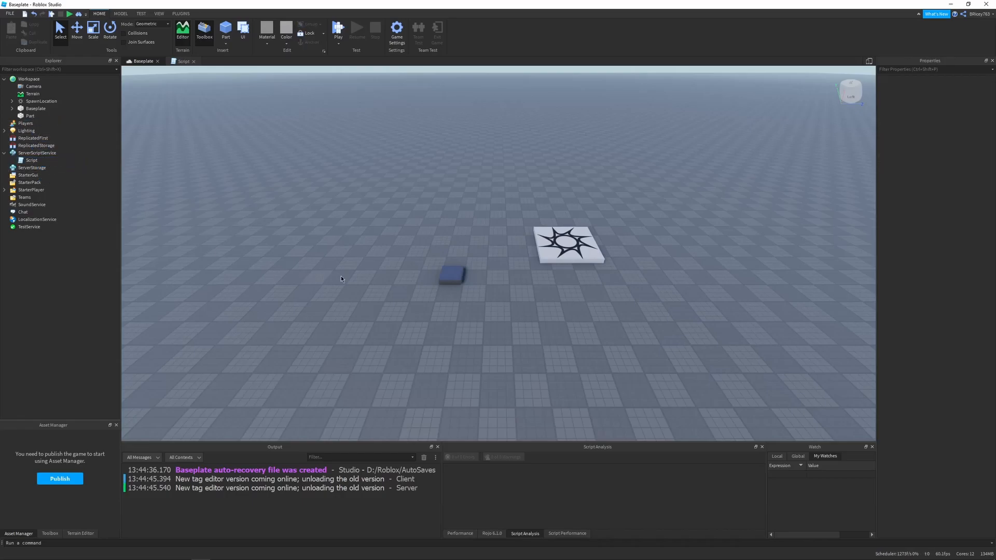
{"action": "mouse_move", "coordinate": [340, 186]}
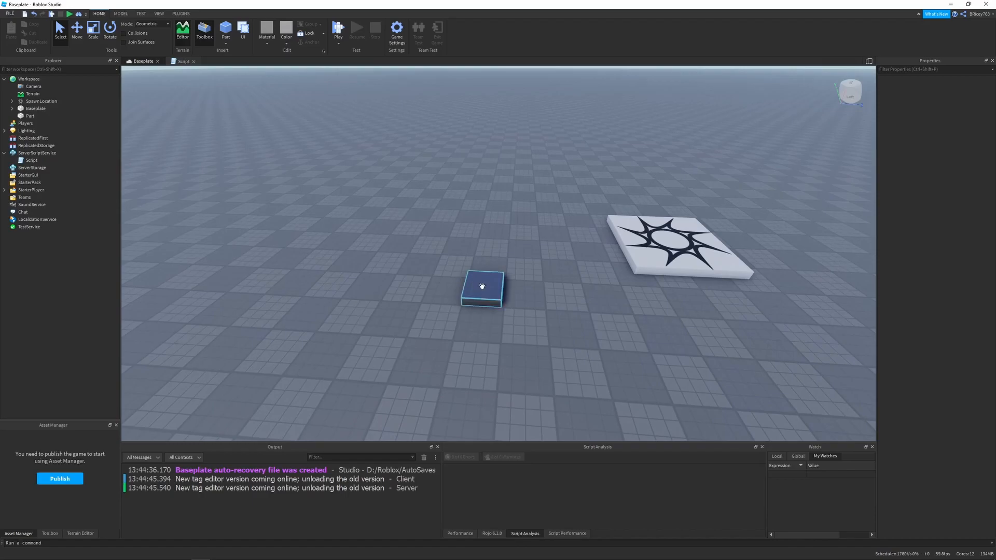
{"action": "left_click", "coordinate": [180, 13]}
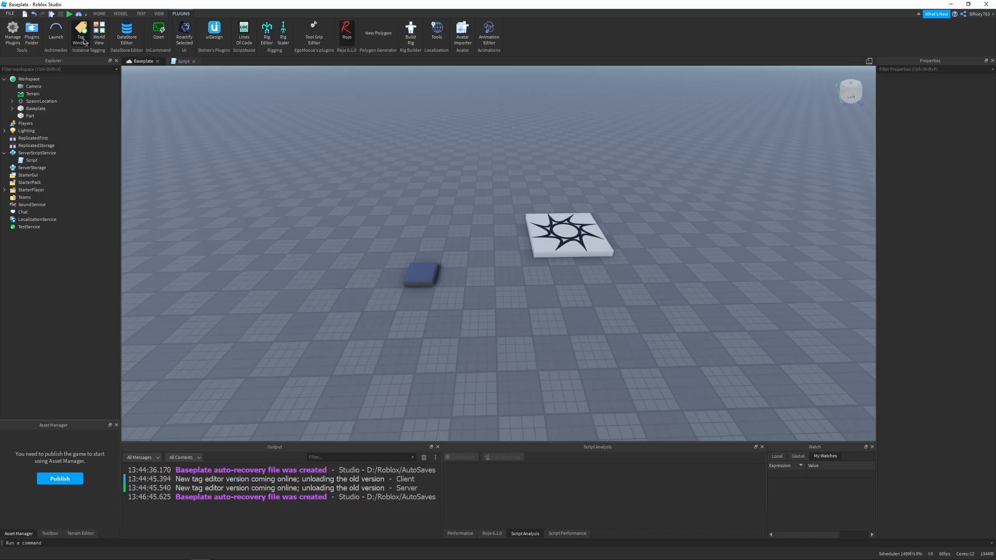
{"action": "mouse_move", "coordinate": [78, 57]}
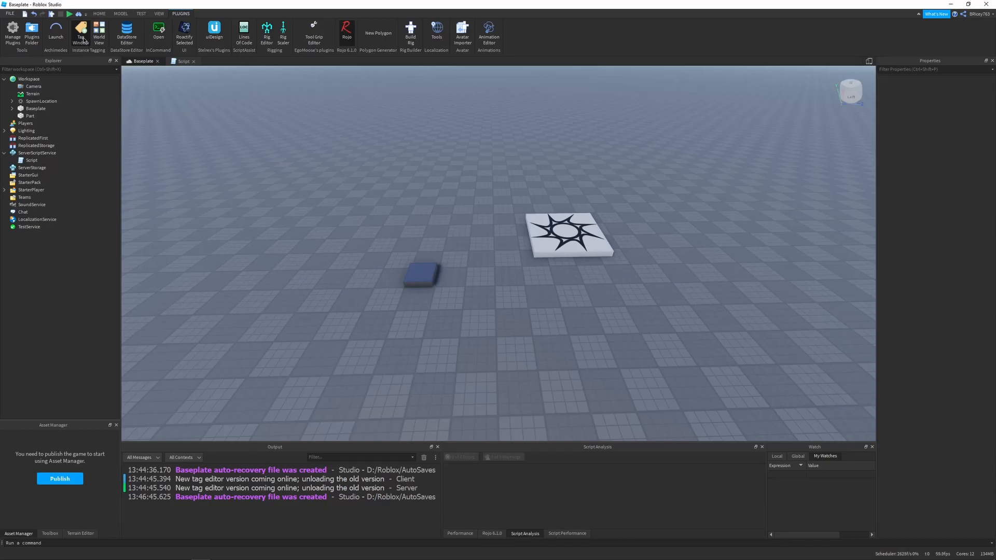
Step: Open the Tag Window, select the part, and apply the Landmine tag to it
{"action": "left_click", "coordinate": [80, 31]}
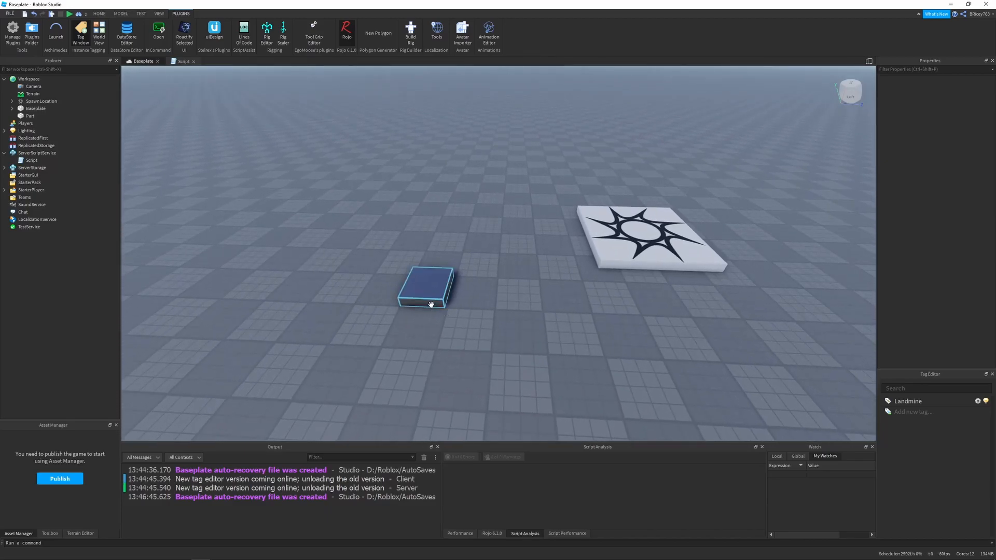
{"action": "left_click", "coordinate": [29, 116]}
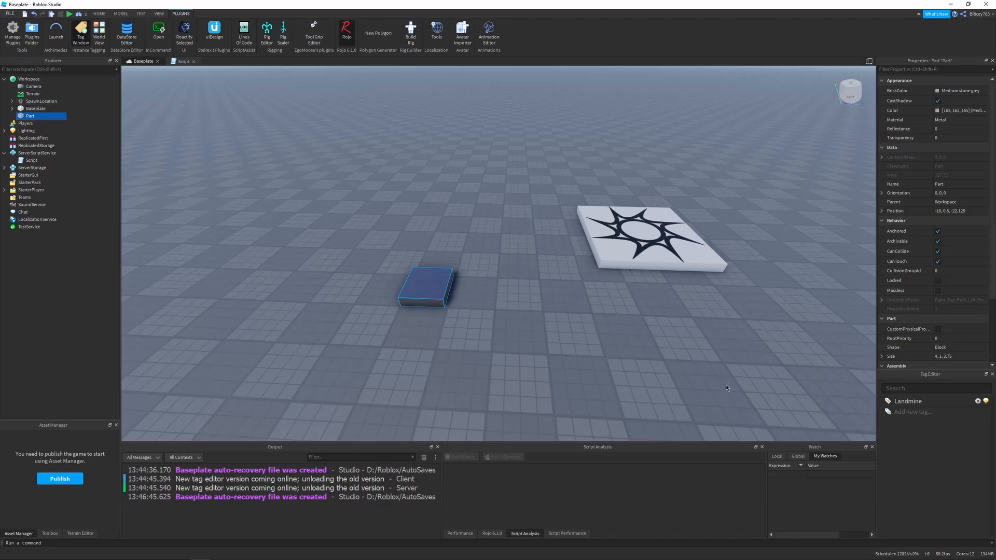
{"action": "left_click", "coordinate": [908, 401]}
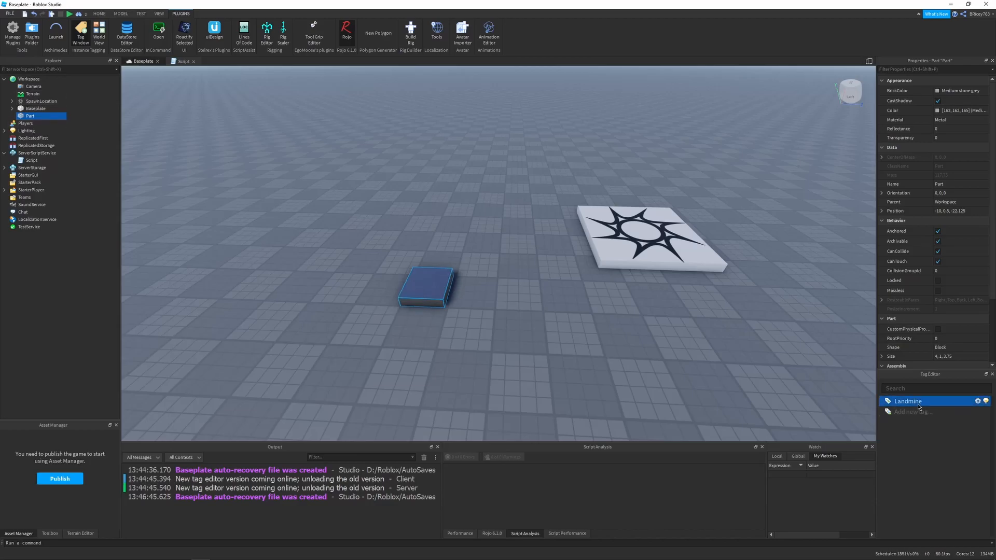
{"action": "left_click", "coordinate": [509, 277]}
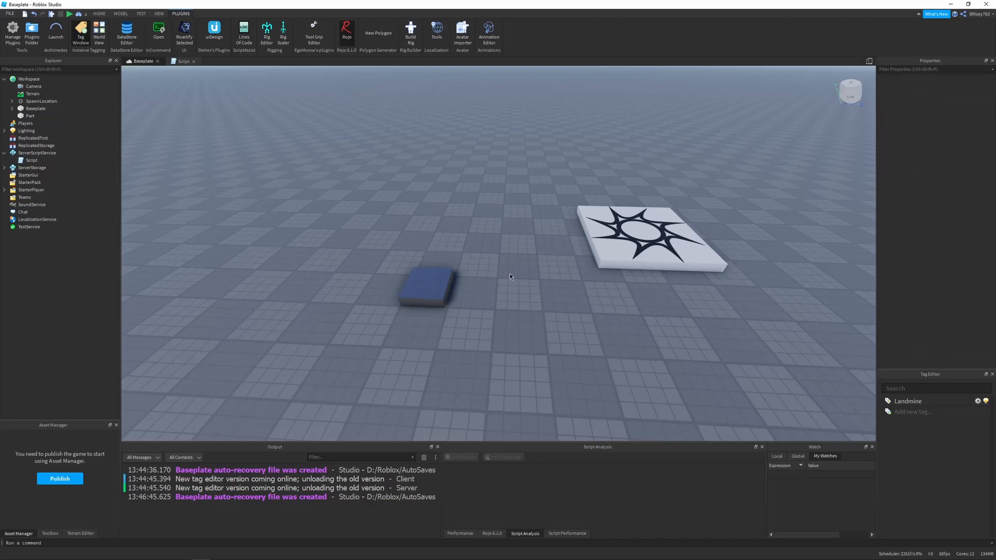
{"action": "mouse_move", "coordinate": [701, 323]}
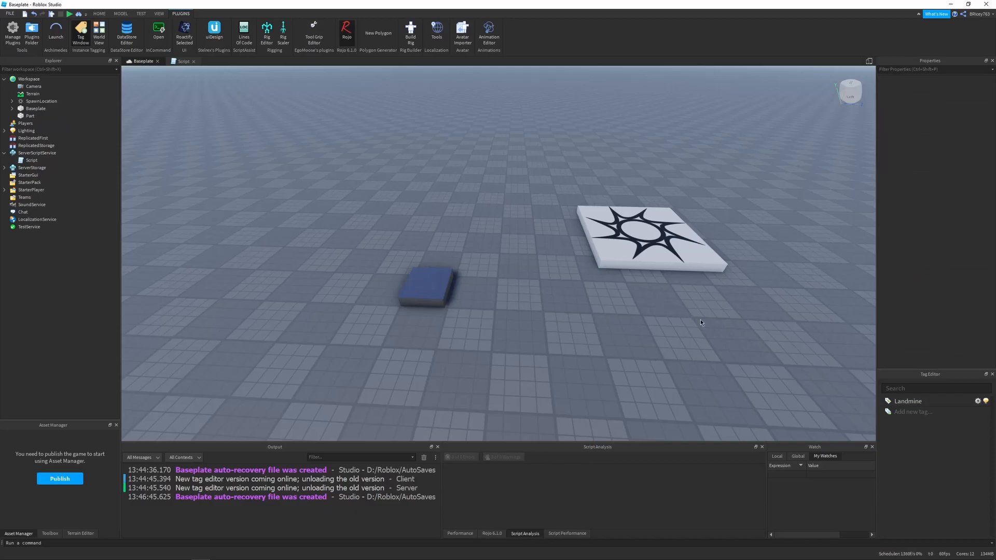
{"action": "mouse_move", "coordinate": [385, 224]}
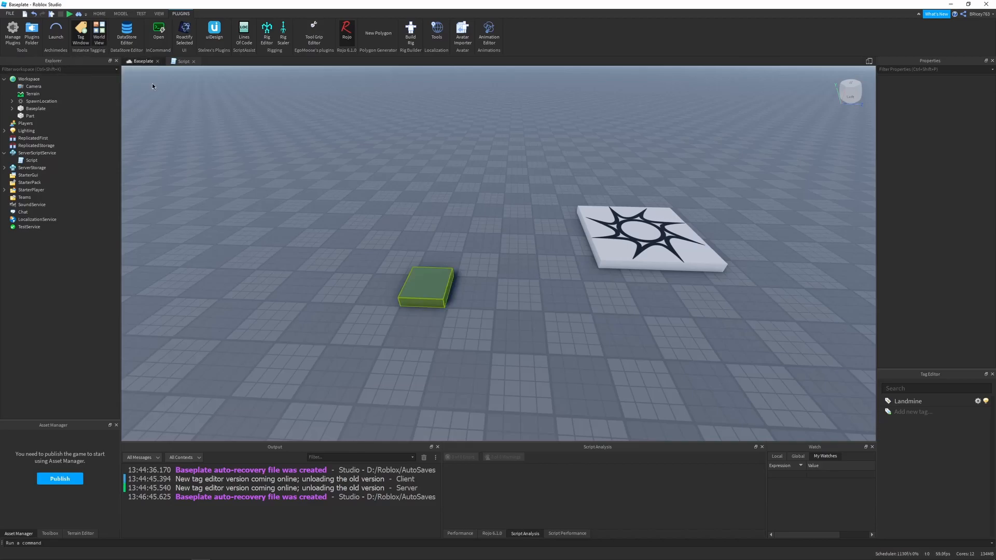
{"action": "mouse_move", "coordinate": [416, 296]}
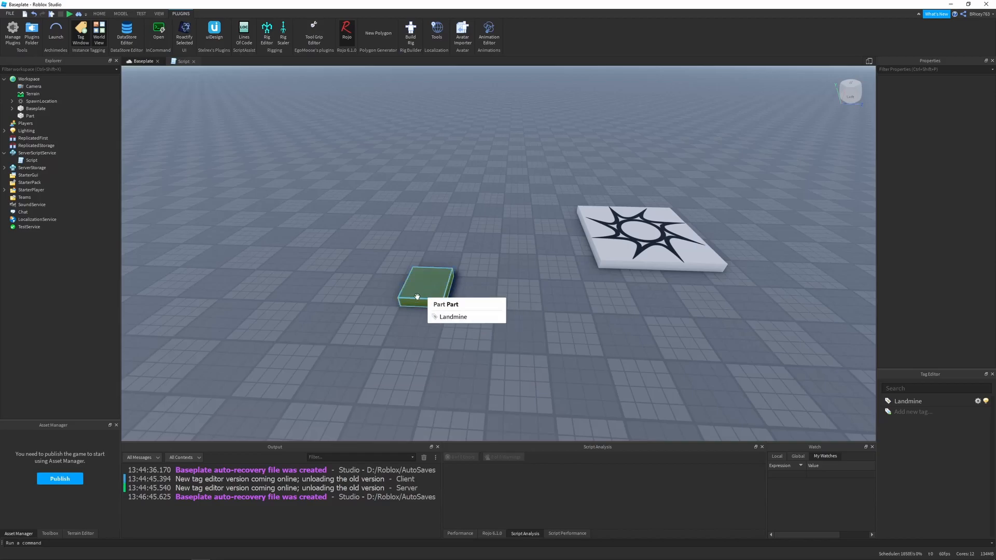
{"action": "mouse_move", "coordinate": [430, 295]}
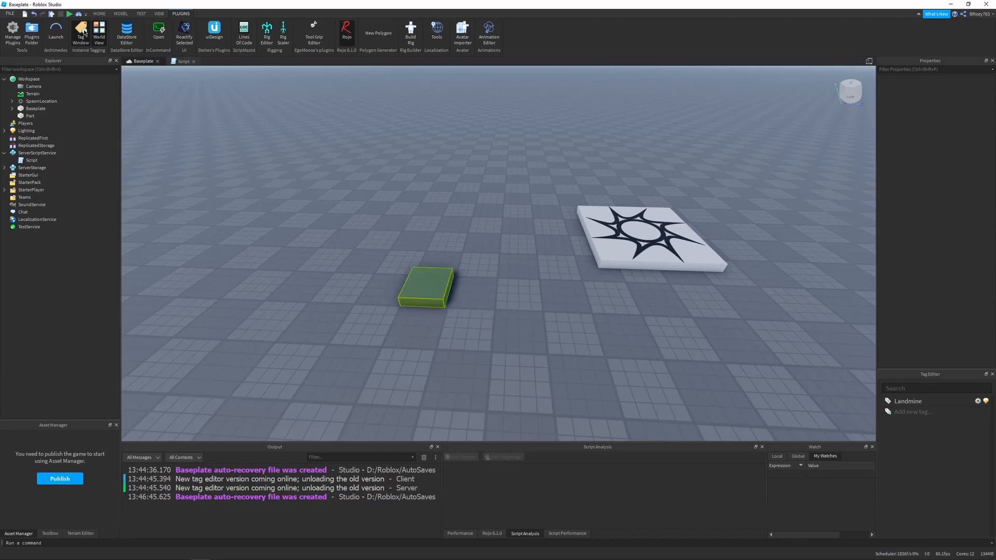
Step: Hide the tag highlighting, review the Landmine tag's settings, and reopen the landmine script
{"action": "left_click", "coordinate": [597, 289]}
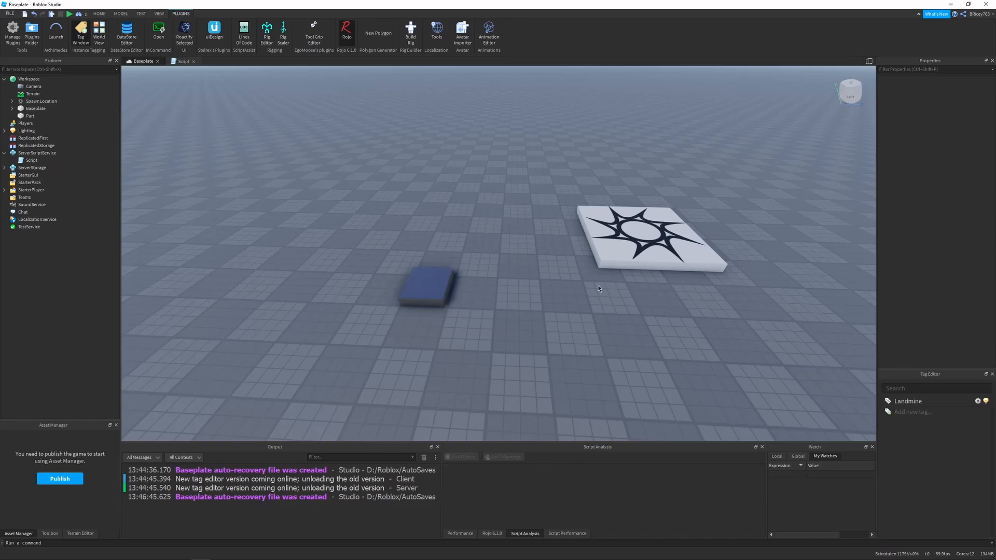
{"action": "left_click", "coordinate": [978, 401]}
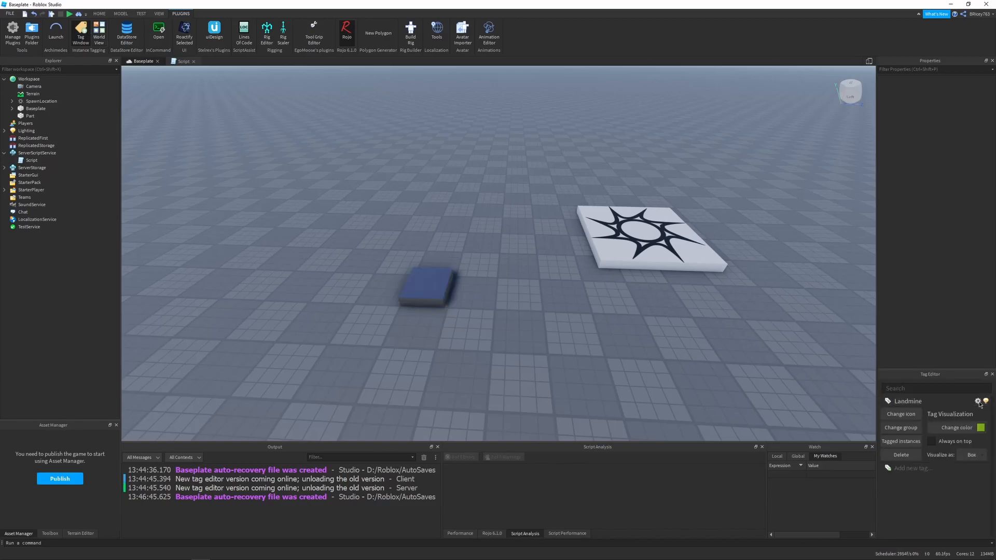
{"action": "left_click", "coordinate": [901, 441]}
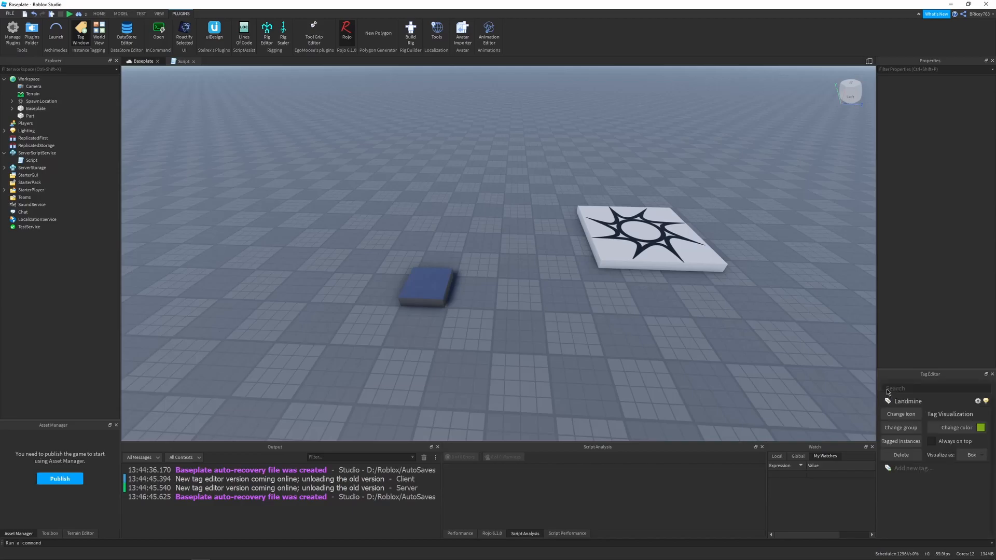
{"action": "mouse_move", "coordinate": [573, 329]}
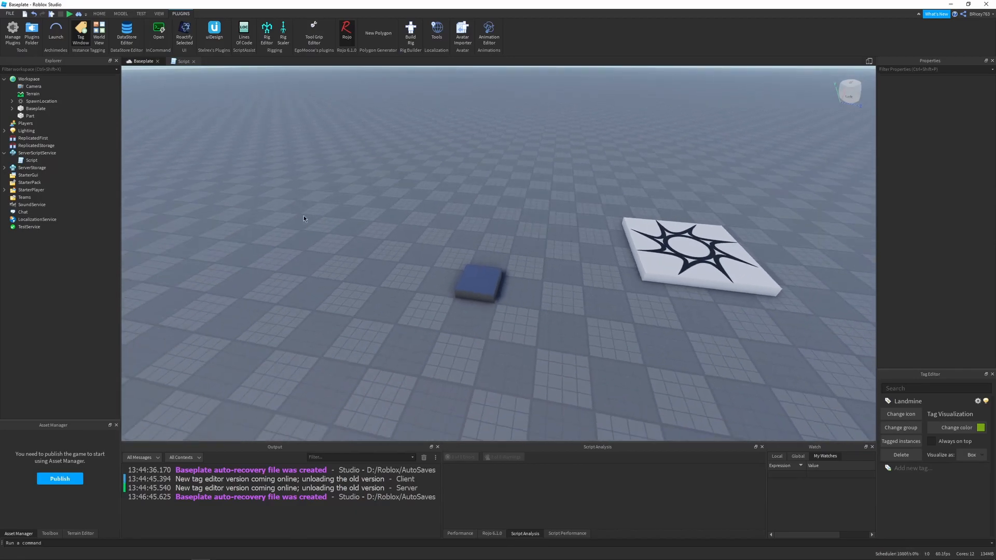
{"action": "left_click", "coordinate": [184, 61]}
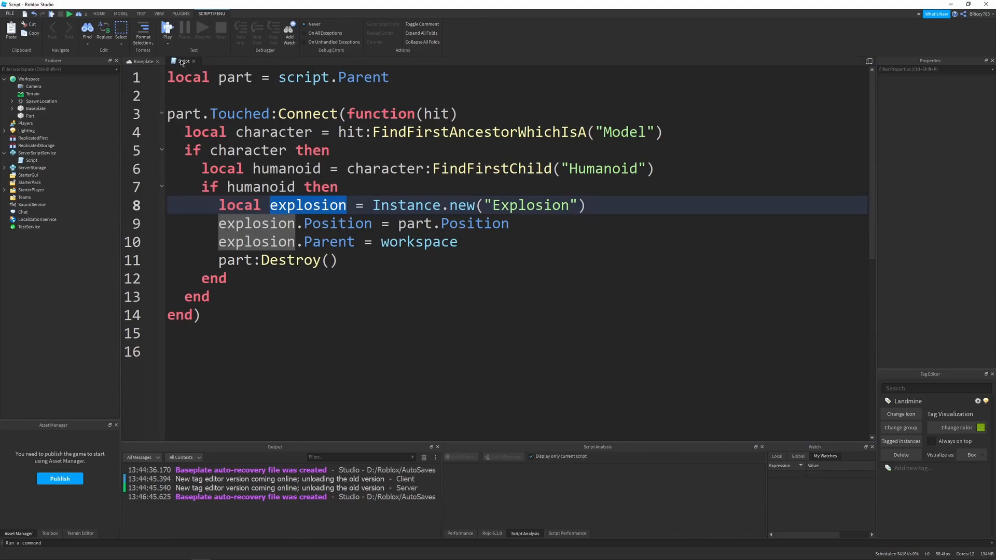
Step: Add the CollectionService GetService line and wrap the Touched code in makeLandmine(part) ... end
{"action": "left_click", "coordinate": [190, 95]}
{"action": "type", "text": "local CollectionService = game:GetService(\"CollectionService\")"}
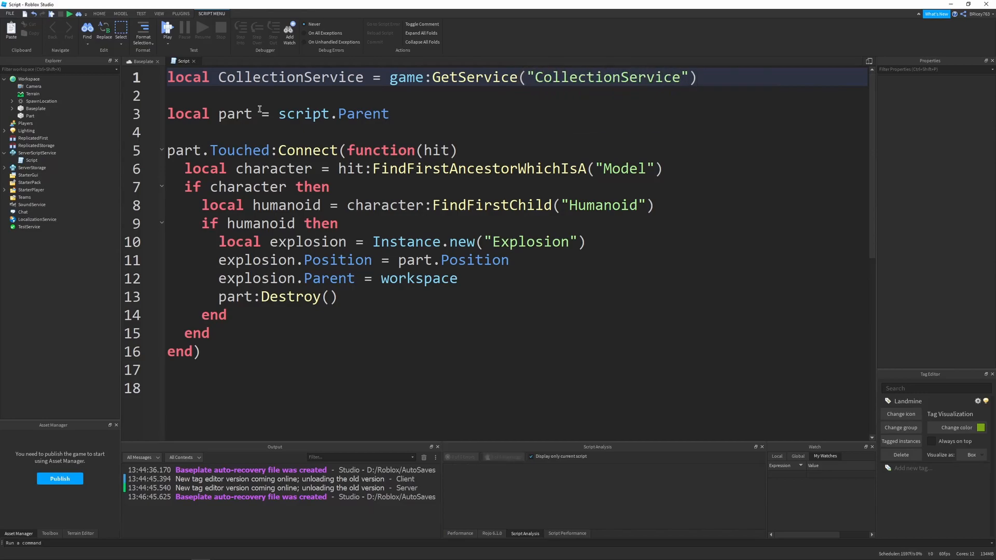
{"action": "left_click", "coordinate": [698, 76]}
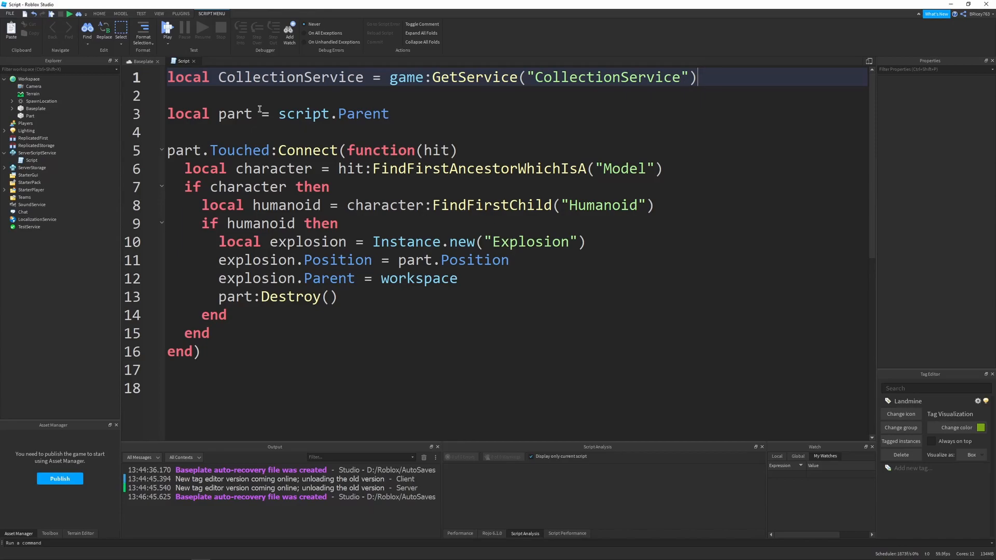
{"action": "left_click", "coordinate": [208, 131]}
{"action": "type", "text": "local fu"}
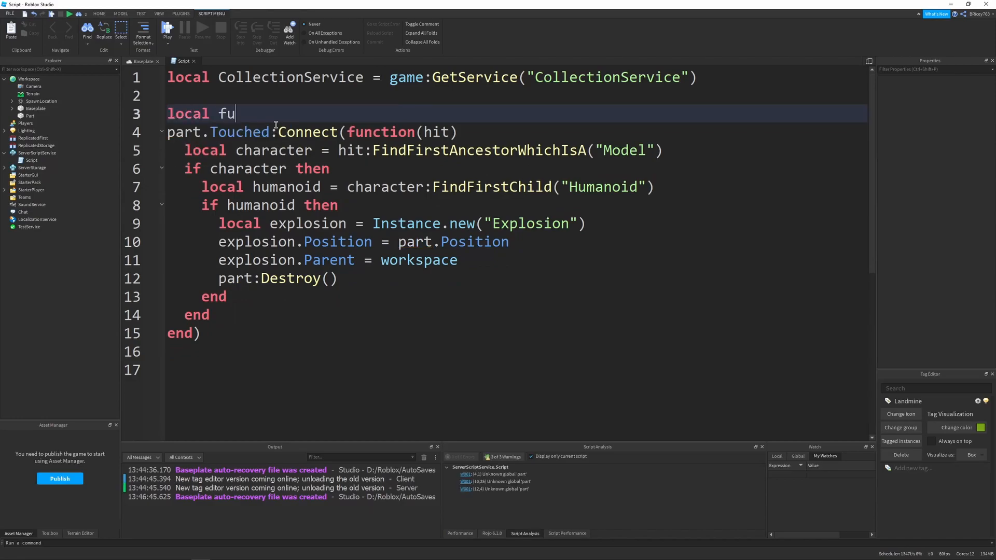
{"action": "type", "text": "nction makeLand"}
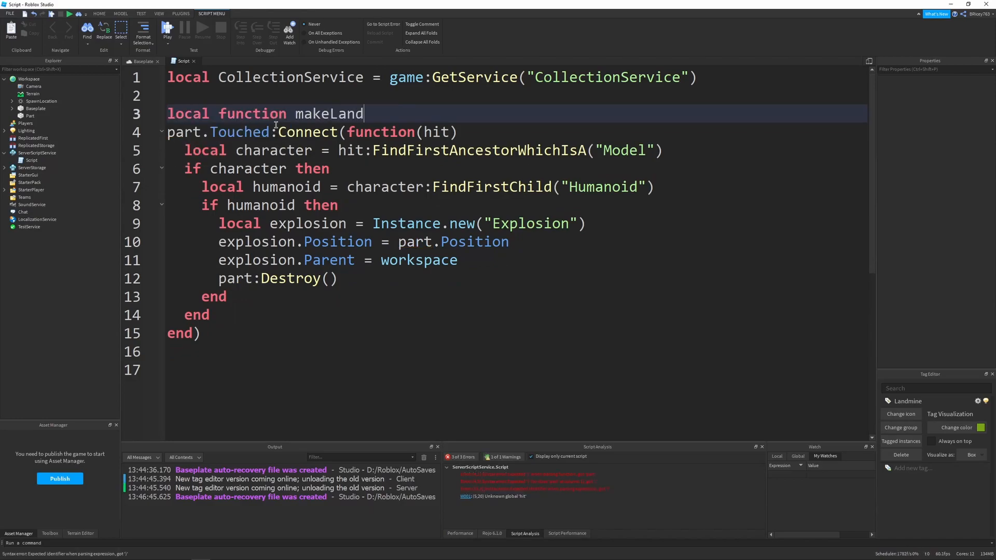
{"action": "type", "text": "mine(part)"}
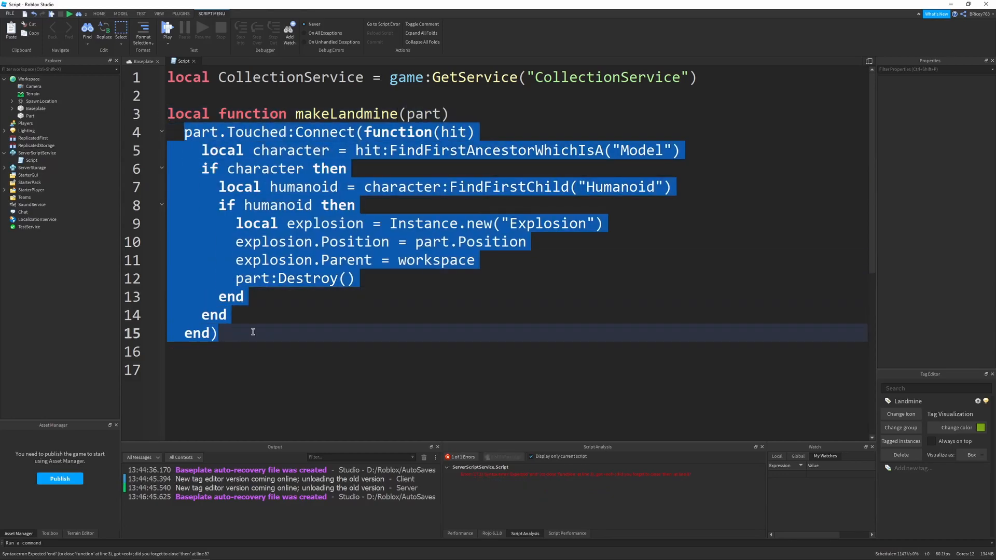
{"action": "type", "text": "end"}
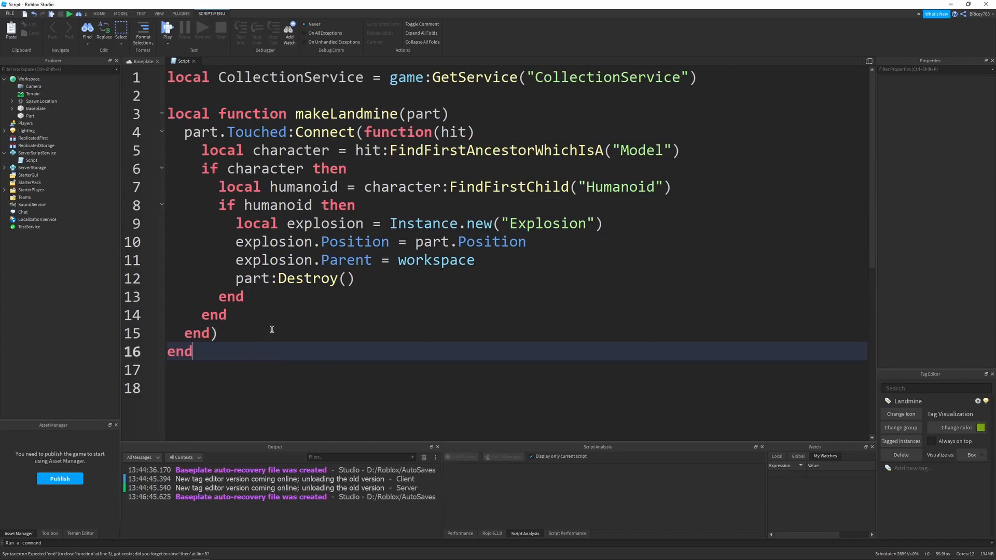
Step: Loop over CollectionService:GetTagged("Landmine") with pairs, calling makeLandmine(landmine) on each
{"action": "double_click", "coordinate": [345, 113]}
{"action": "type", "text": "for _,"}
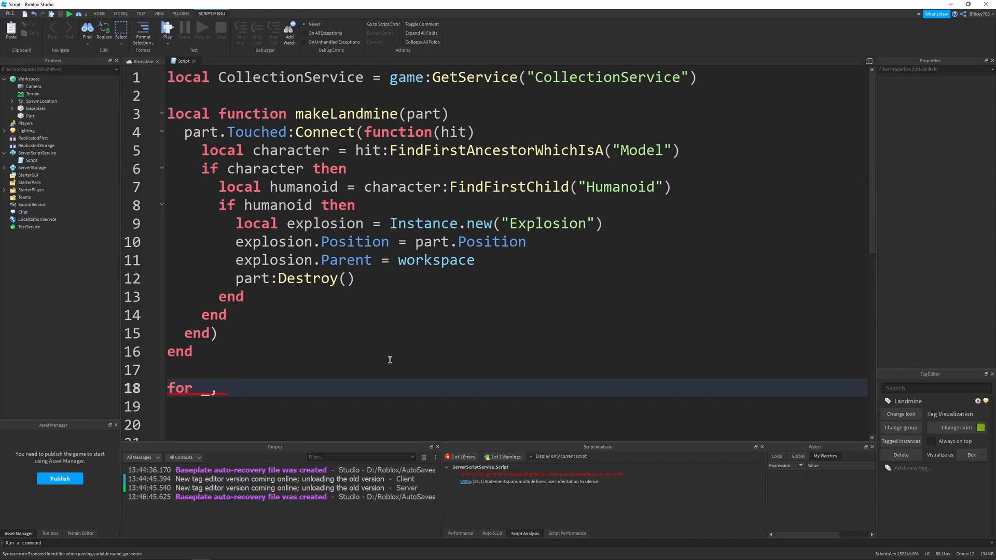
{"action": "type", "text": "landmine"}
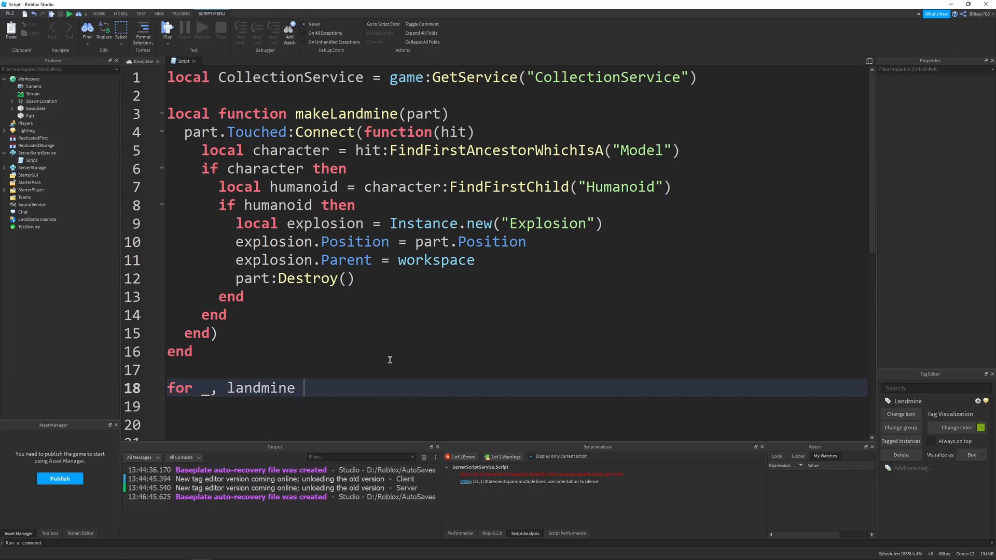
{"action": "type", "text": "in pairs()"}
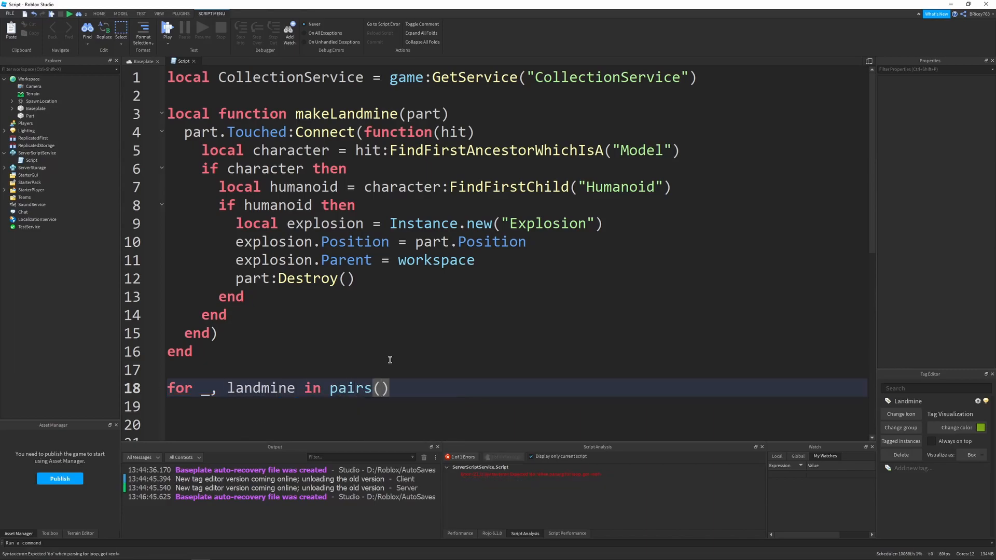
{"action": "type", "text": "CollectionService:GetTagged("}
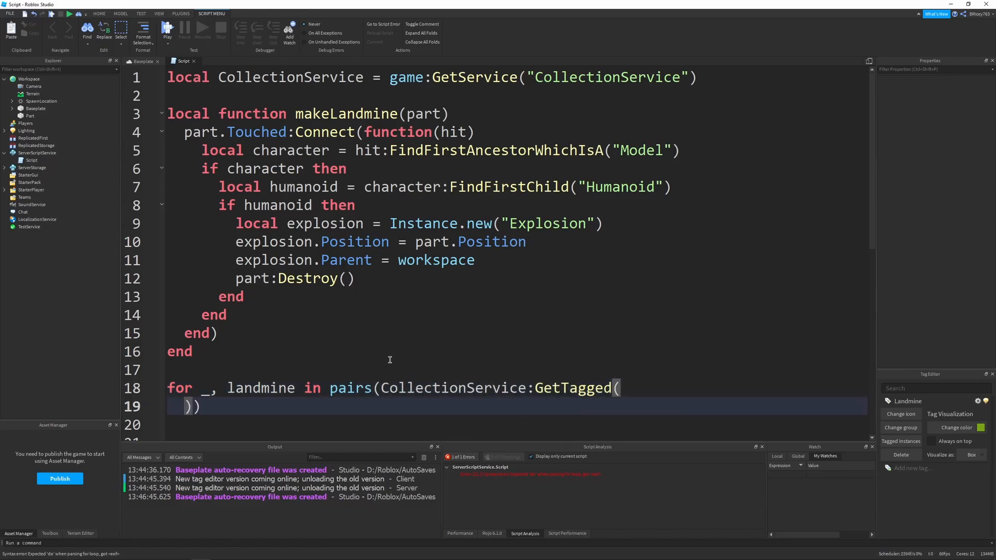
{"action": "type", "text": "\"\"))"}
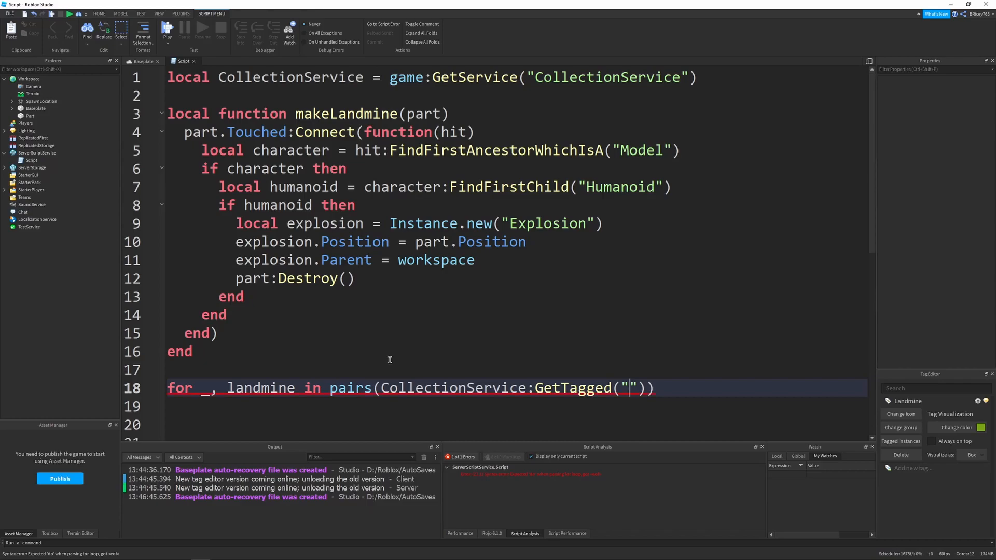
{"action": "mouse_move", "coordinate": [915, 405]}
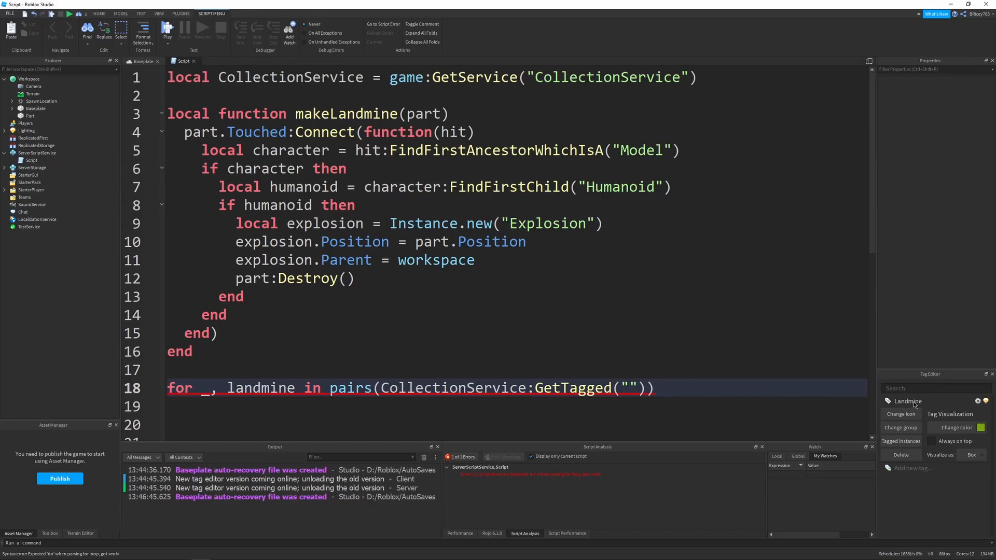
{"action": "type", "text": "Land"}
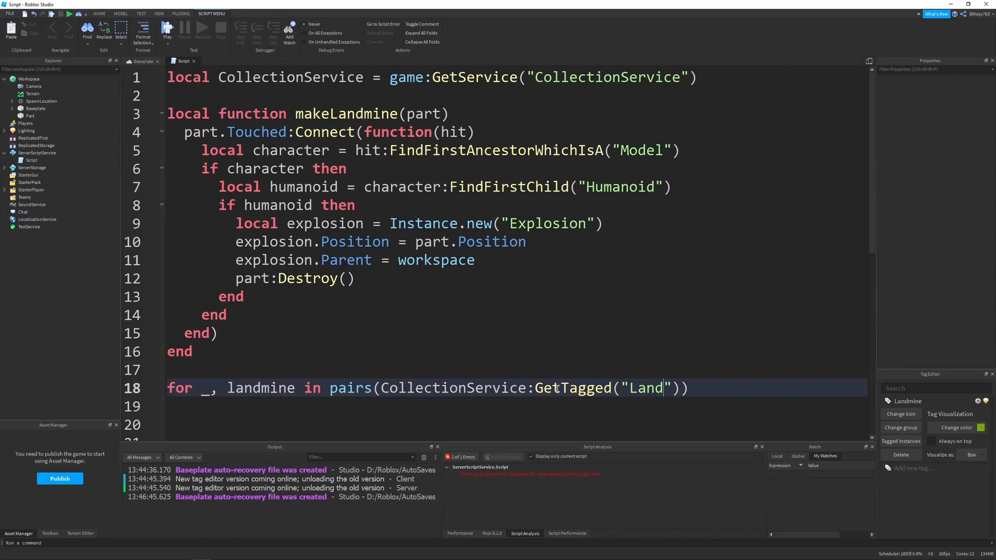
{"action": "type", "text": "mine"}
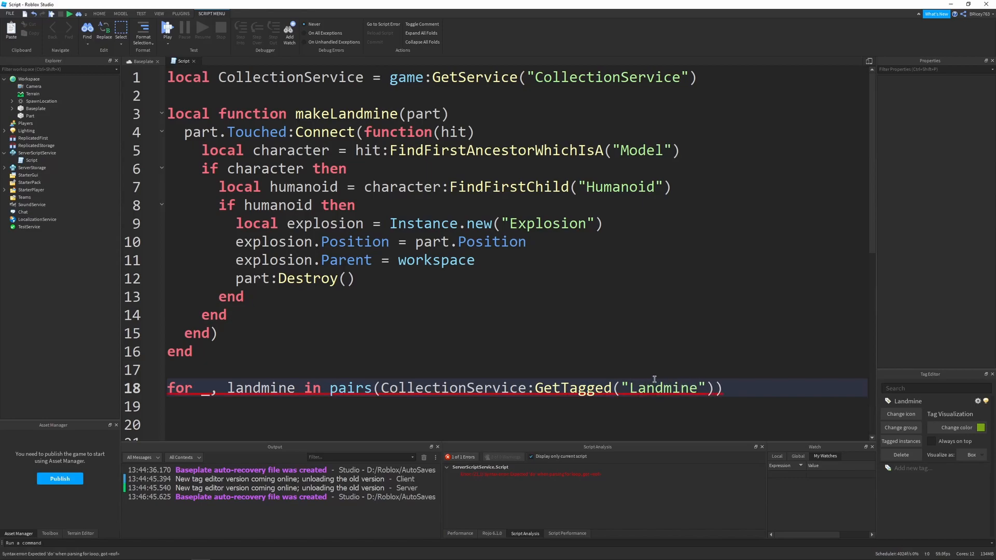
{"action": "mouse_move", "coordinate": [438, 387]}
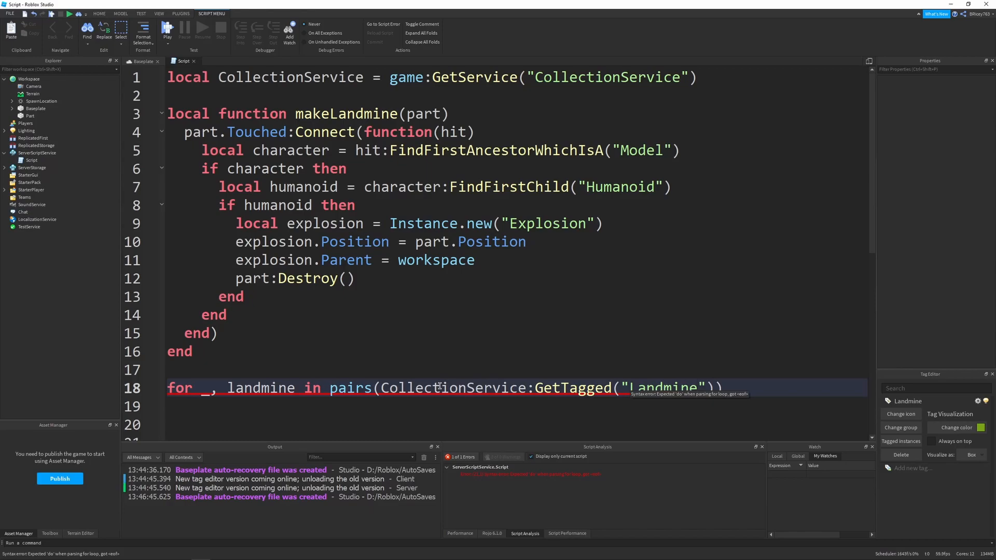
{"action": "mouse_move", "coordinate": [765, 392]}
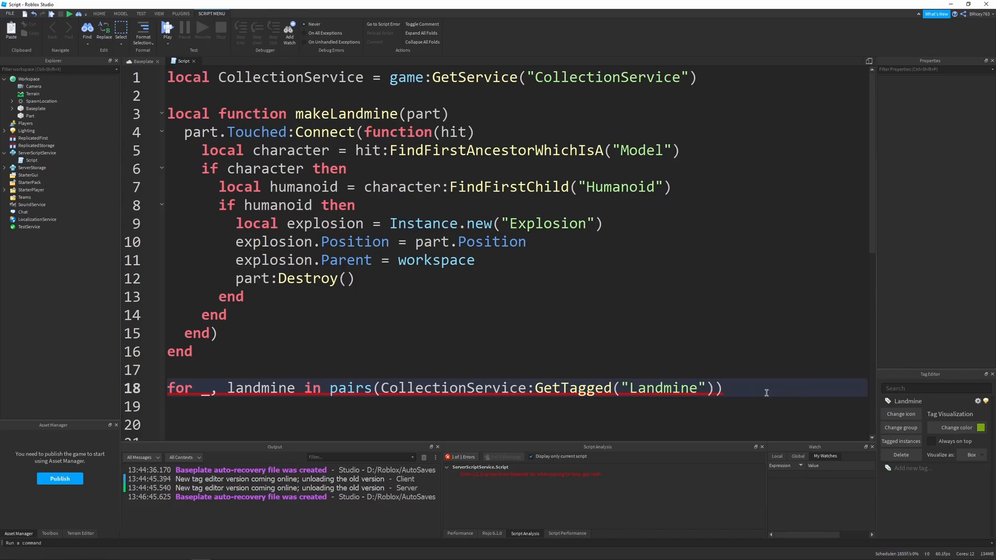
{"action": "type", "text": "do"}
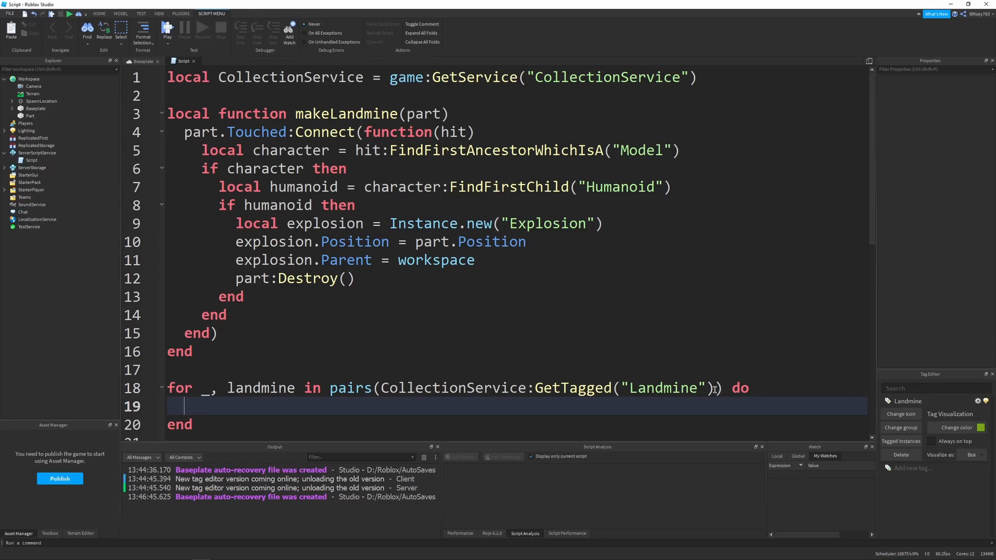
{"action": "mouse_move", "coordinate": [504, 372]}
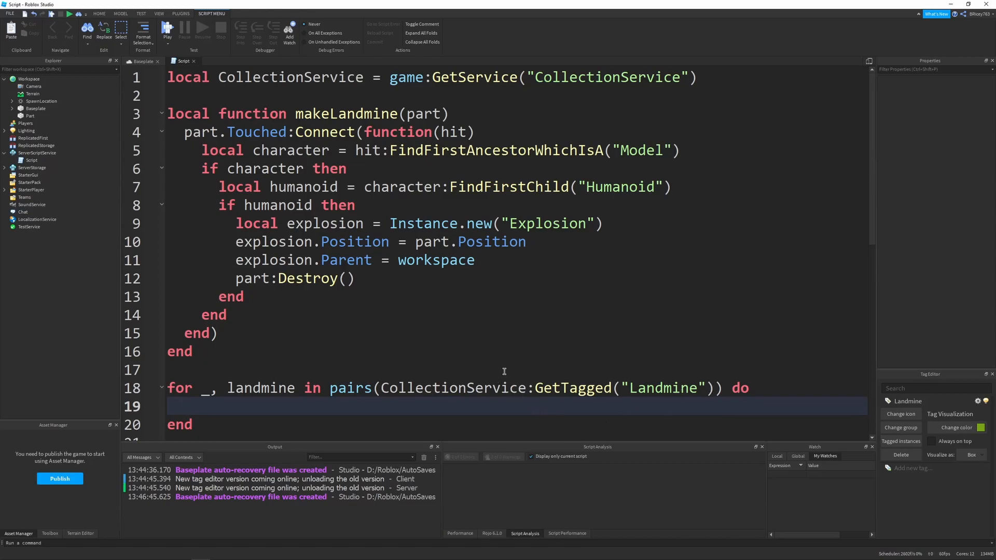
{"action": "type", "text": "makeLandmine("}
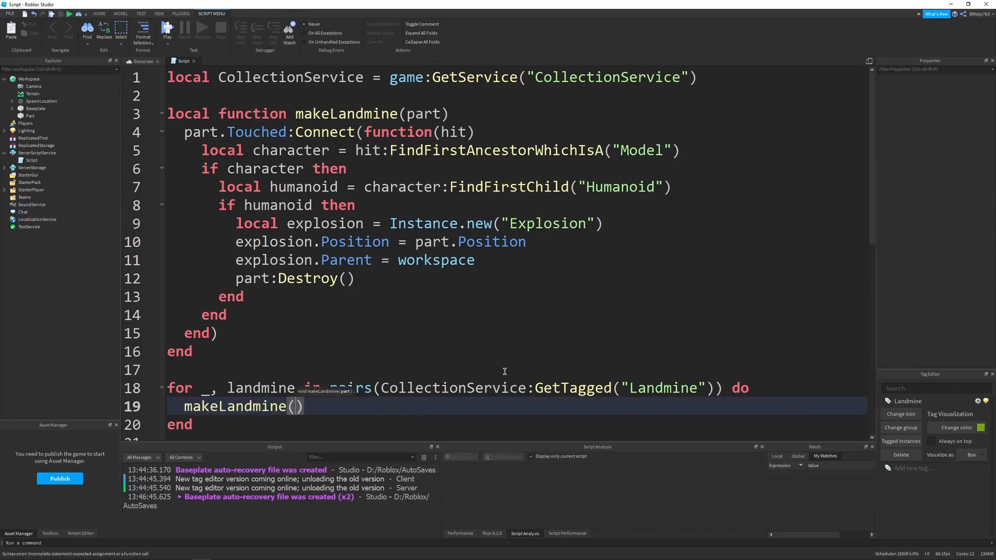
{"action": "type", "text": "landmine"}
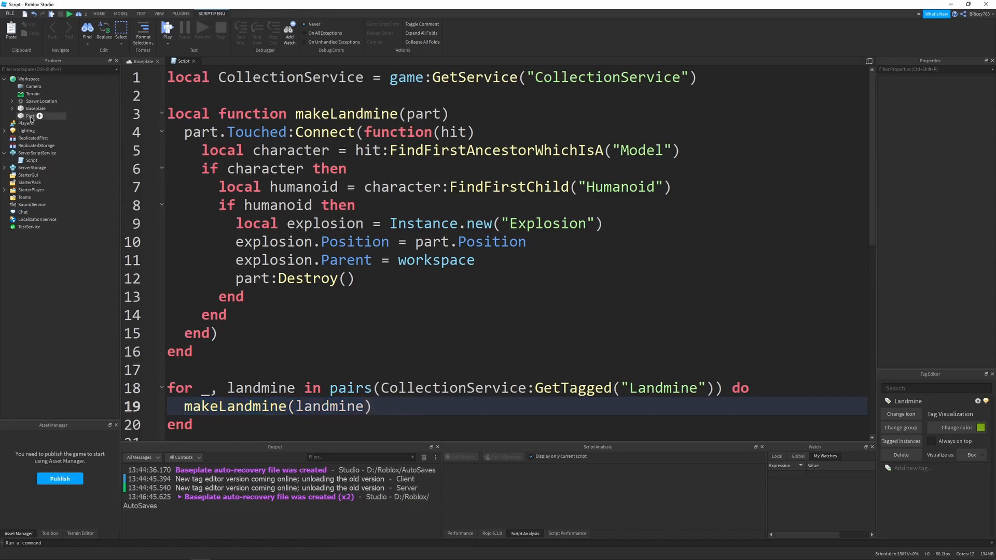
Step: Select the Part in Explorer, then run and stop a playtest
{"action": "left_click", "coordinate": [29, 115]}
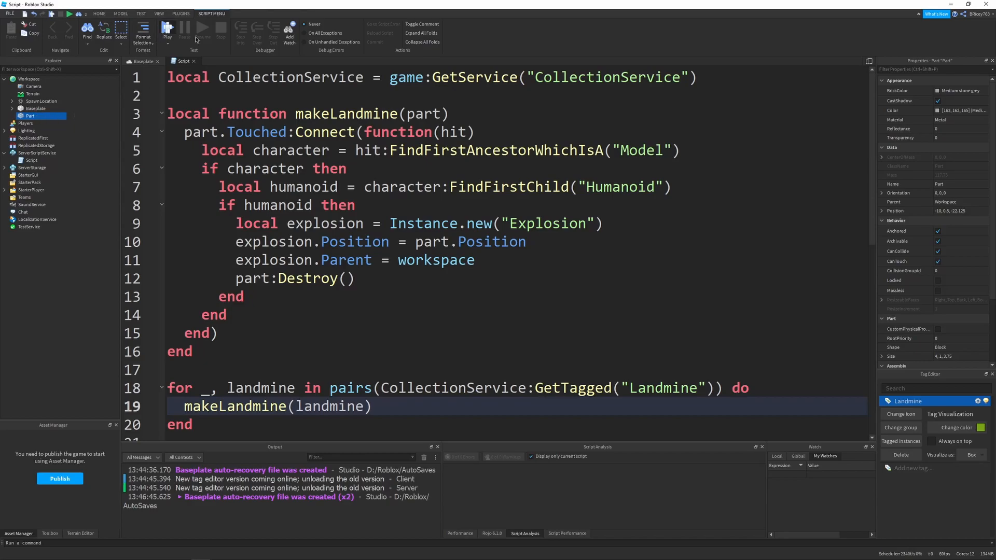
{"action": "left_click", "coordinate": [136, 61]}
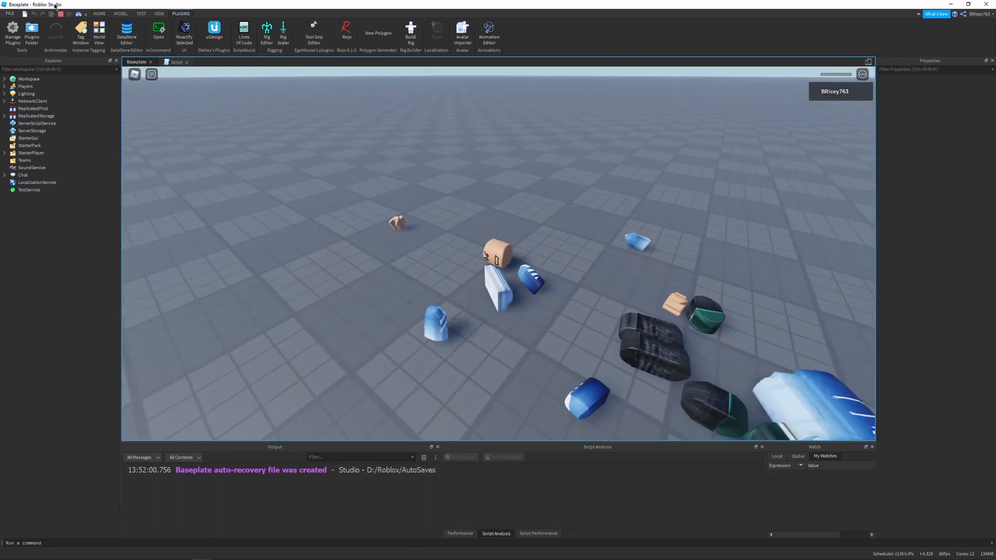
{"action": "left_click", "coordinate": [177, 62]}
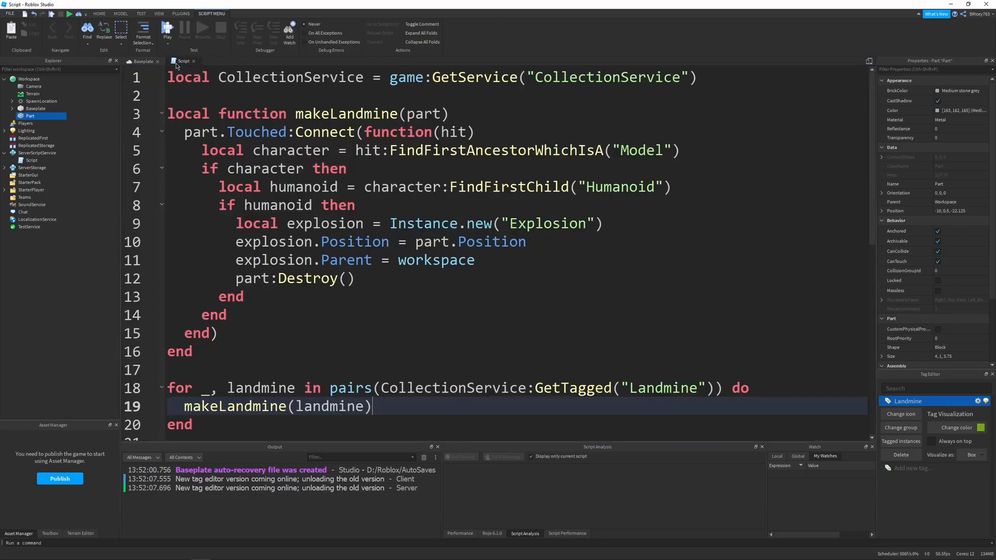
{"action": "mouse_move", "coordinate": [311, 269]}
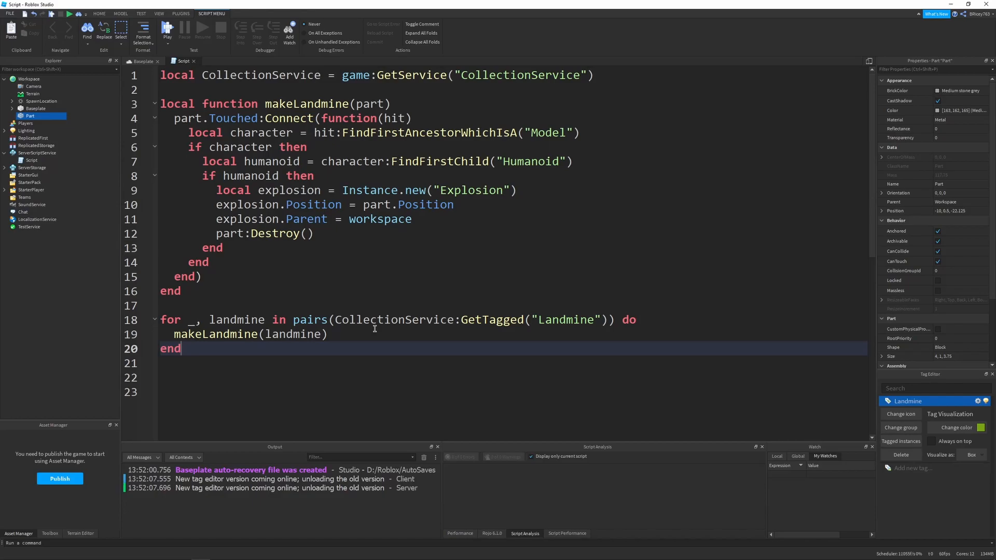
Step: Add two blank lines below the loop's closing end
{"action": "key", "text": "Return"}
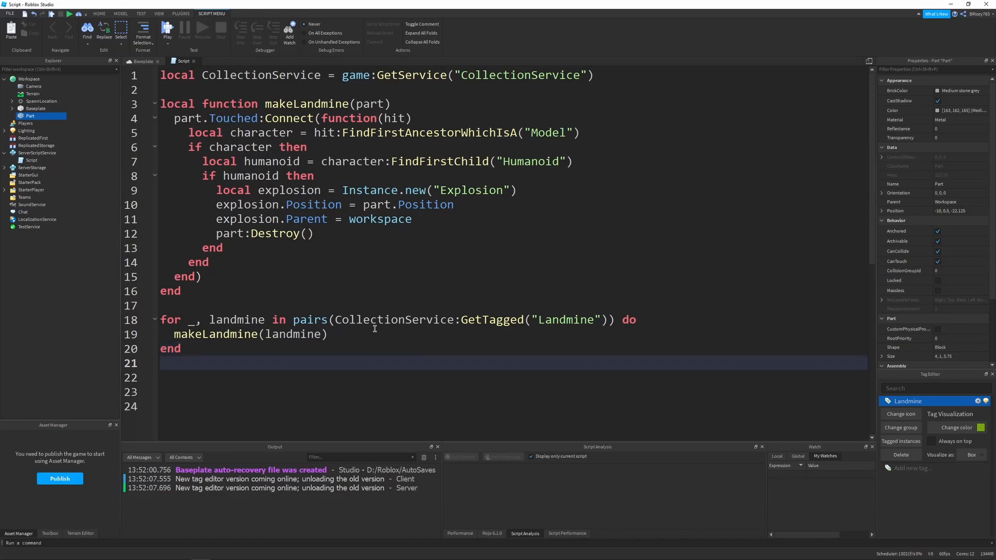
{"action": "key", "text": "enter"}
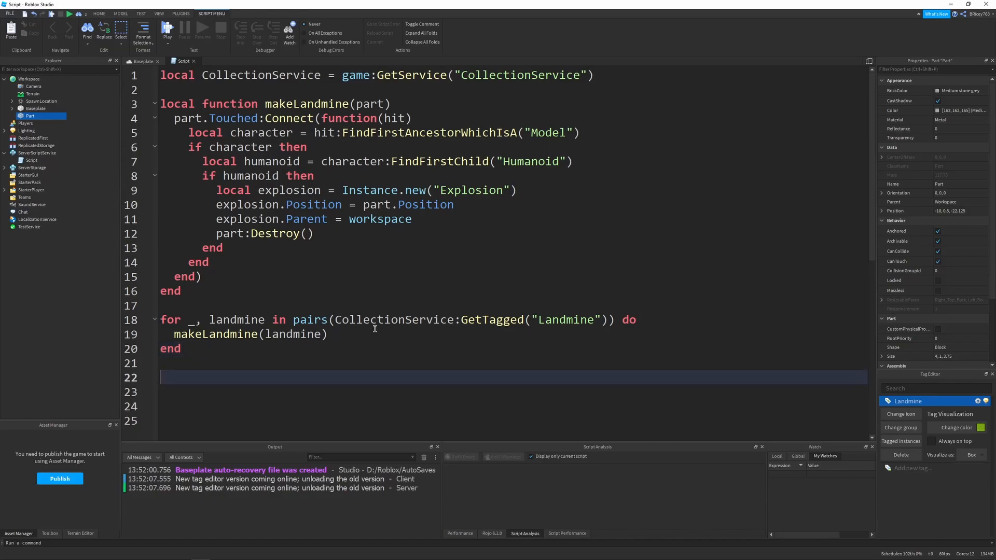
Step: Connect GetInstanceAddedSignal("Landmine") to a function calling makeLandmine(instance)
{"action": "type", "text": "CollectionService."}
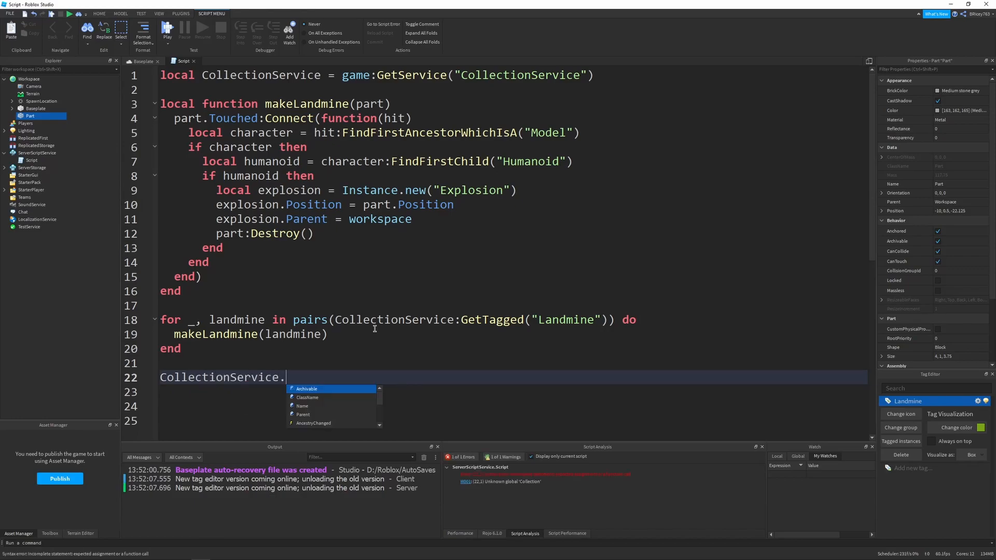
{"action": "type", "text": ":"}
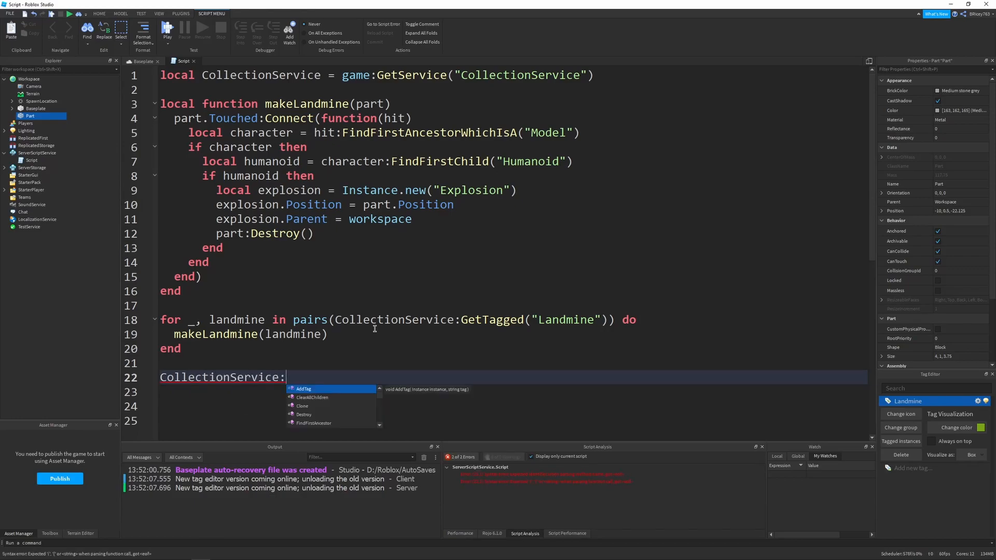
{"action": "type", "text": "GetINstanceAddedSignal(\""}
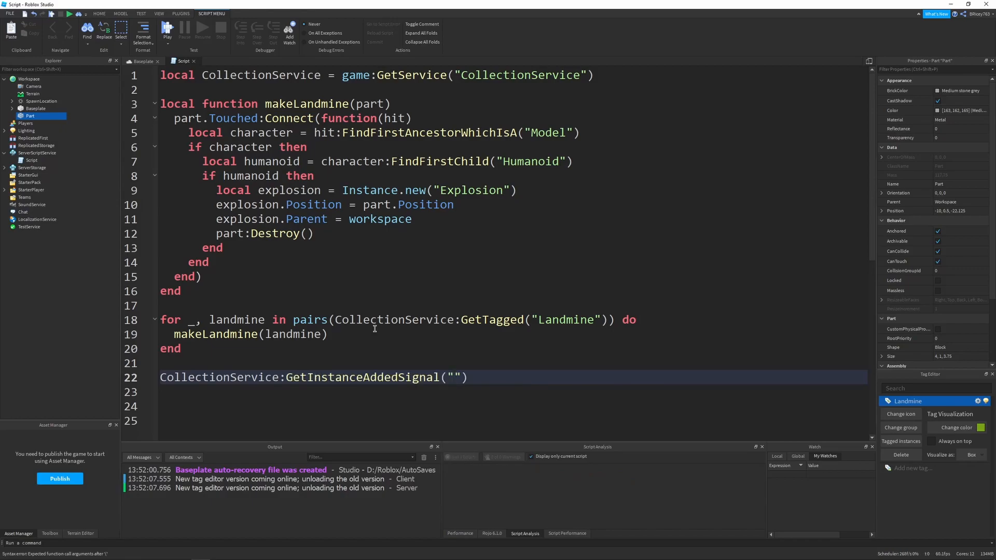
{"action": "type", "text": "Landmine"}
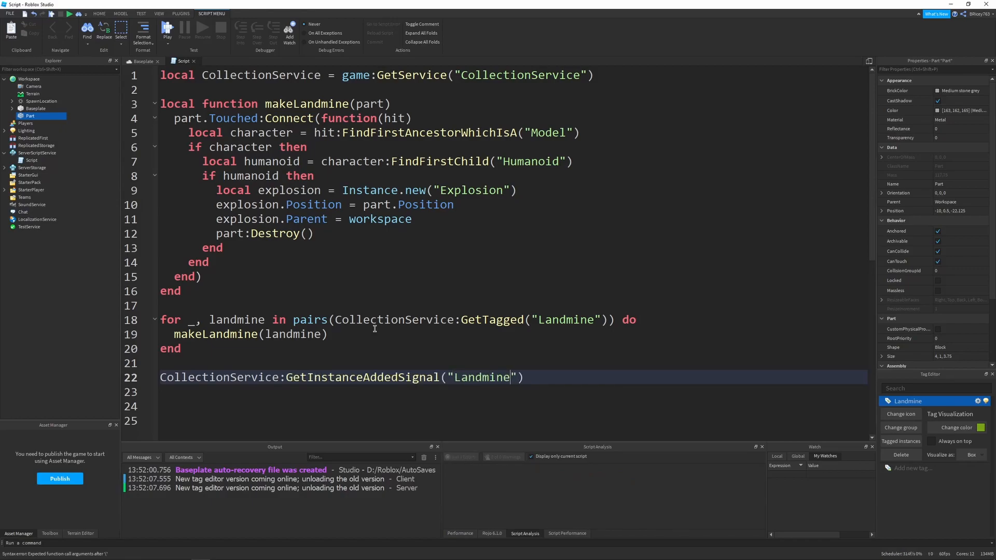
{"action": "type", "text": ":Connect(function("}
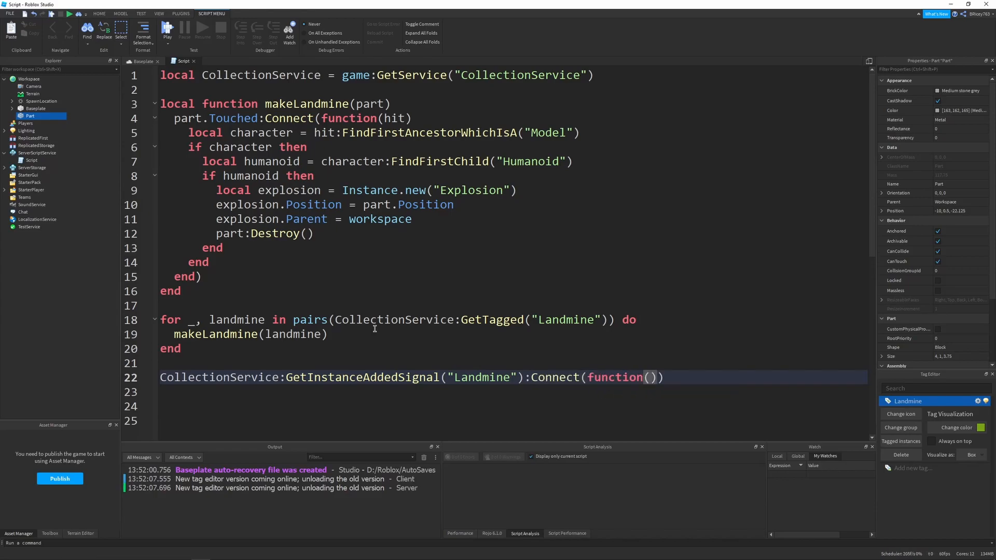
{"action": "type", "text": "instance"}
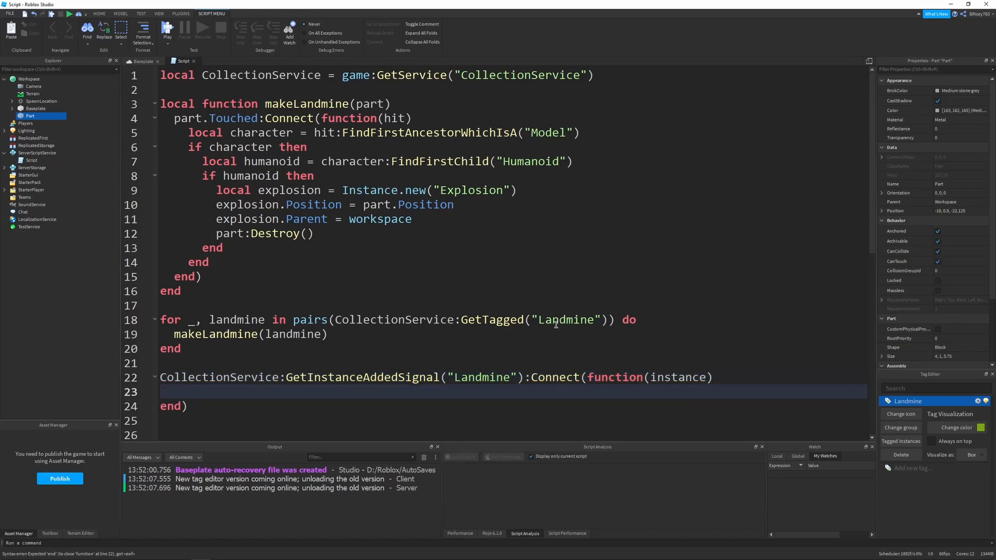
{"action": "double_click", "coordinate": [363, 377]}
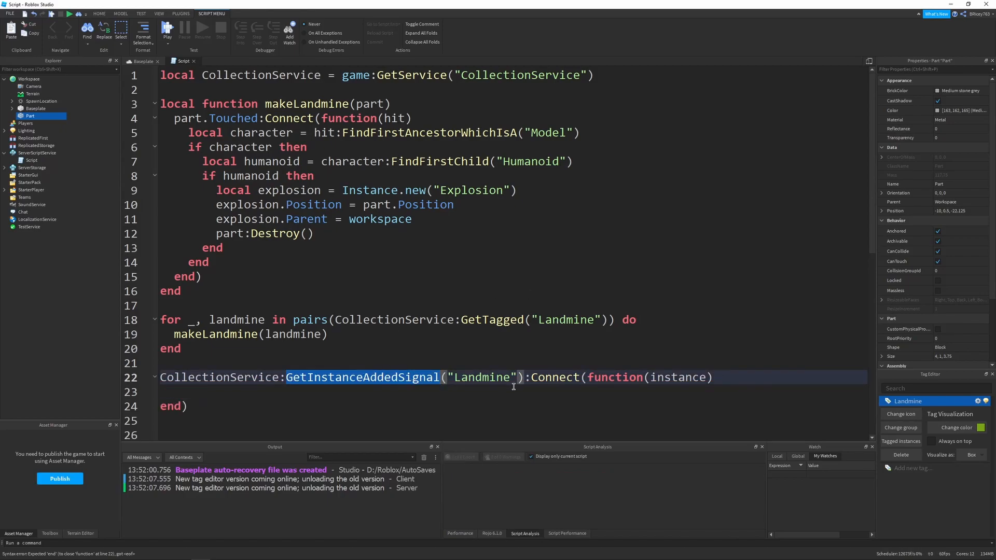
{"action": "left_click", "coordinate": [524, 377]}
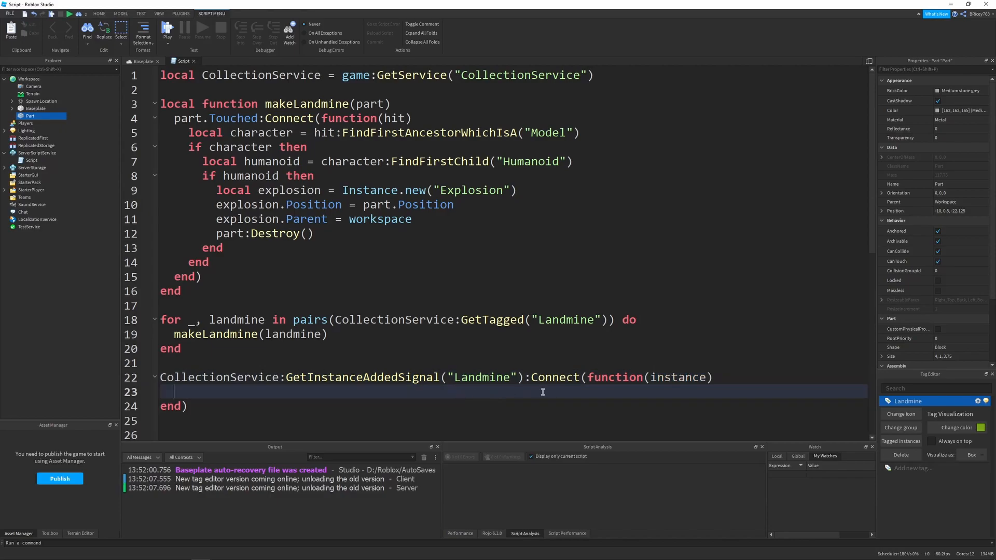
{"action": "type", "text": "makeLandmine(l"}
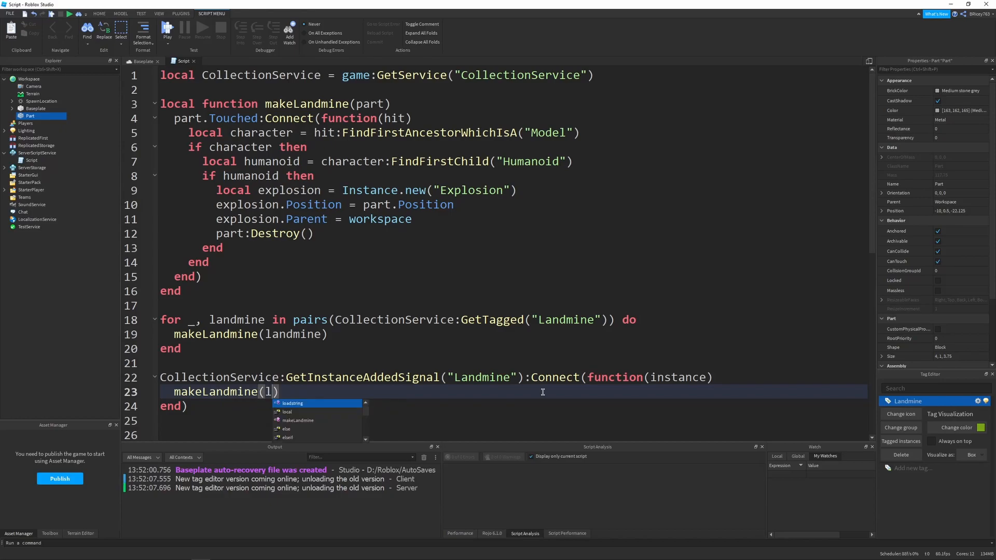
{"action": "type", "text": "instannce"}
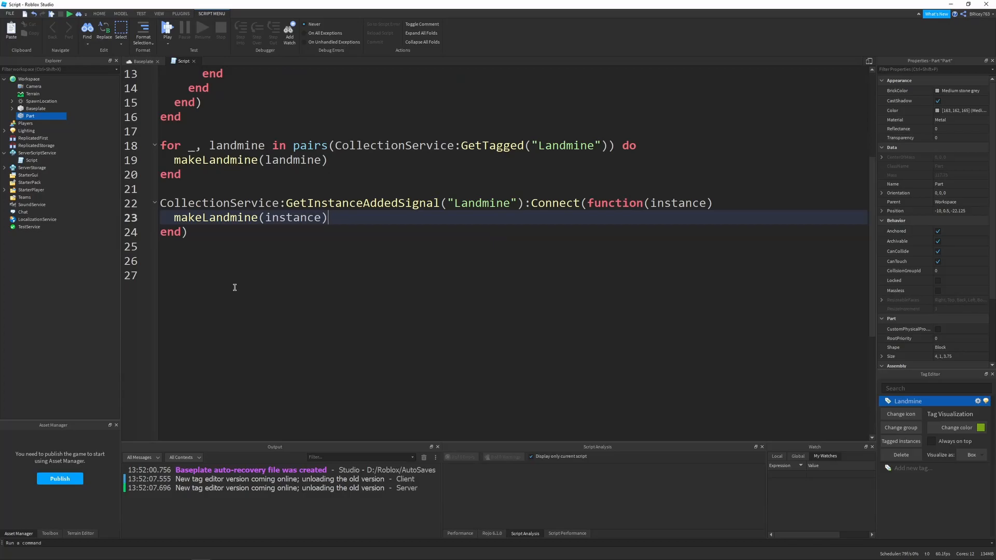
Step: Add a GetInstanceRemovedSignal("Landmine"):Connect(function(instance) handler with an empty body
{"action": "type", "text": "C"}
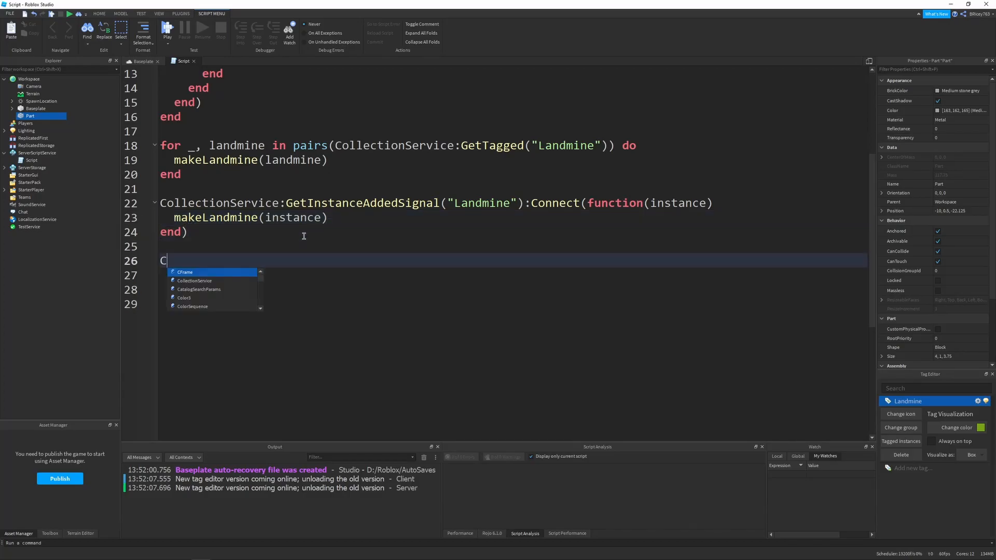
{"action": "type", "text": "ollectionService:GetInstanceRemovedSignal(\"Landmin"}
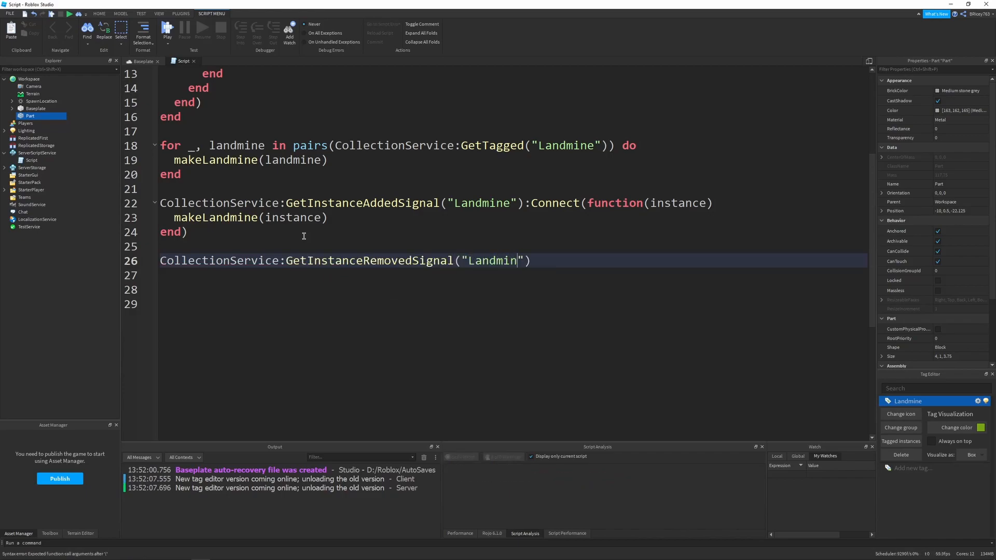
{"action": "type", "text": "e"}
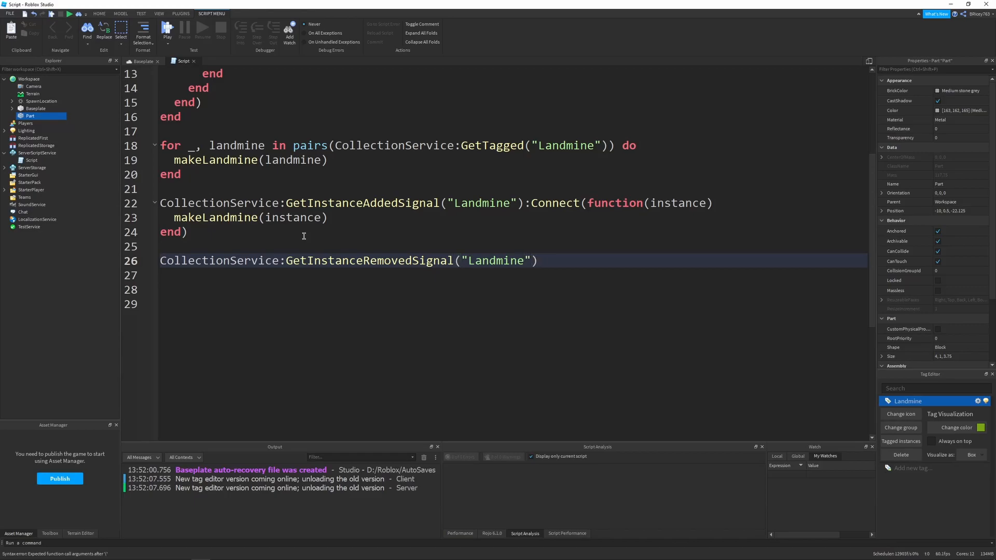
{"action": "type", "text": ":Connect(f"}
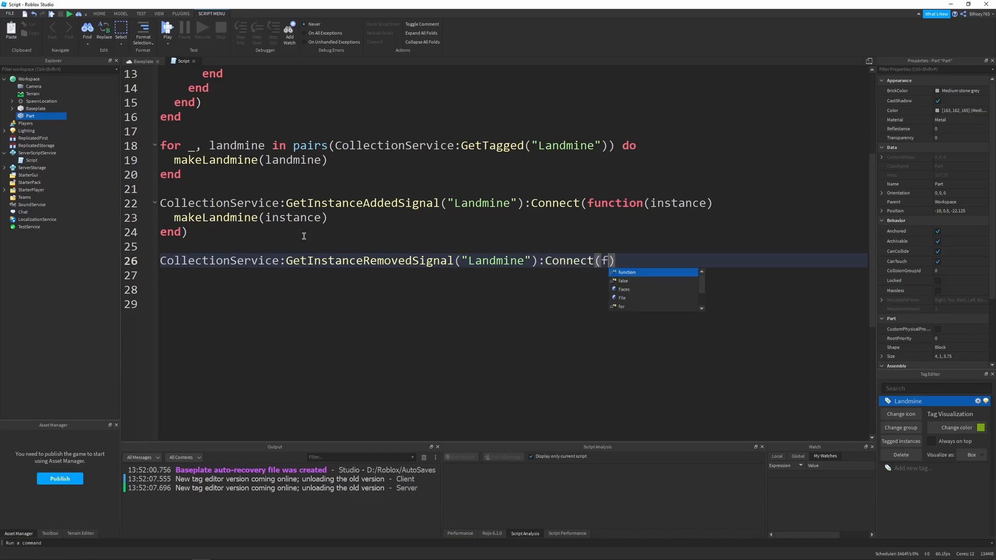
{"action": "type", "text": "unction(instance"}
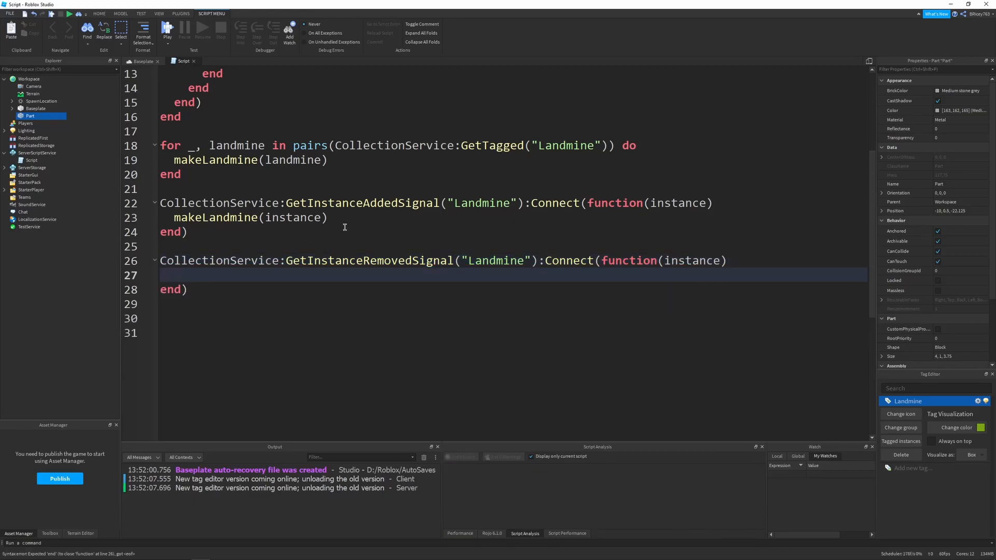
{"action": "scroll", "scroll_direction": "up", "scroll_amount": 3}
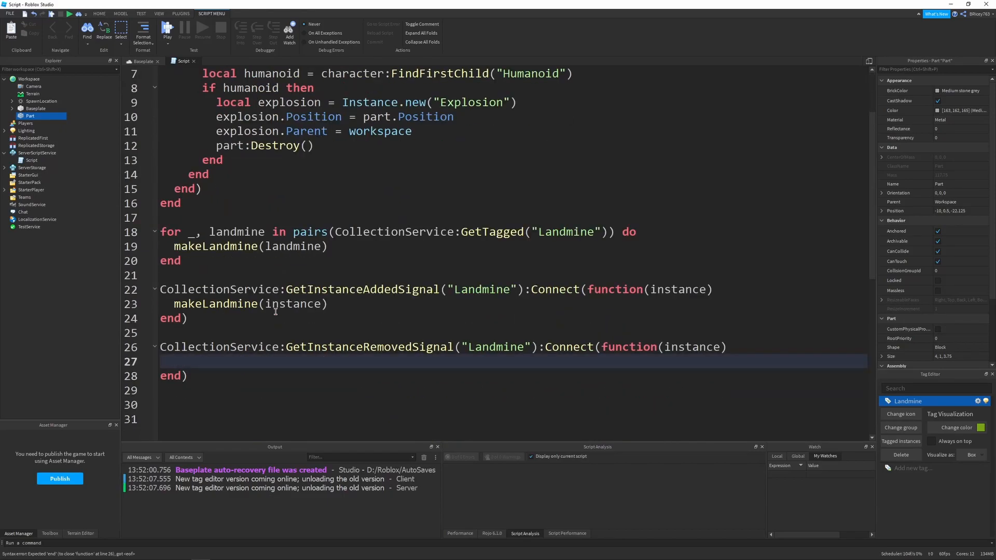
{"action": "scroll", "scroll_direction": "down", "scroll_amount": 3}
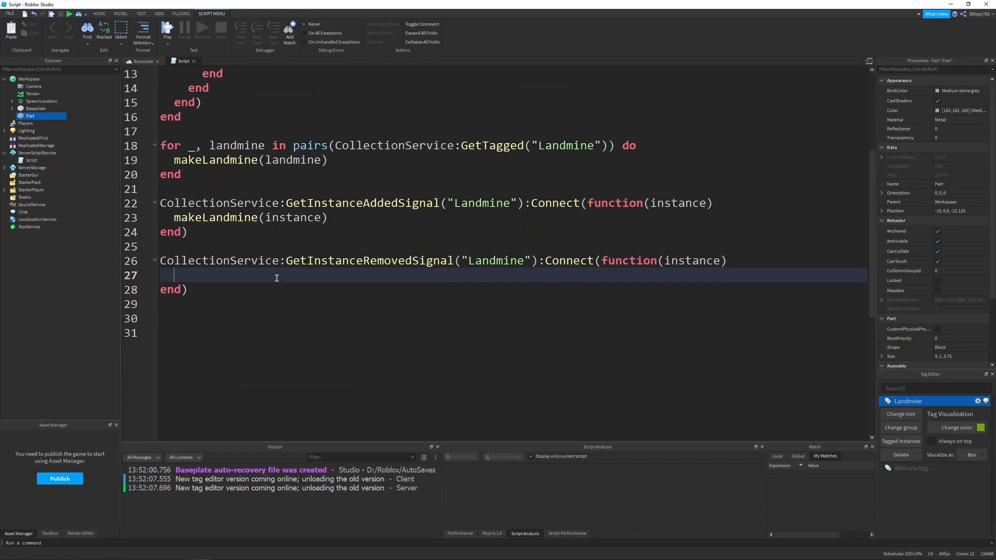
{"action": "scroll", "scroll_direction": "up", "scroll_amount": 3}
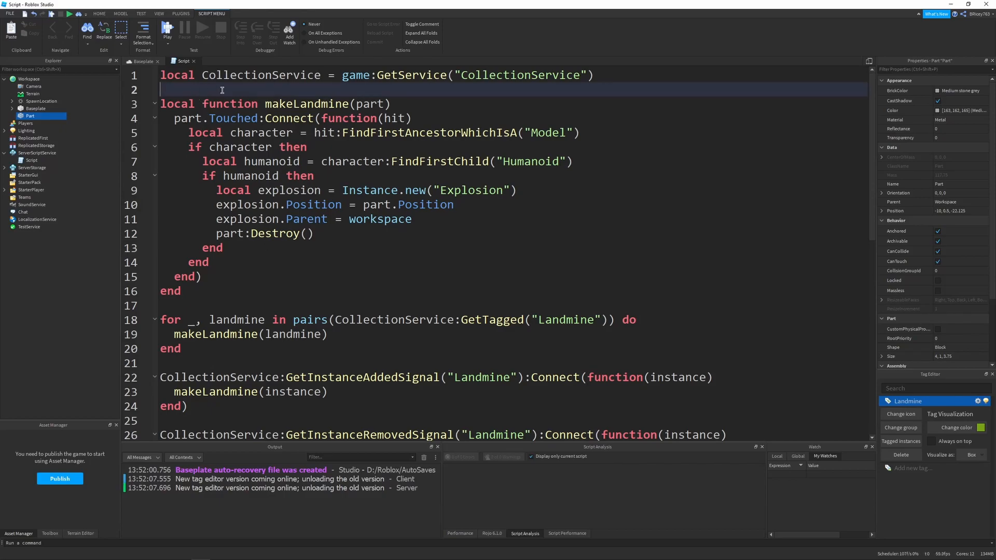
Step: Declare an empty table with local connections = {}
{"action": "type", "text": "local"}
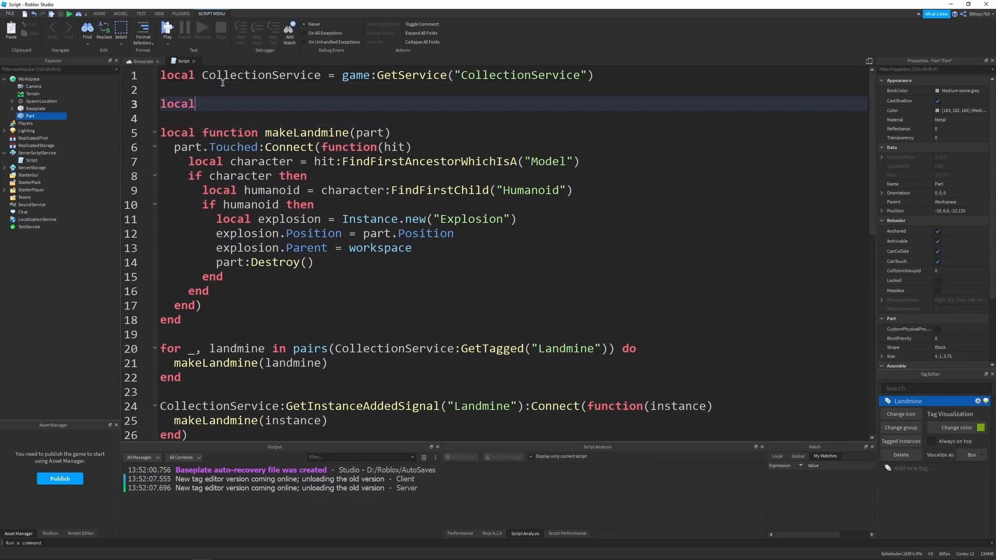
{"action": "type", "text": "connections"}
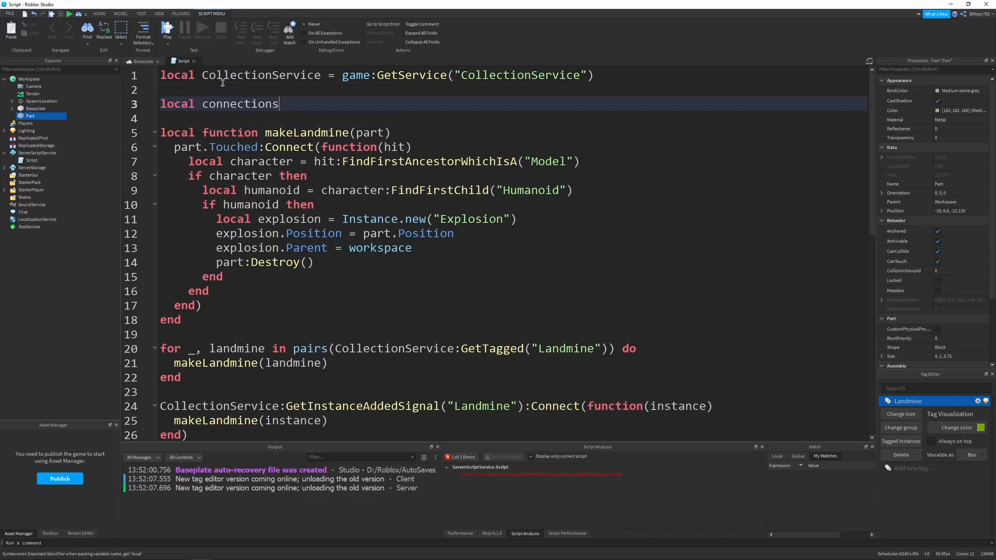
{"action": "type", "text": "= {}"}
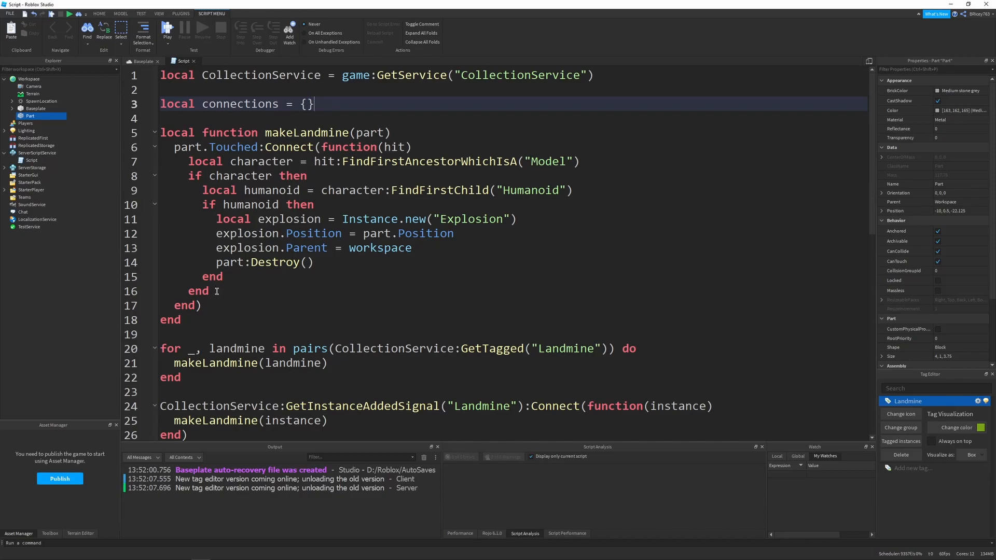
{"action": "mouse_move", "coordinate": [413, 309]}
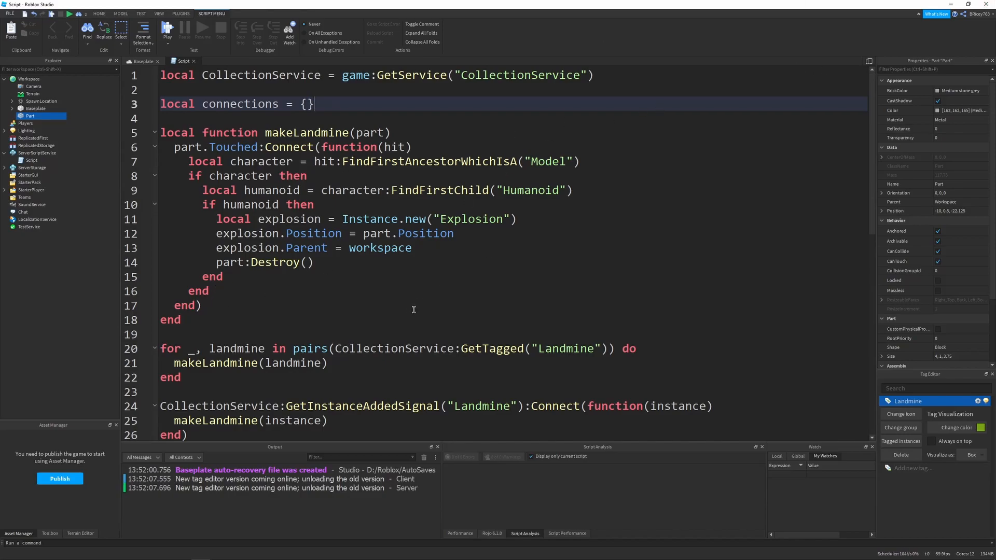
Step: Store the Touched connection in local connection and add a blank line before end
{"action": "left_click", "coordinate": [201, 305]}
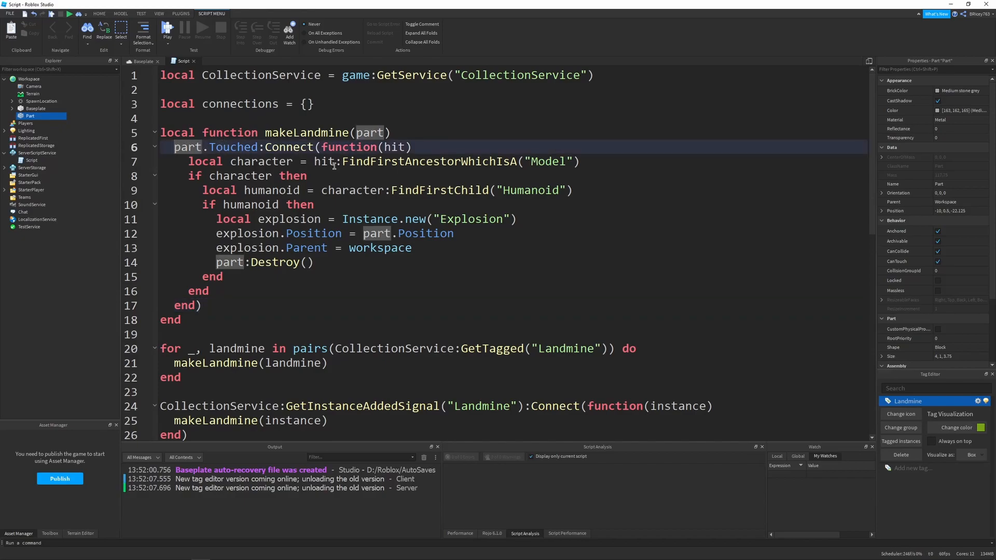
{"action": "type", "text": "local connection ="}
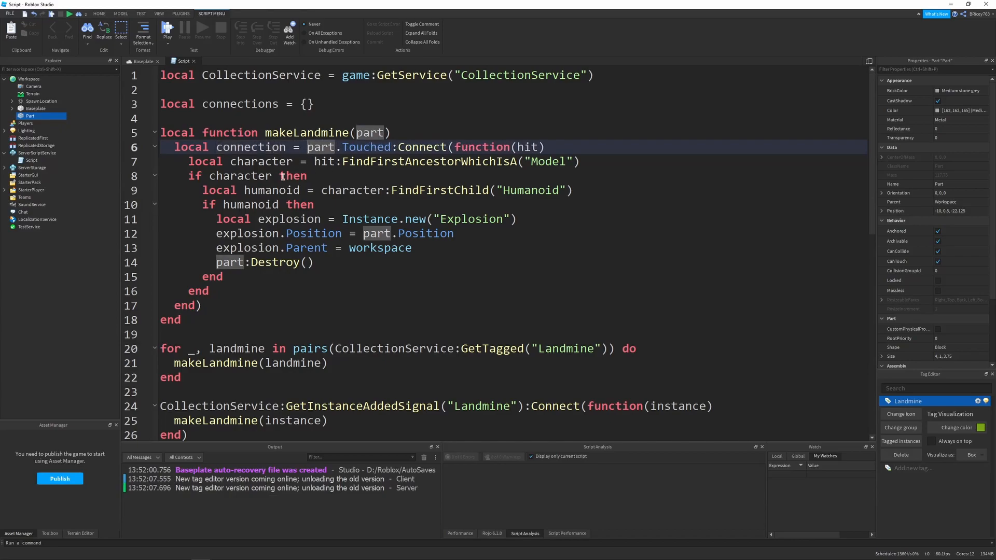
{"action": "double_click", "coordinate": [250, 147]}
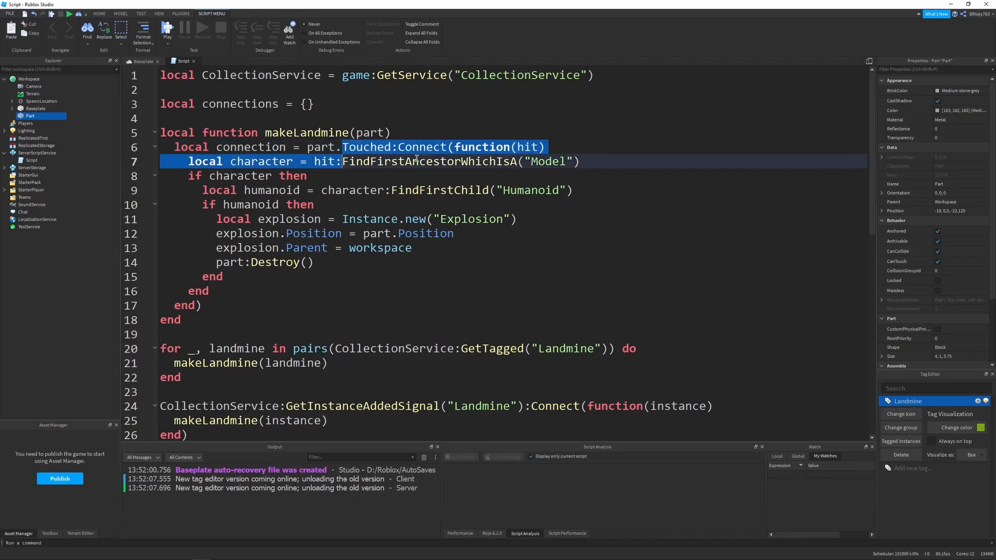
{"action": "left_click", "coordinate": [222, 276]}
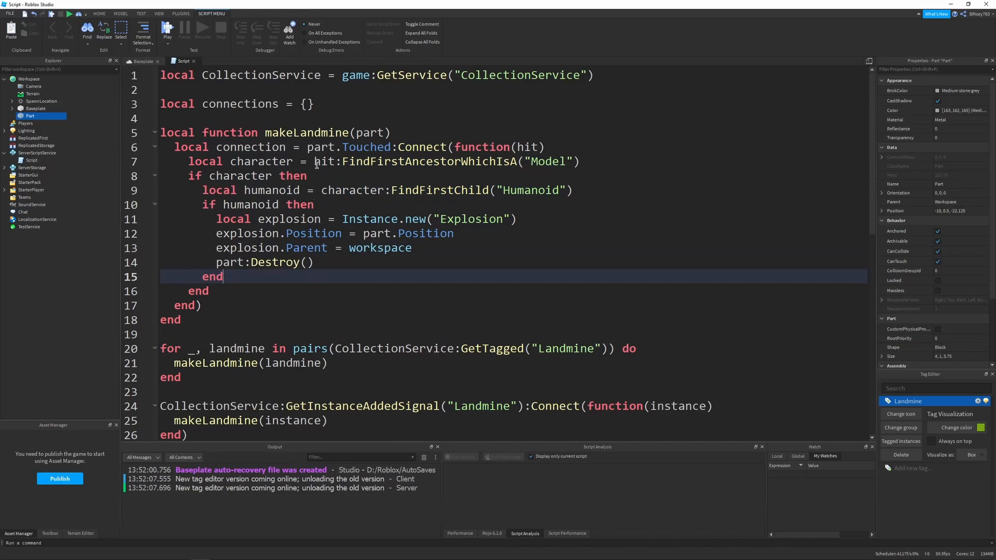
{"action": "mouse_move", "coordinate": [266, 282]}
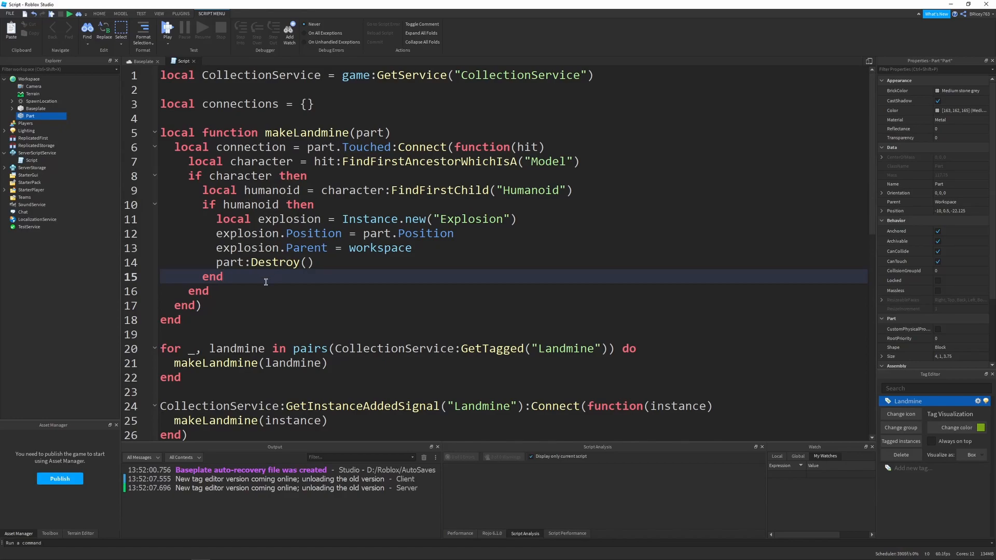
{"action": "left_click", "coordinate": [297, 305]}
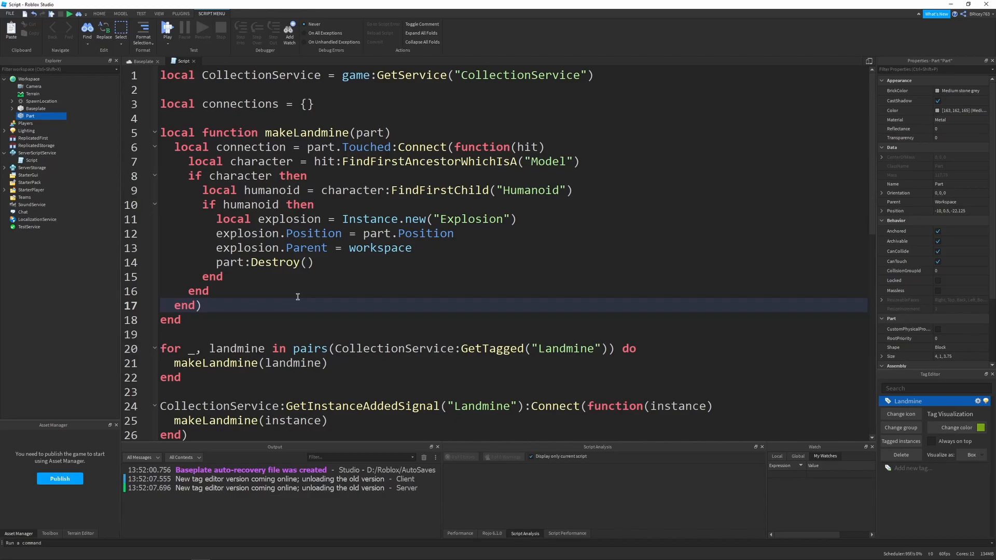
{"action": "mouse_move", "coordinate": [324, 278]}
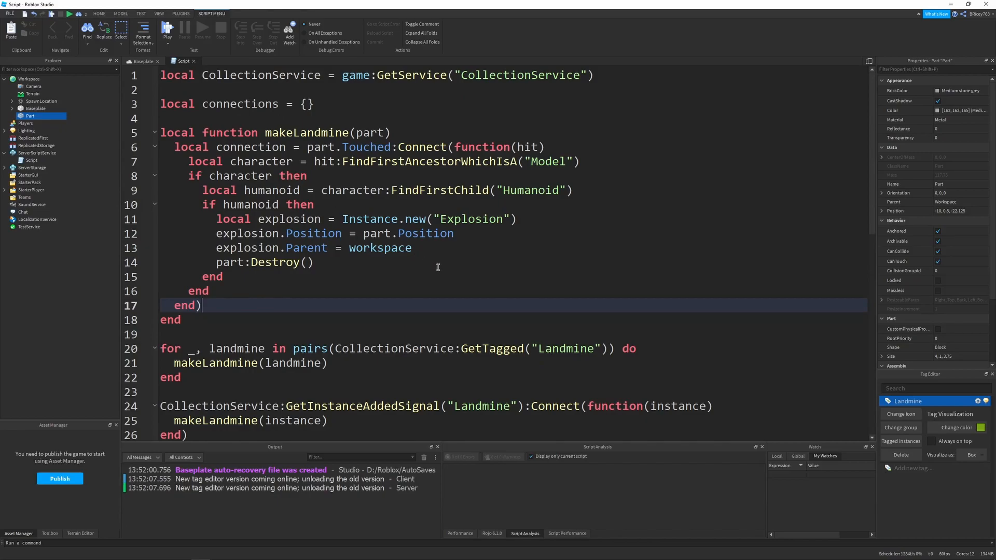
{"action": "key", "text": "enter"}
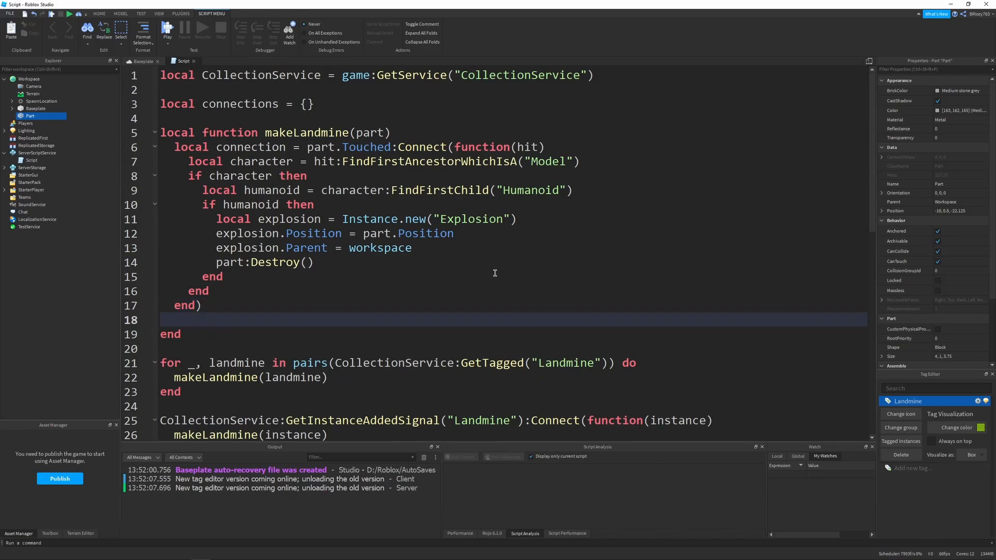
Step: Save each part's Touched connection with connections[part] = connection
{"action": "type", "text": "connne"}
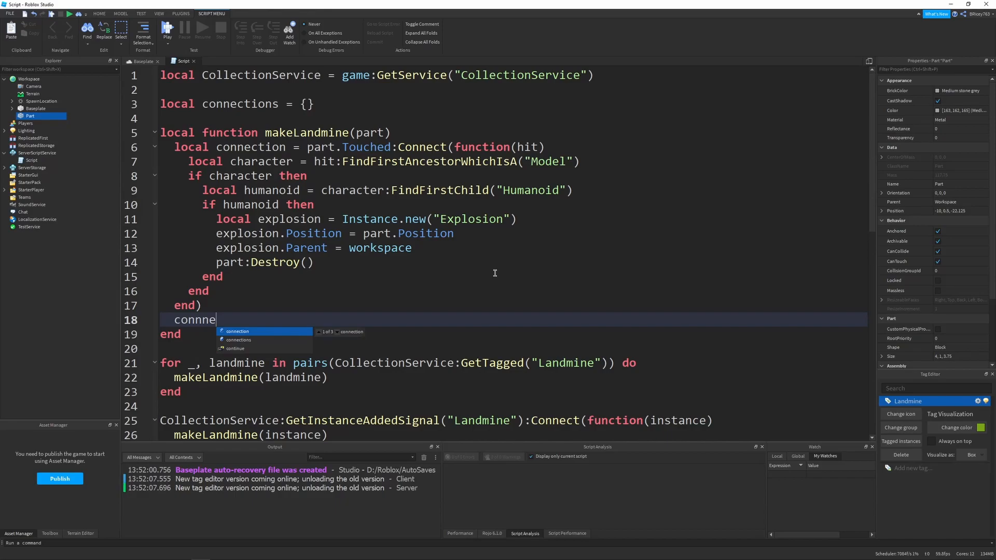
{"action": "type", "text": "ctions[]"}
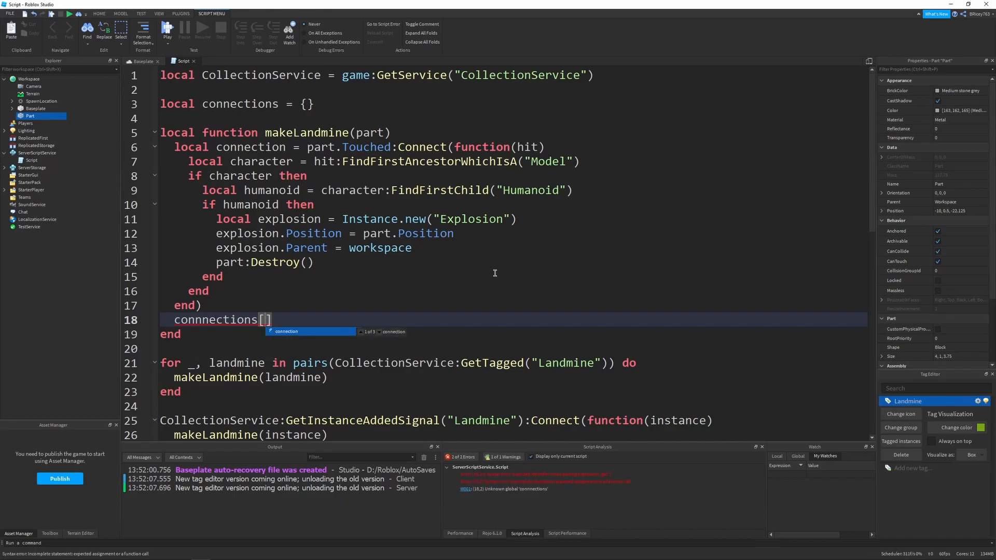
{"action": "type", "text": "part"}
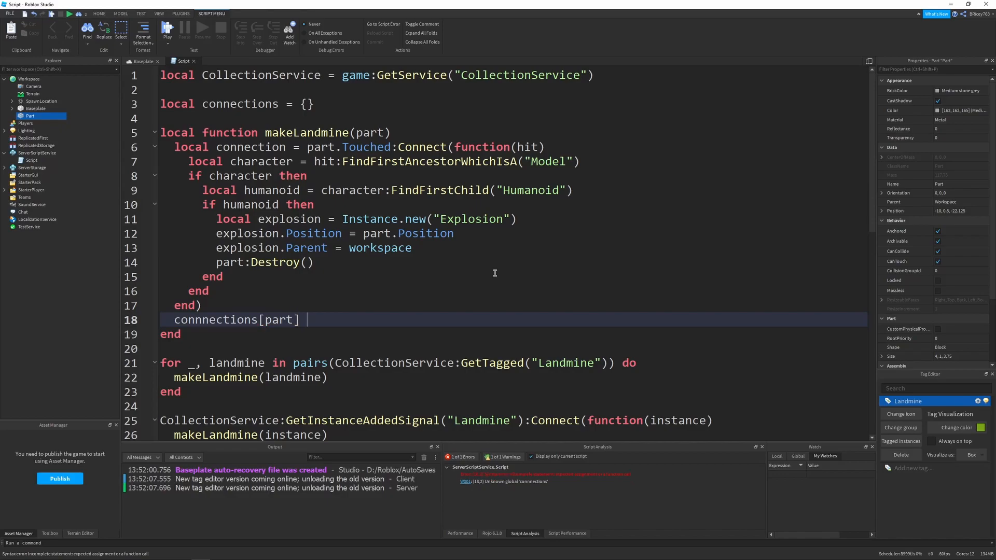
{"action": "type", "text": "= connection"}
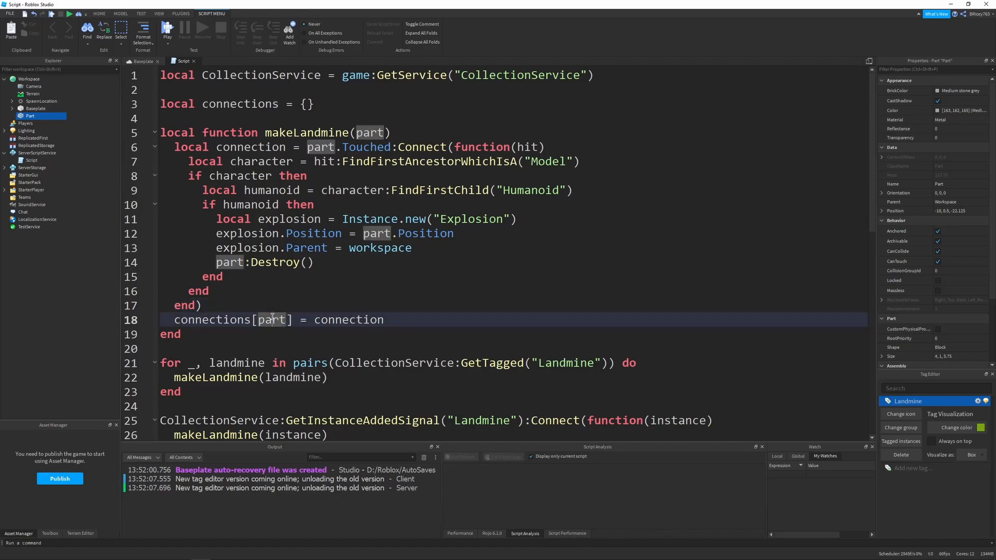
{"action": "scroll", "scroll_direction": "down", "scroll_amount": 3}
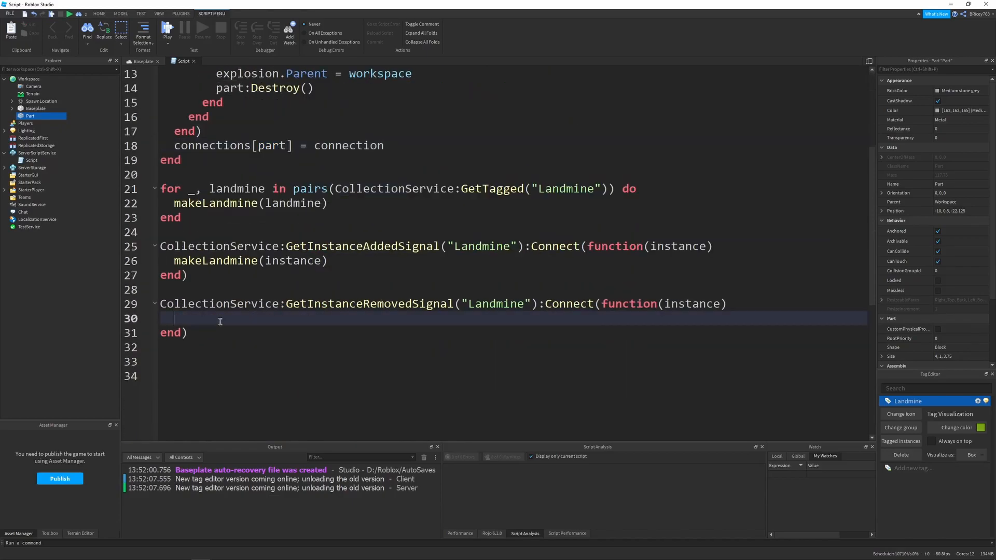
Step: In the removed handler, call connections[instance]:Disconnect() when connections[instance] exists
{"action": "type", "text": "if connnections["}
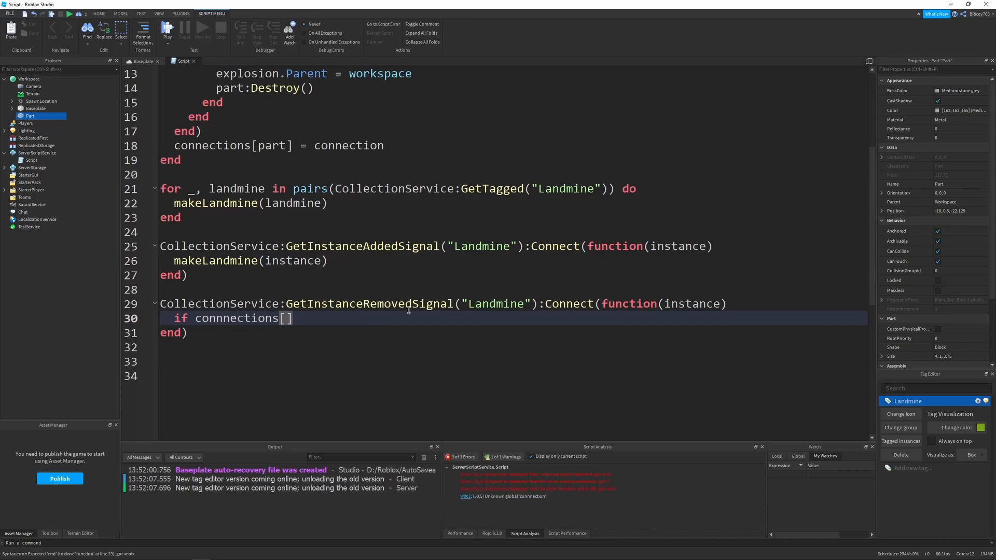
{"action": "type", "text": "instance] then"}
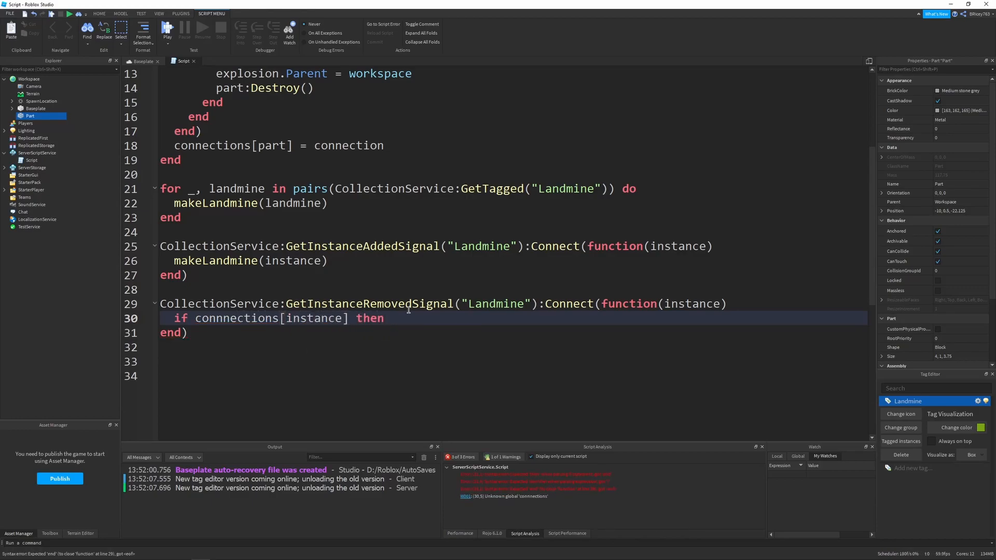
{"action": "key", "text": "enter"}
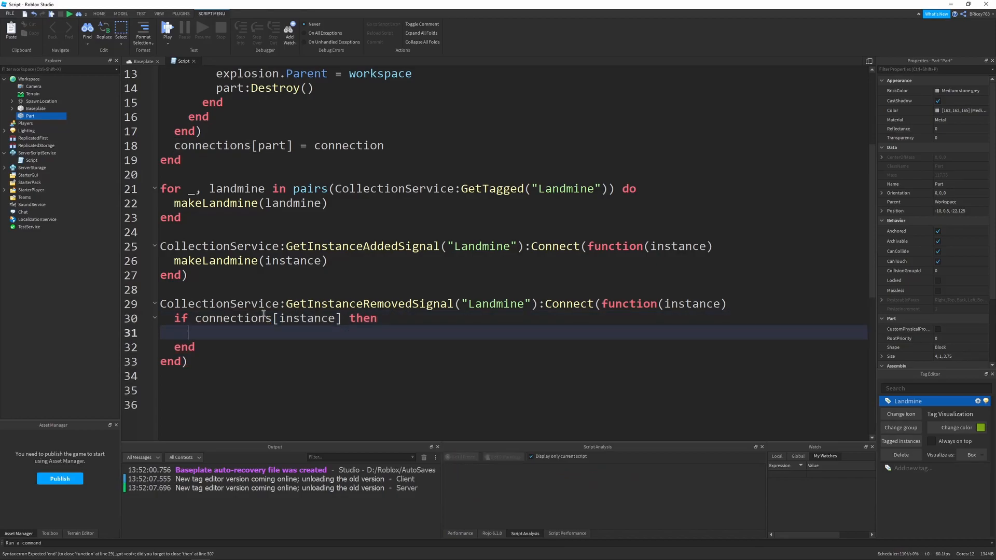
{"action": "type", "text": "connections"}
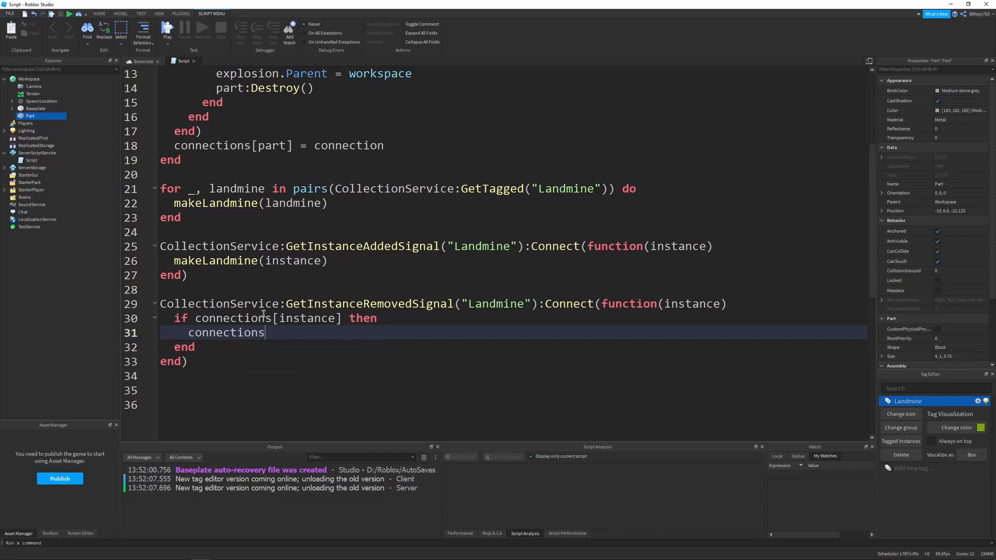
{"action": "type", "text": "[instance]"}
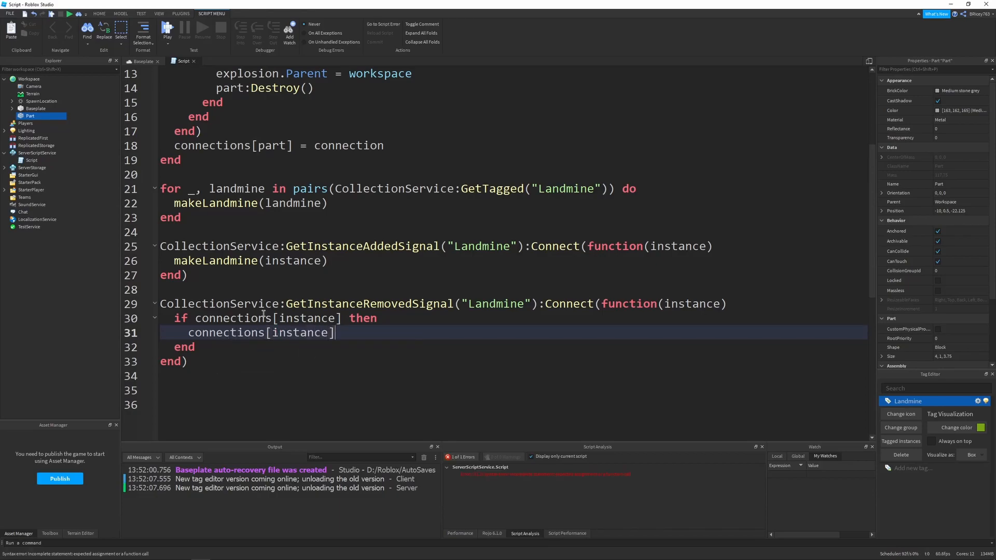
{"action": "type", "text": ":Disconne"}
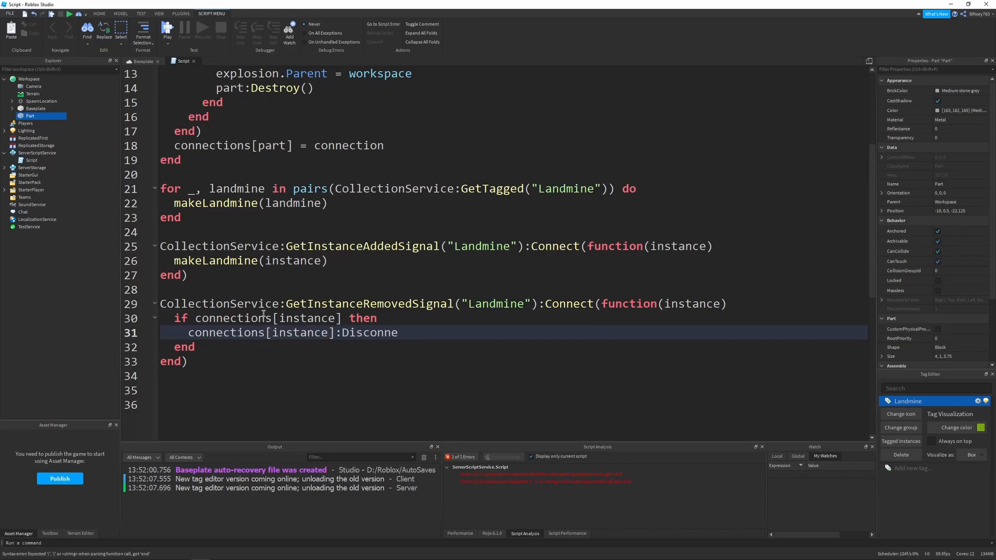
{"action": "type", "text": "ct()"}
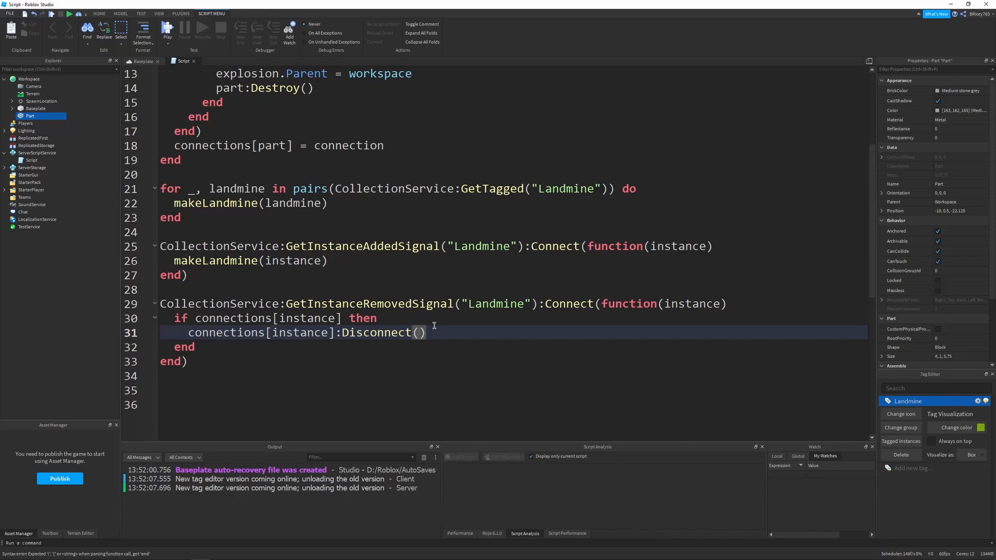
{"action": "scroll", "scroll_direction": "up", "scroll_amount": 3}
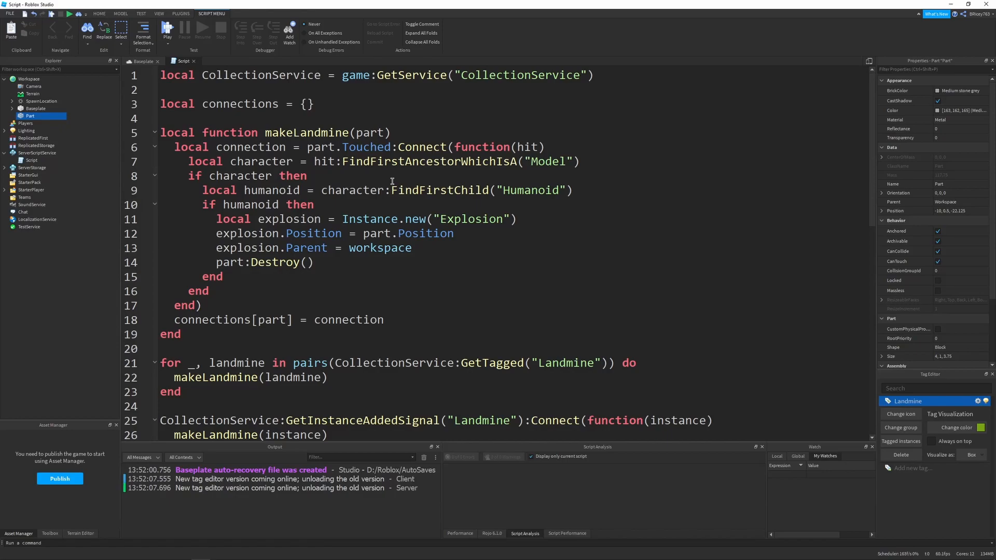
{"action": "mouse_move", "coordinate": [349, 252]}
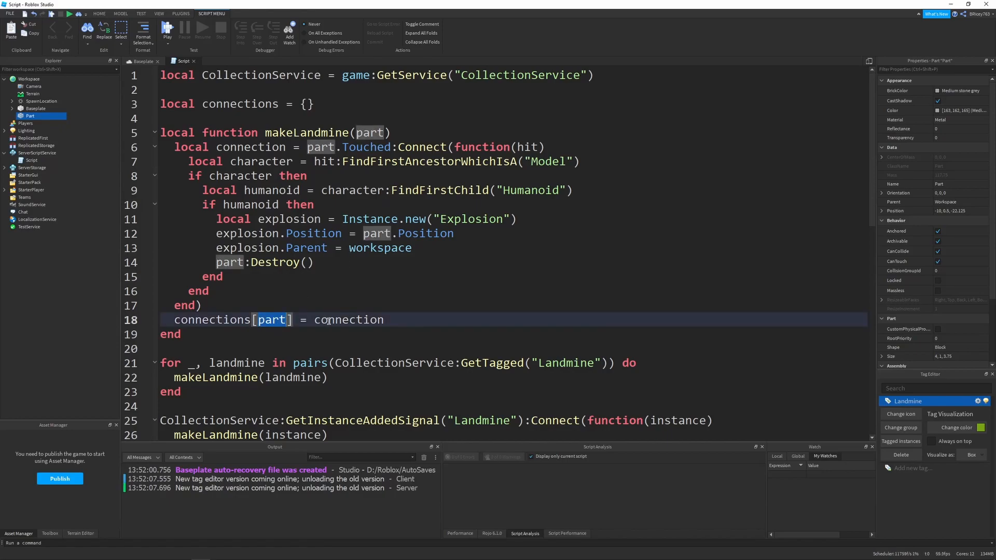
{"action": "scroll", "scroll_direction": "down", "scroll_amount": 3}
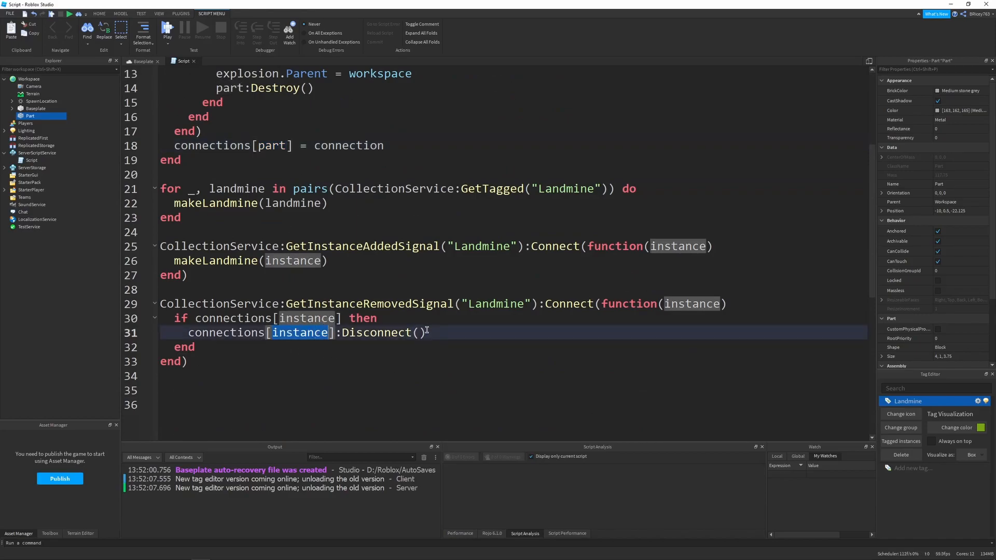
{"action": "left_click", "coordinate": [302, 347]}
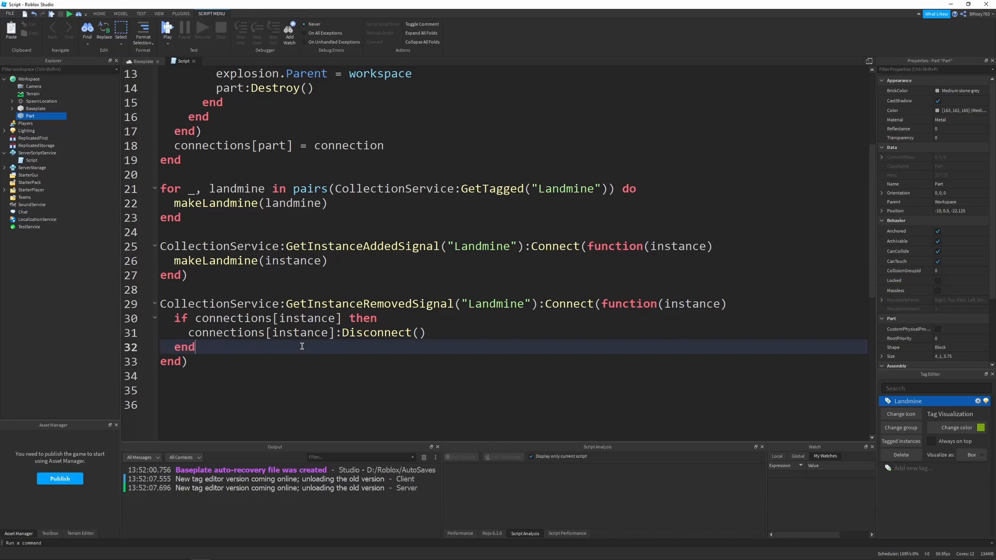
{"action": "mouse_move", "coordinate": [237, 221]}
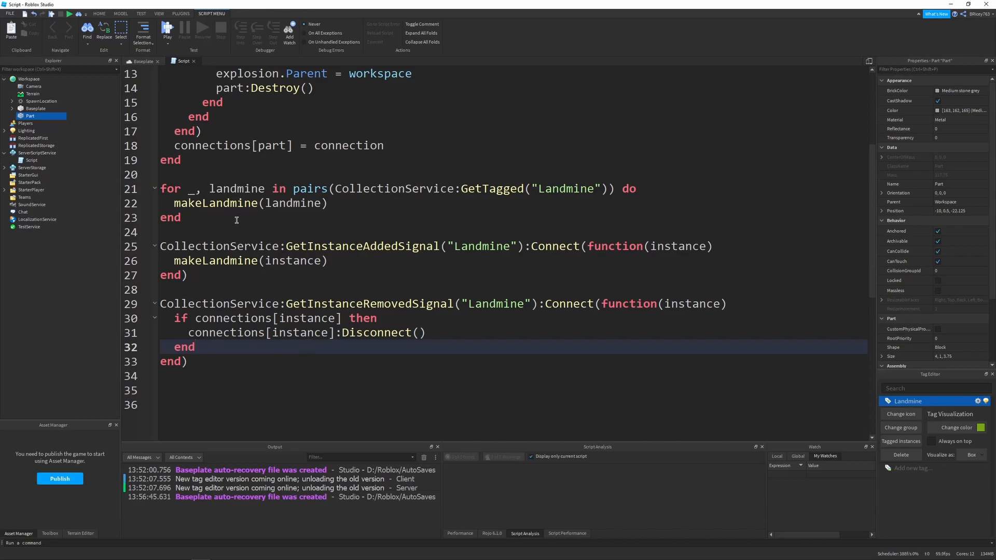
{"action": "left_click", "coordinate": [37, 153]}
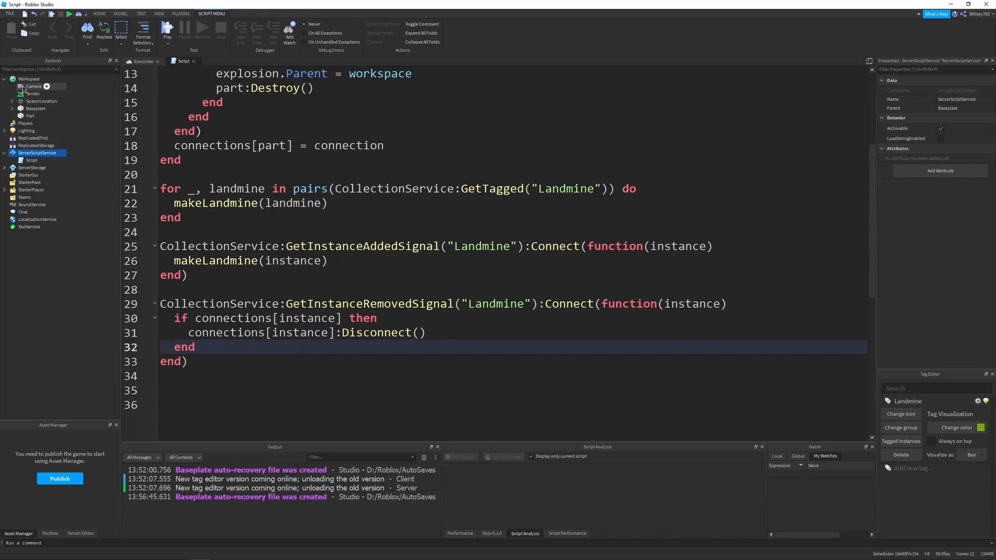
Step: Insert a scaled-up part renamed Test, then add a new Script to ServerScriptService
{"action": "left_click", "coordinate": [143, 61]}
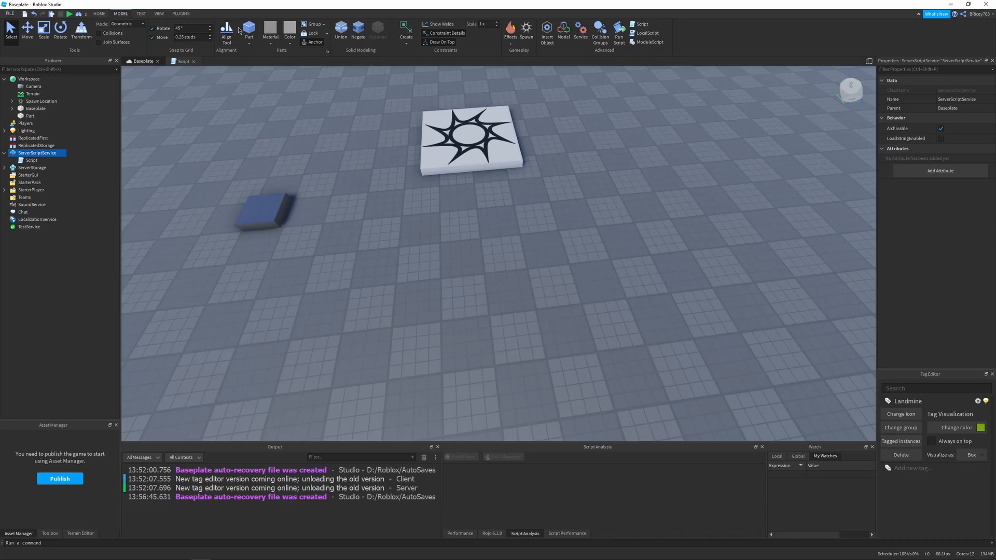
{"action": "left_click", "coordinate": [499, 253]}
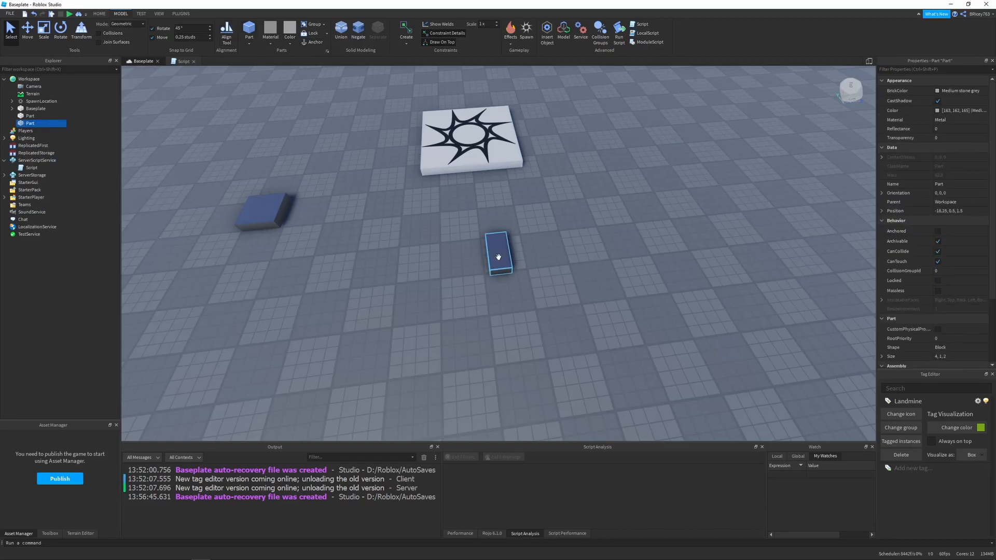
{"action": "left_click", "coordinate": [43, 29]}
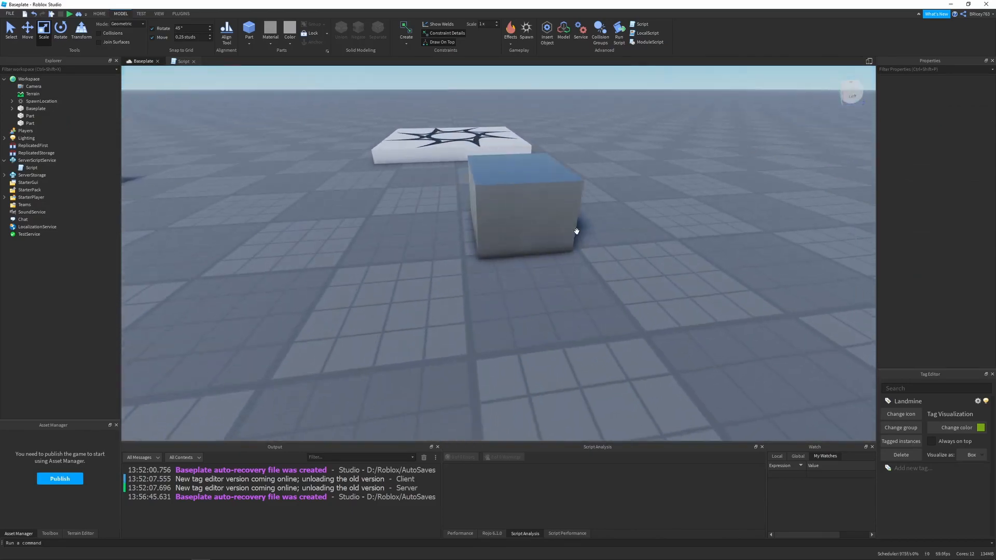
{"action": "left_click", "coordinate": [527, 229]}
{"action": "type", "text": "Test"}
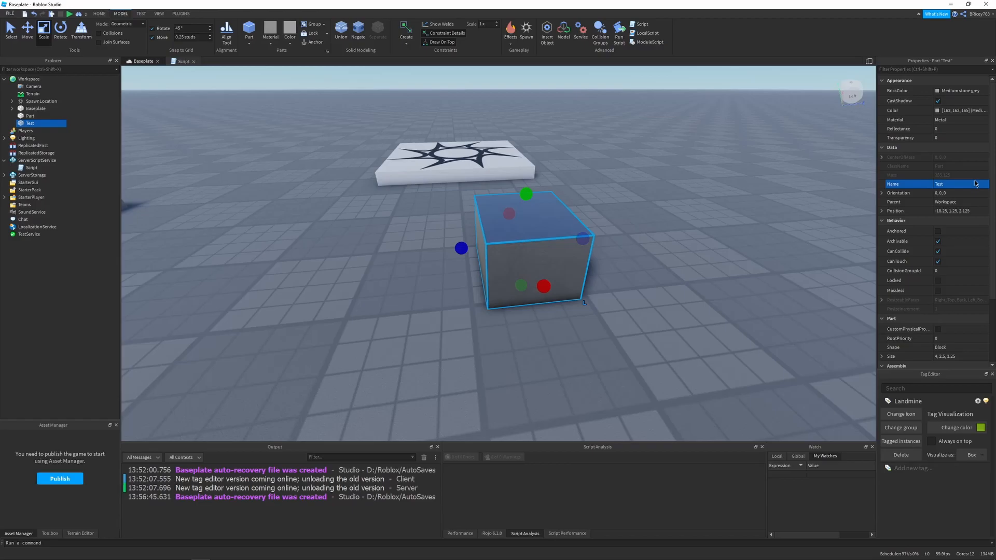
{"action": "left_click", "coordinate": [36, 160]}
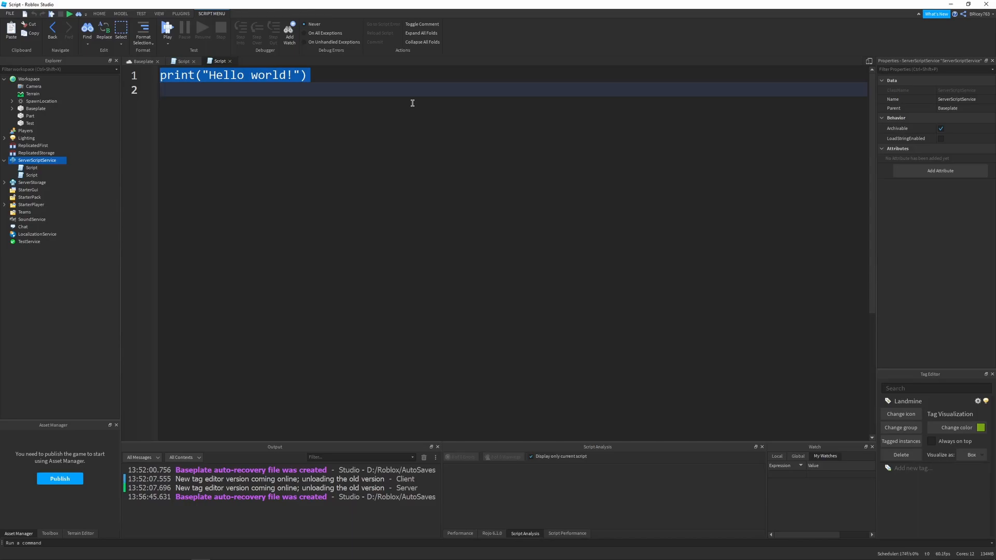
Step: Reference workspace.Test and CollectionService, add wait(5), and begin a CollectionService:AddTag call
{"action": "type", "text": "local test ="}
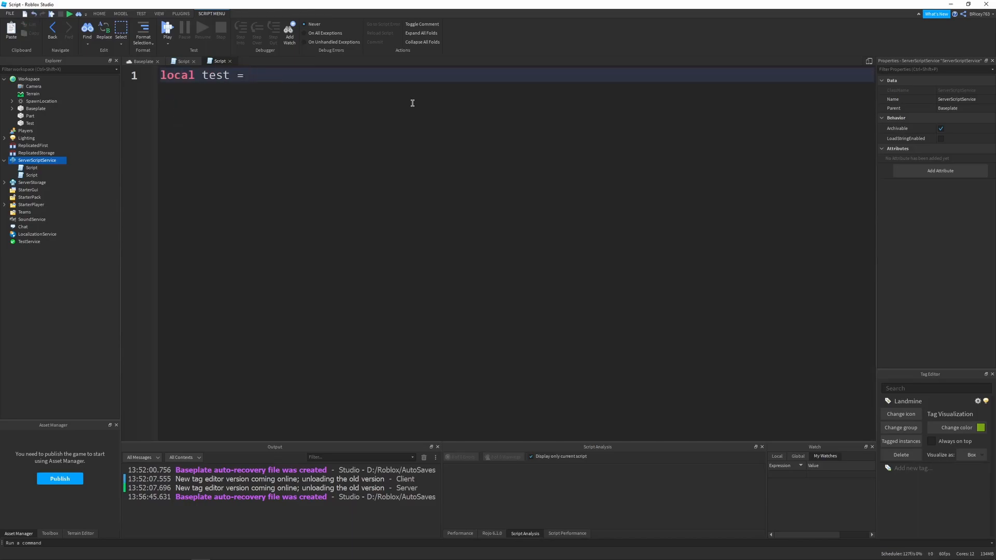
{"action": "type", "text": "workspace.test"}
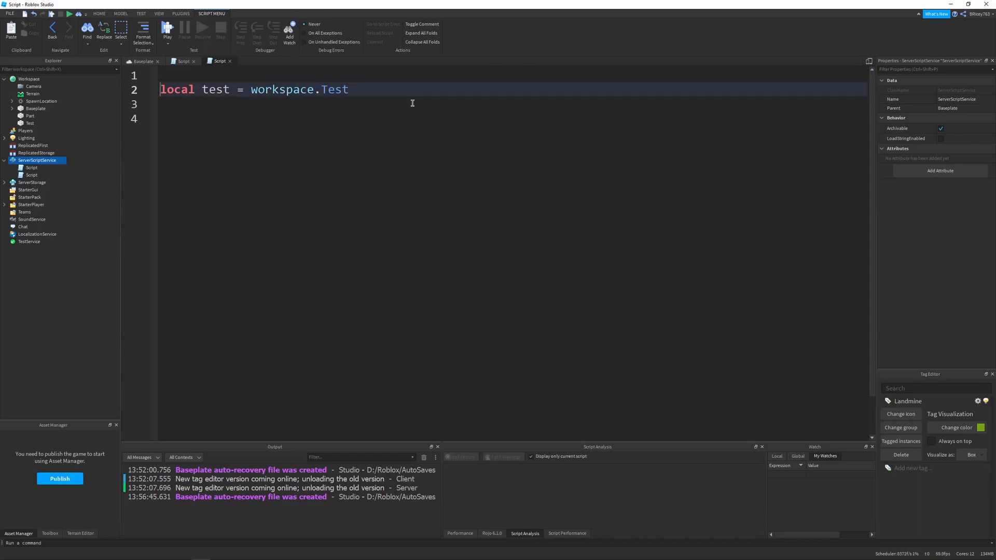
{"action": "type", "text": "local CO"}
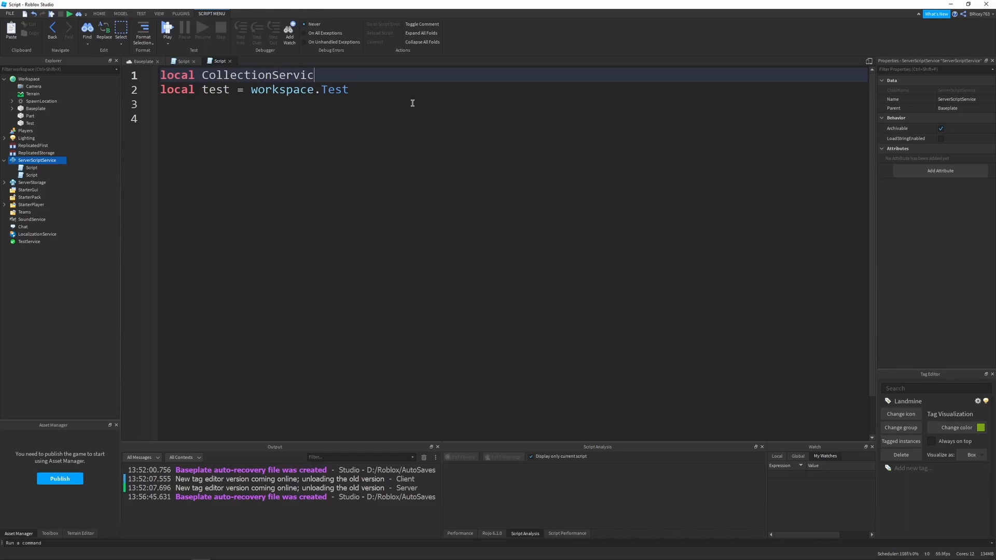
{"action": "type", "text": "= game:GetService"}
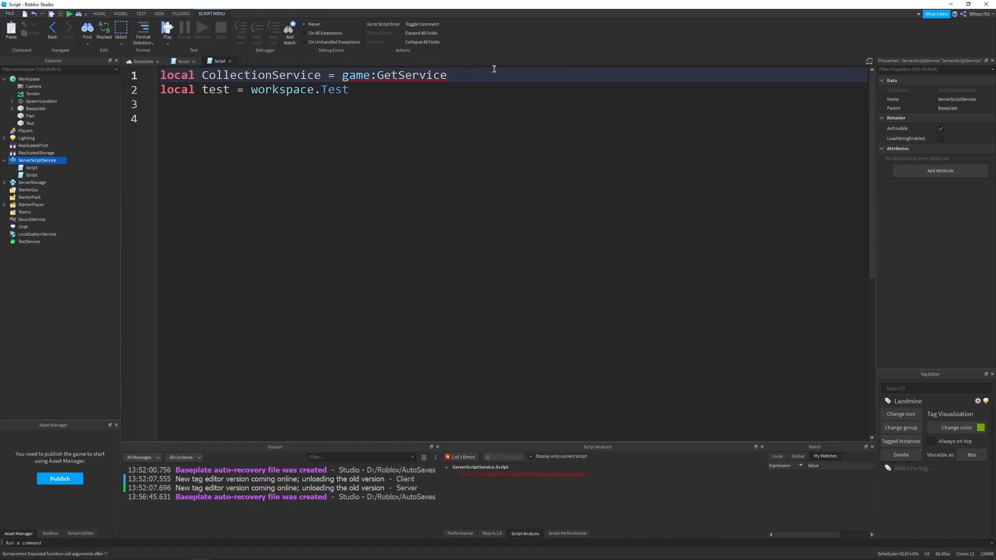
{"action": "type", "text": "(\"\")"}
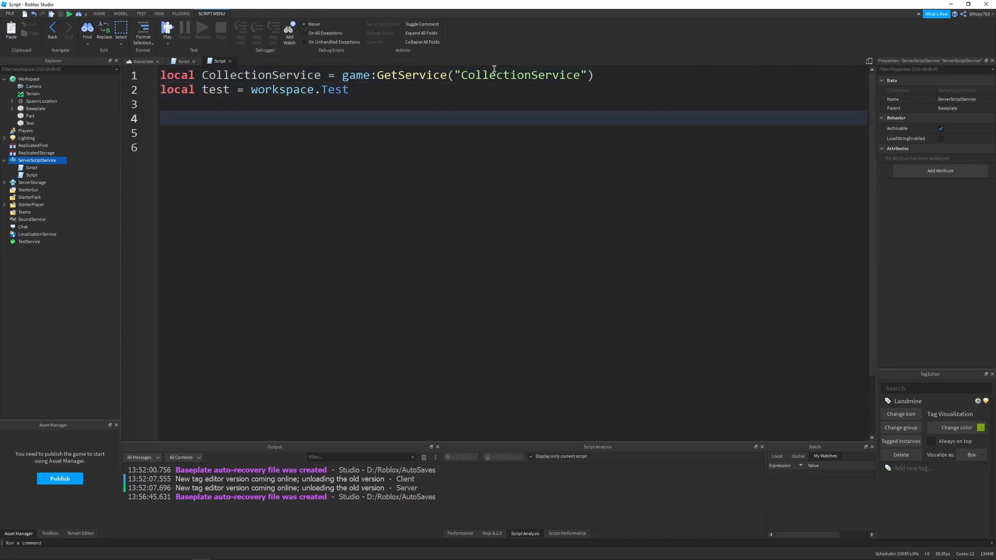
{"action": "type", "text": "wait()"}
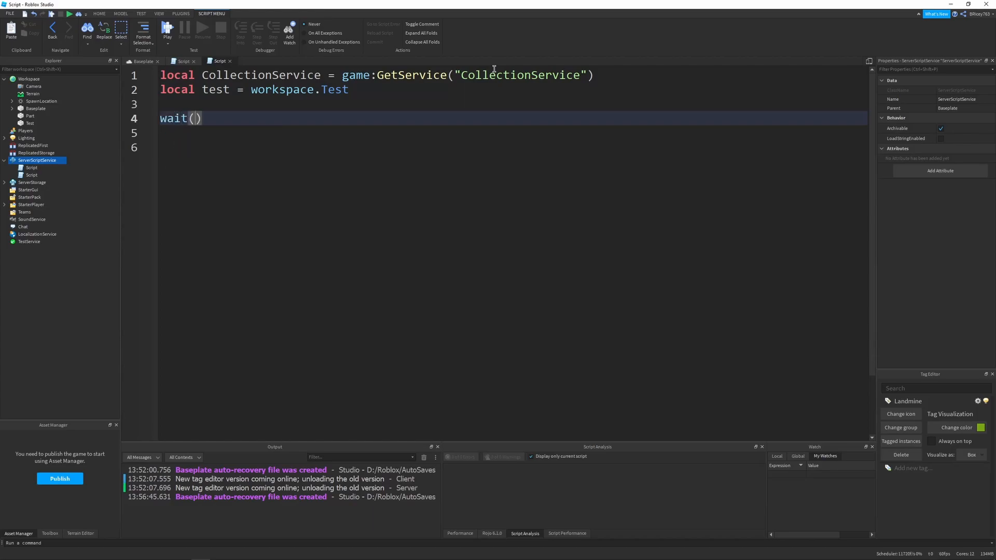
{"action": "type", "text": "5"}
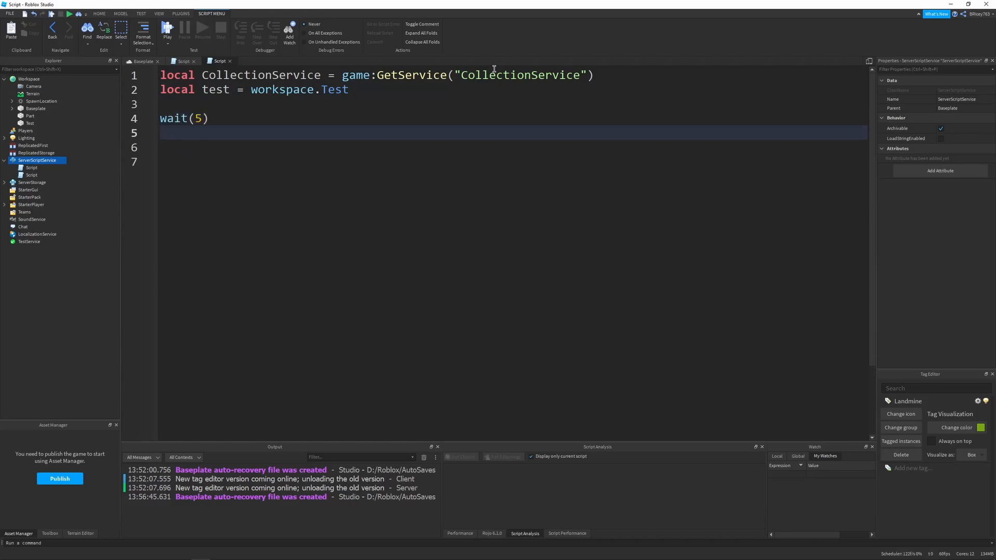
{"action": "type", "text": "CollectionService:AddTag("}
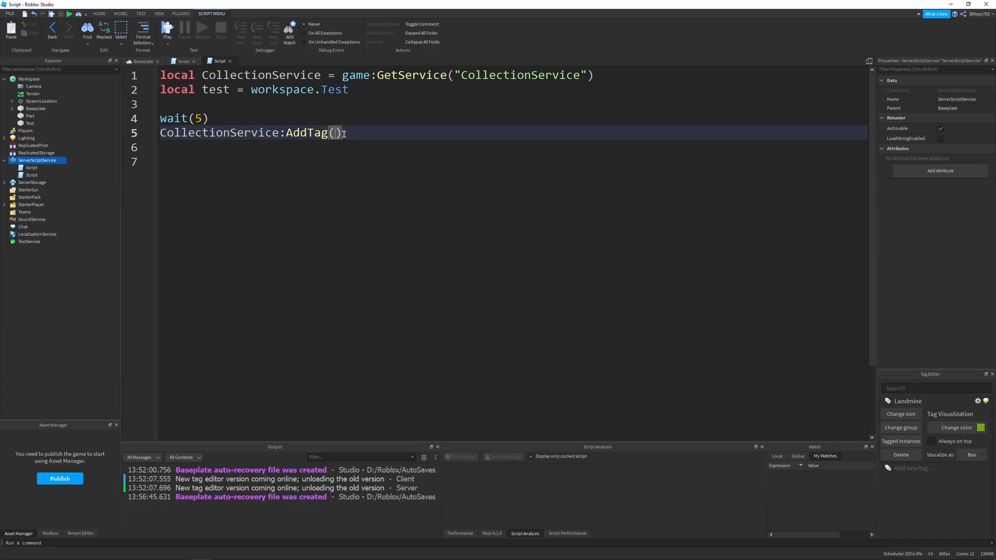
Step: Complete CollectionService:AddTag(test, "Landmine") to tag the Test part
{"action": "double_click", "coordinate": [219, 132]}
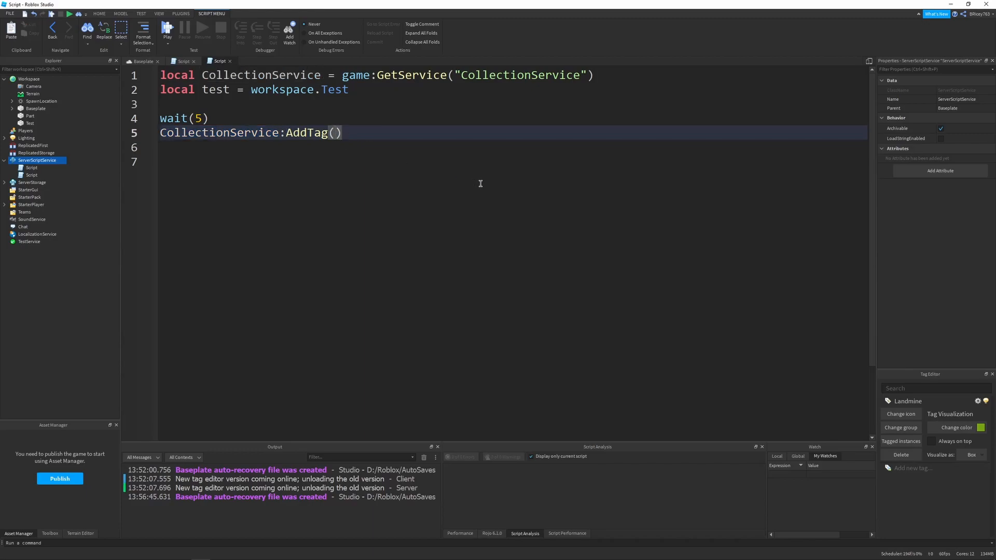
{"action": "mouse_move", "coordinate": [458, 186]}
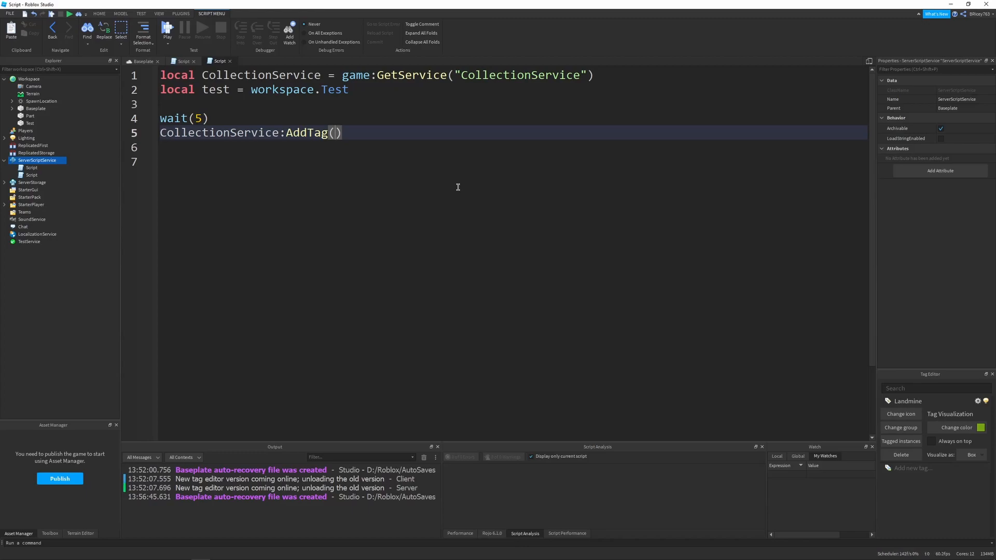
{"action": "type", "text": "test,"}
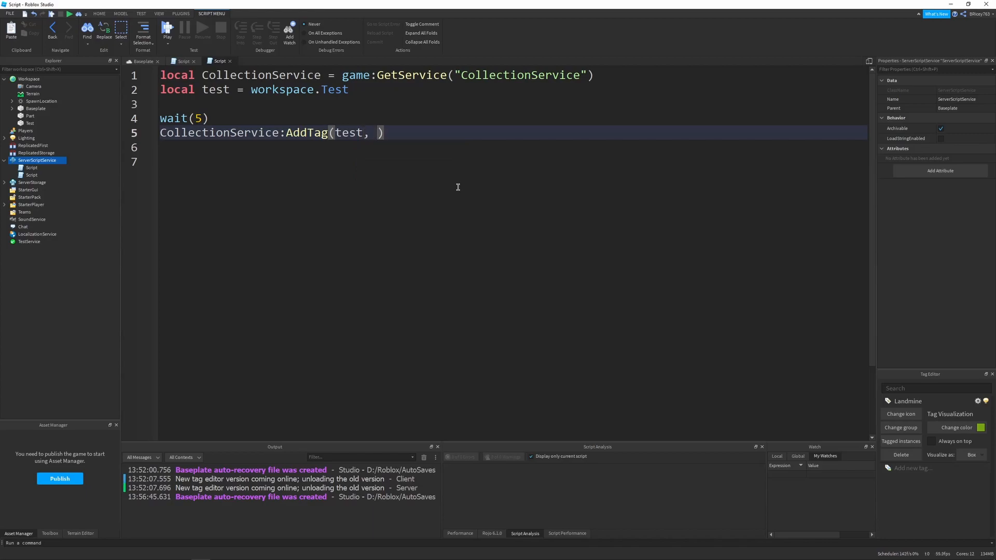
{"action": "type", "text": "\"Landm\""}
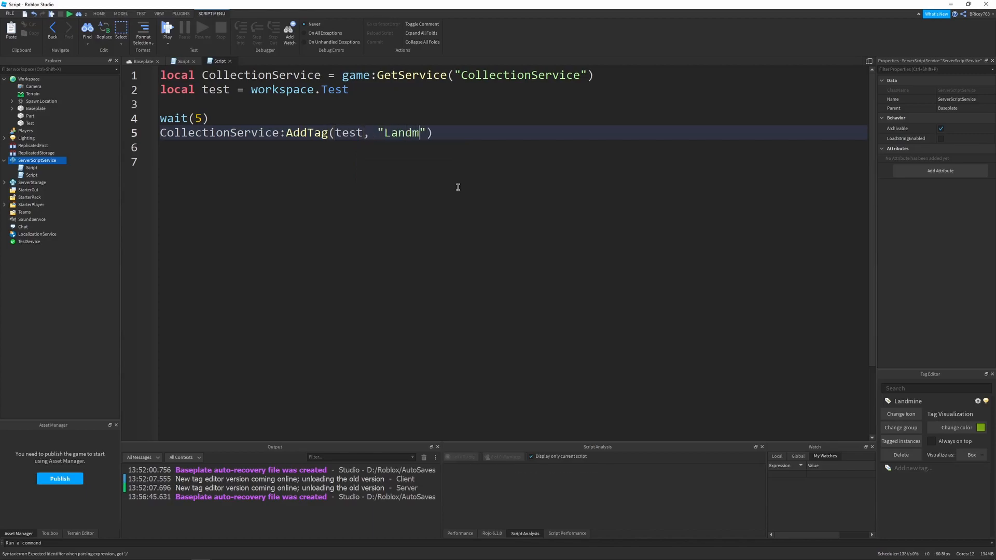
{"action": "type", "text": "ine"}
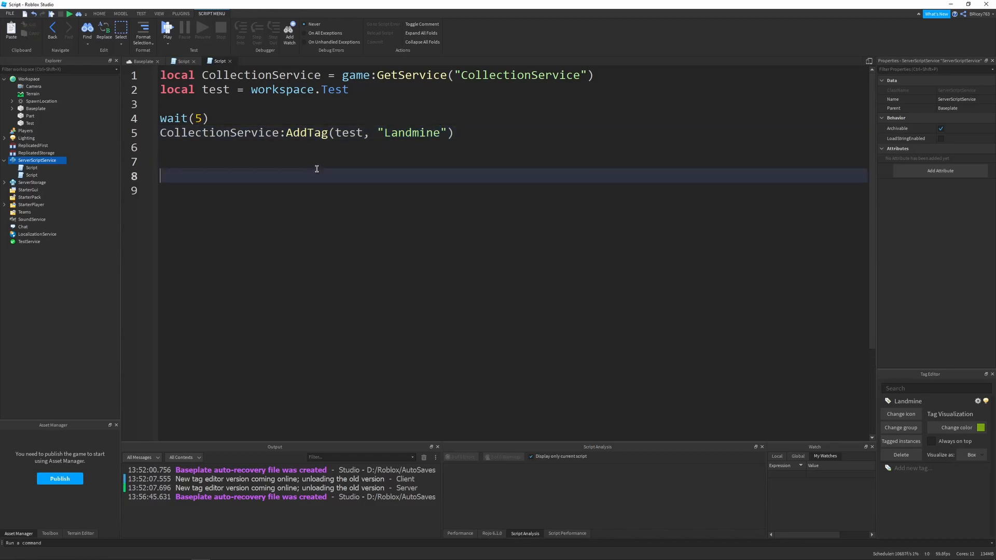
Step: Add wait(5) followed by CollectionService:RemoveTag(test, "Landmine")
{"action": "type", "text": "wait"}
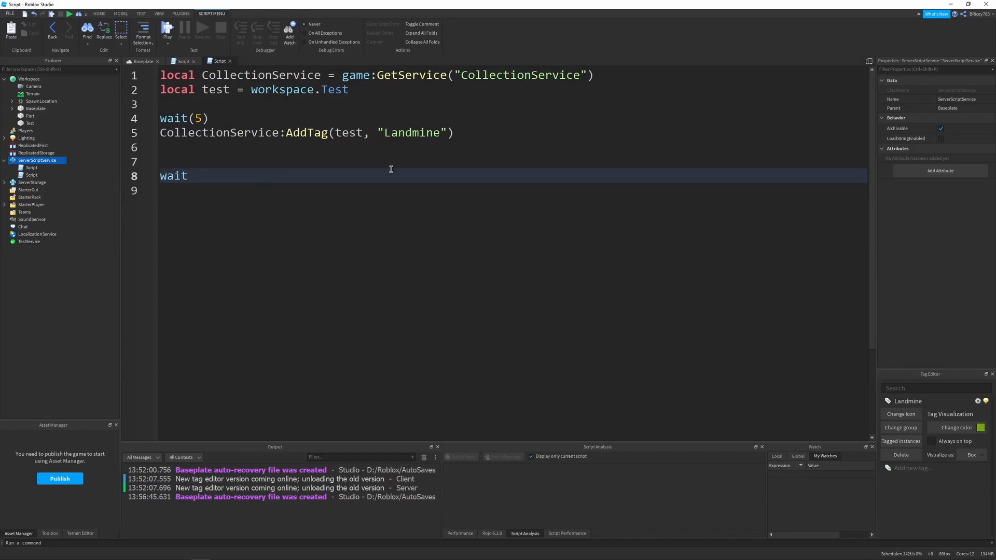
{"action": "type", "text": "()"}
{"action": "type", "text": "C"}
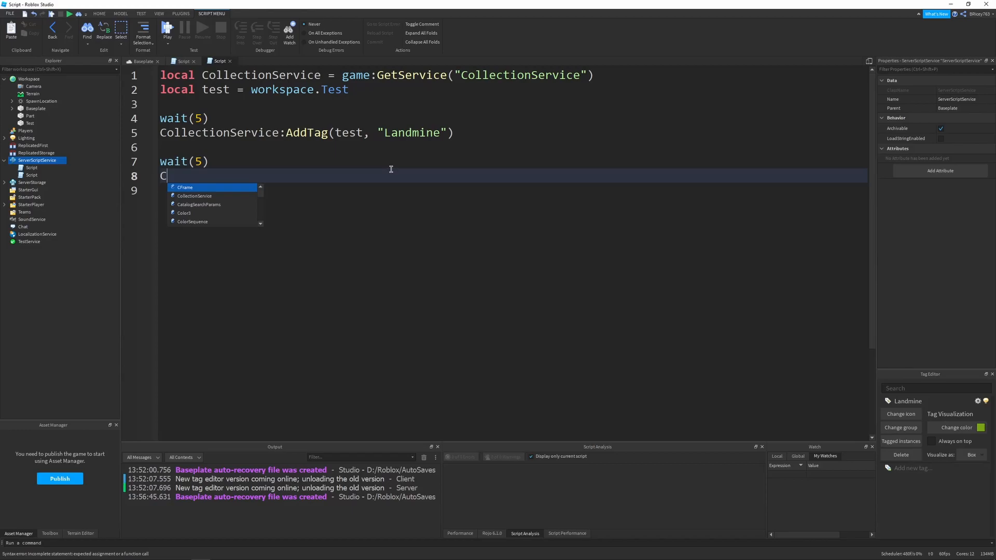
{"action": "type", "text": "ollectionService:RemoveTag(test"}
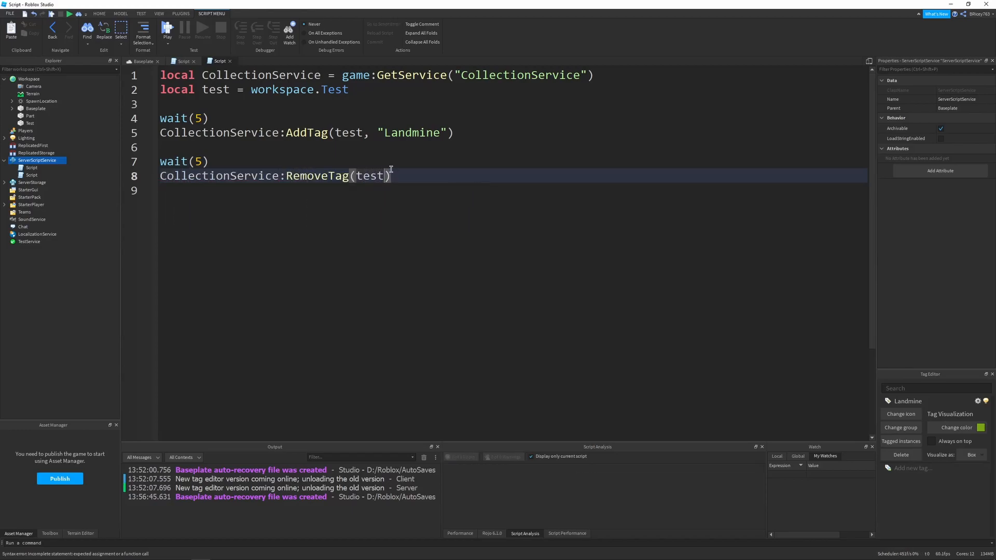
{"action": "type", "text": ", \"Landm\""}
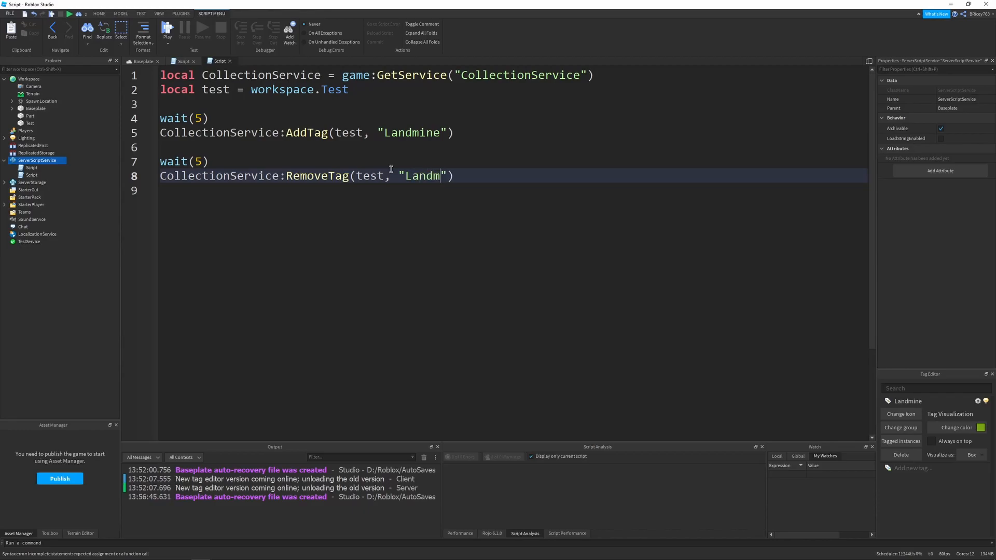
{"action": "type", "text": "ine"}
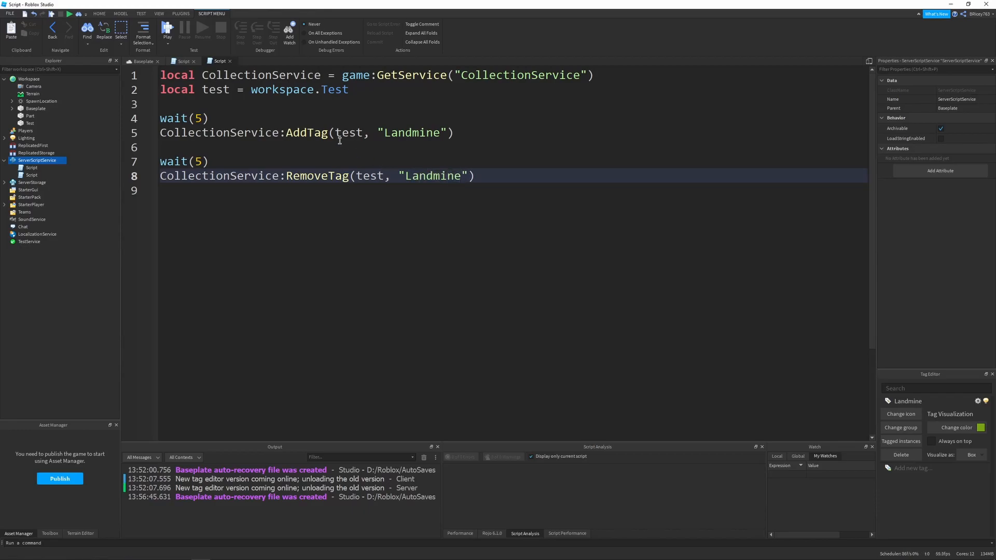
{"action": "double_click", "coordinate": [349, 133]}
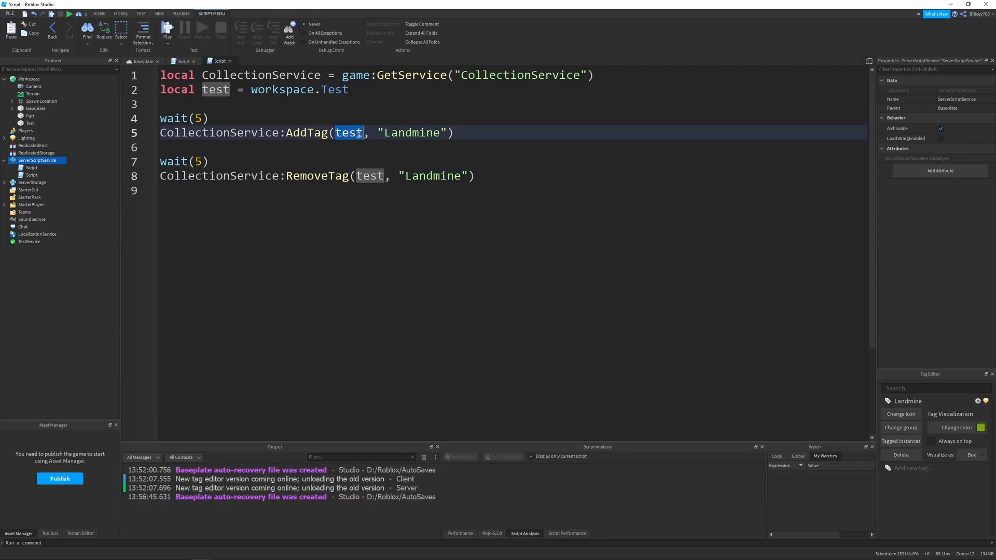
Step: Playtest the tag scripts, then stop and return to the Baseplate viewport
{"action": "left_click", "coordinate": [167, 28]}
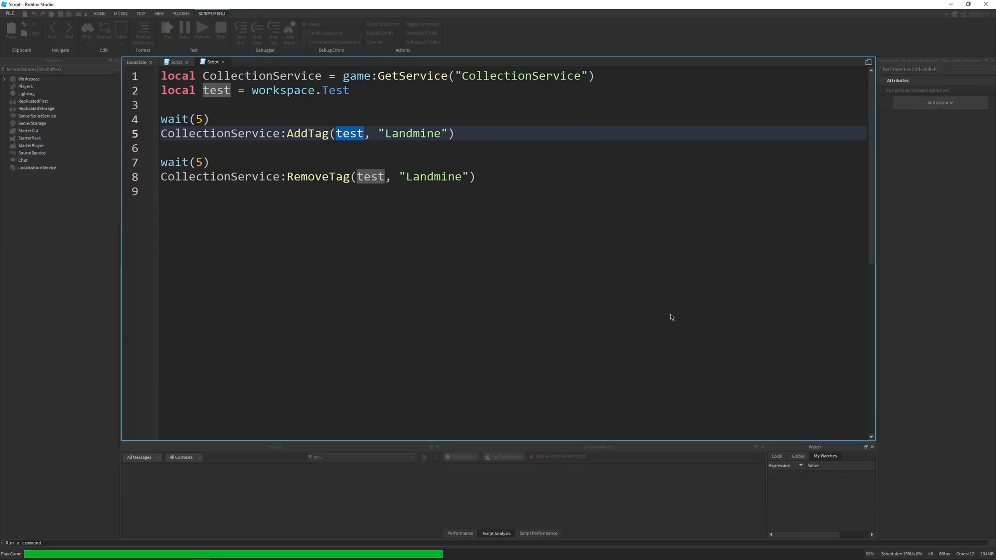
{"action": "left_click", "coordinate": [136, 61]}
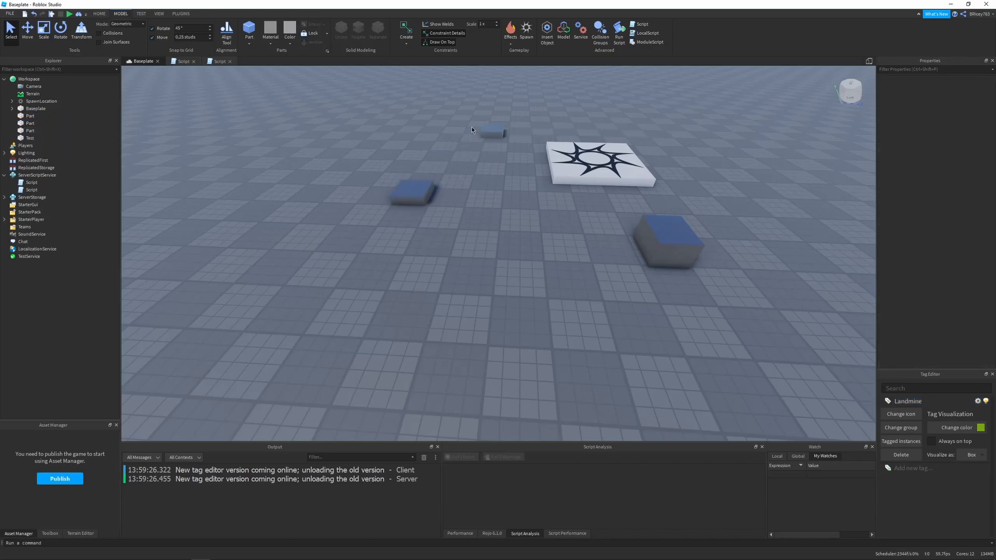
Step: Select a tagged landmine part and duplicate it onto a new baseplate spot
{"action": "left_click", "coordinate": [638, 120]}
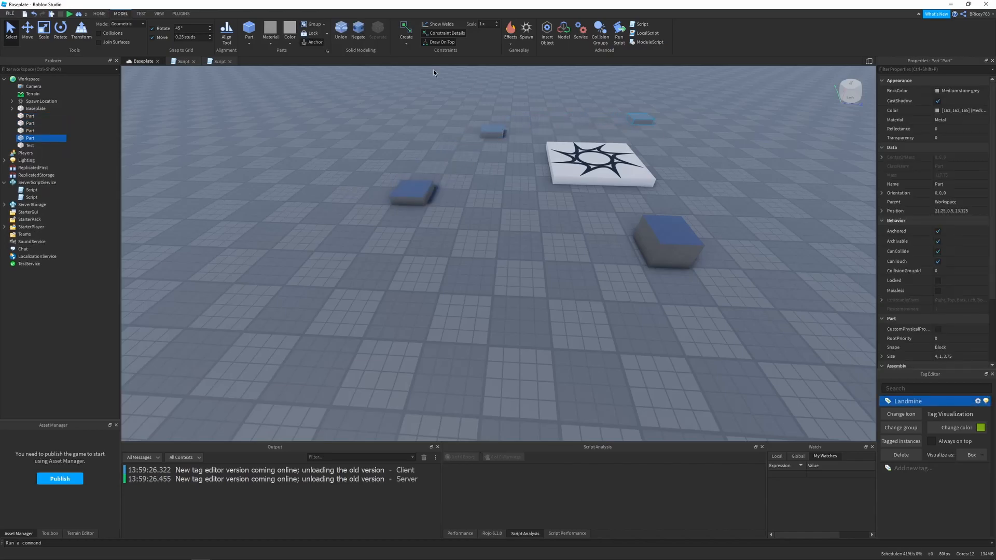
{"action": "left_click", "coordinate": [70, 14]}
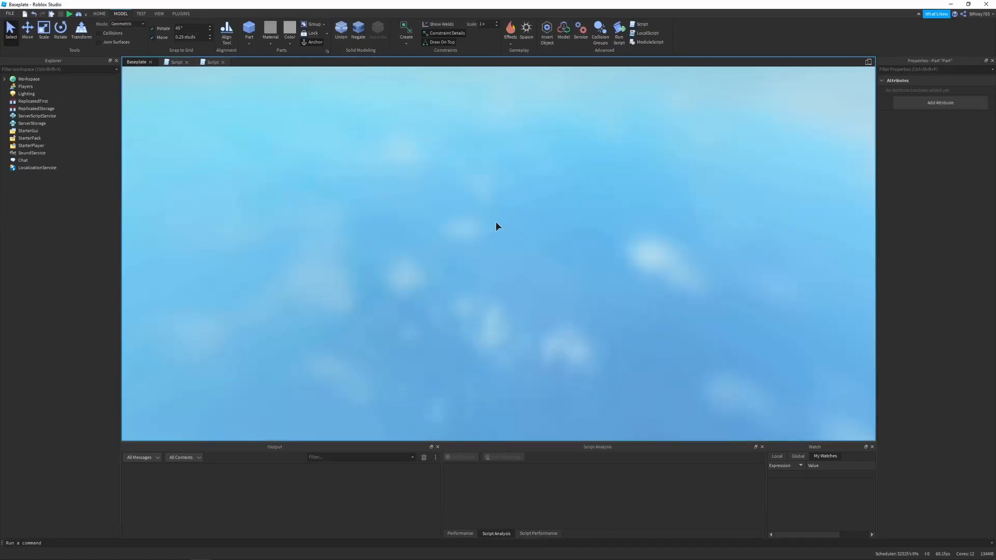
{"action": "left_click", "coordinate": [71, 13]}
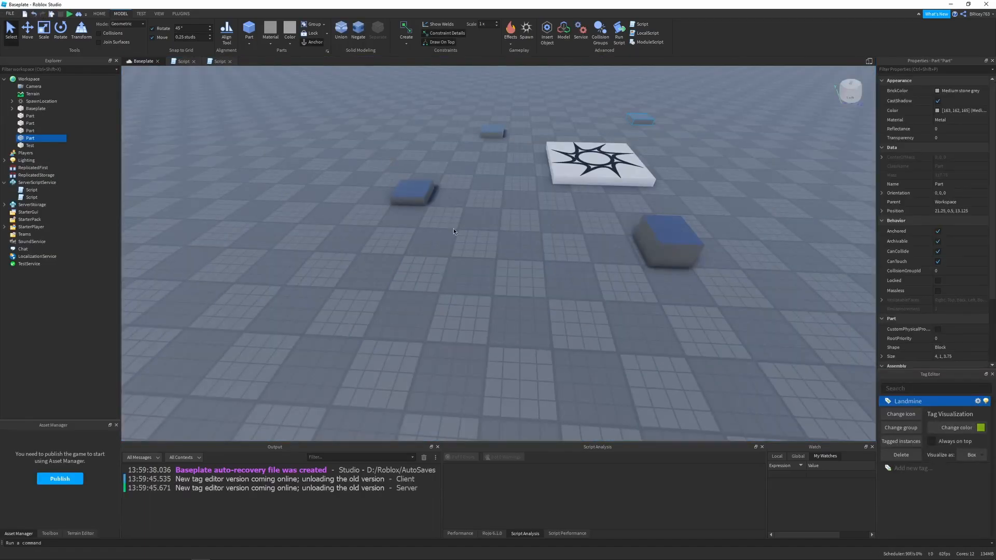
{"action": "mouse_move", "coordinate": [563, 292]}
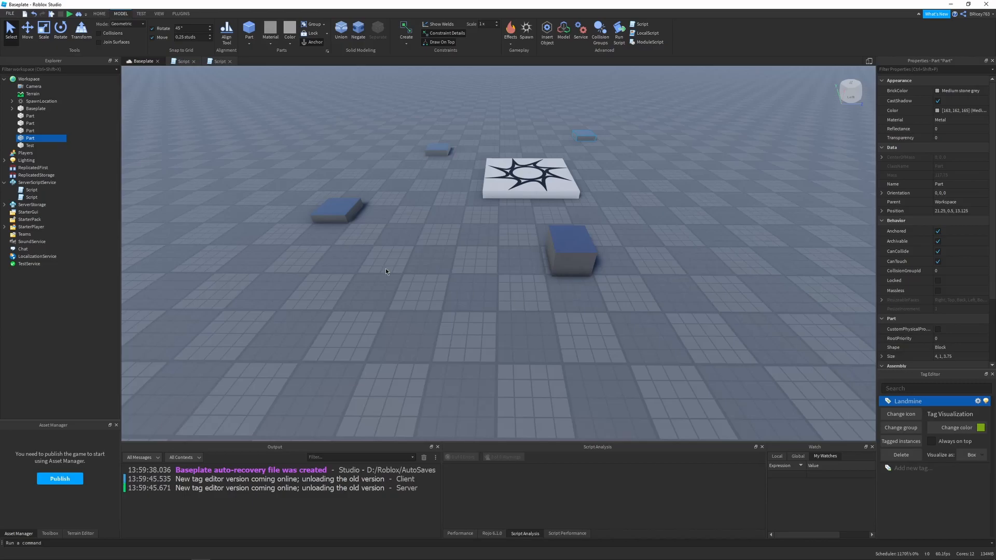
{"action": "mouse_move", "coordinate": [291, 277]}
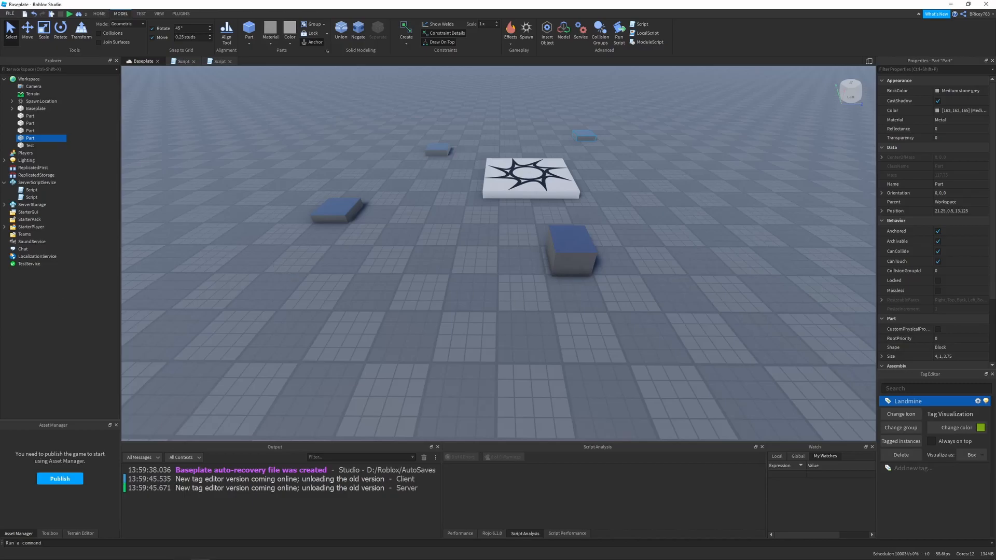
{"action": "left_click", "coordinate": [469, 318]}
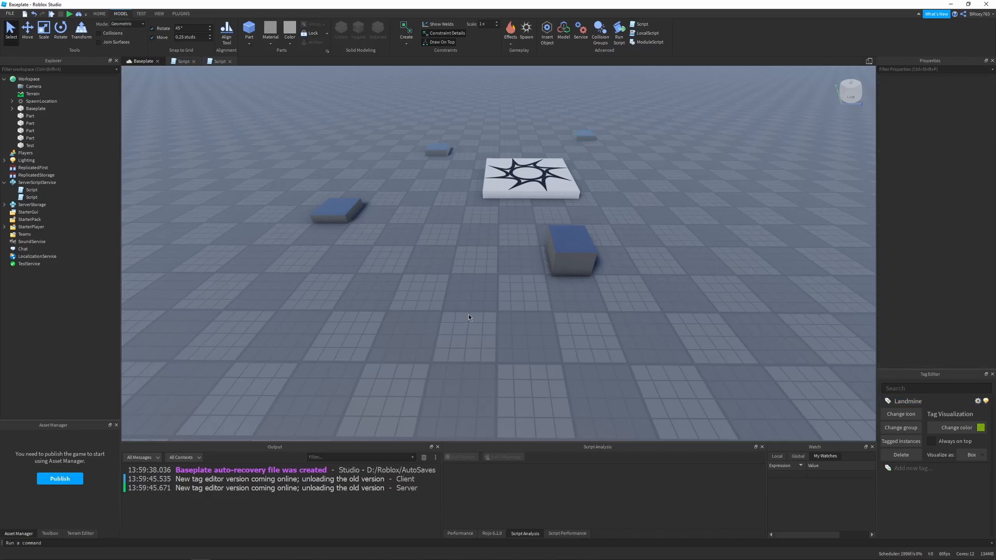
{"action": "mouse_move", "coordinate": [466, 309]}
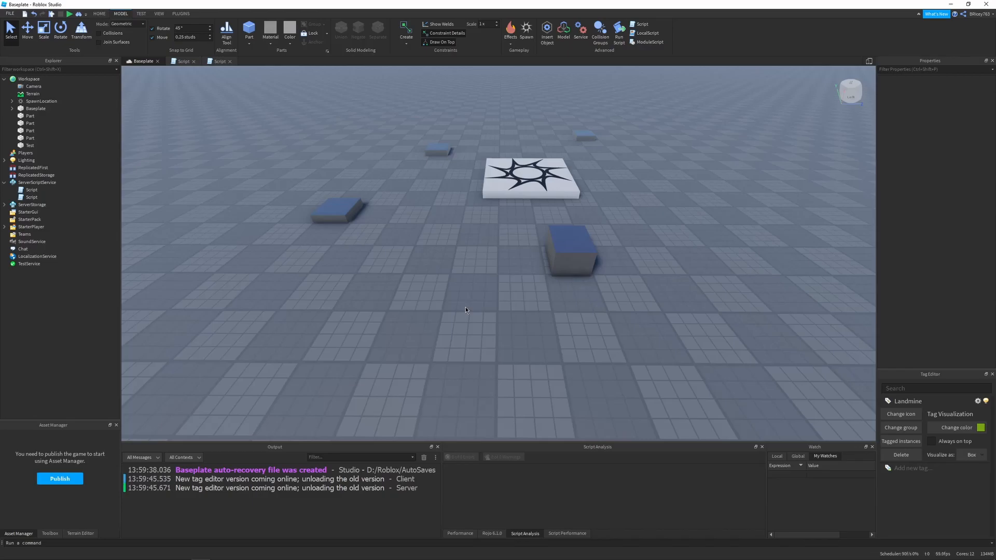
{"action": "mouse_move", "coordinate": [460, 282]}
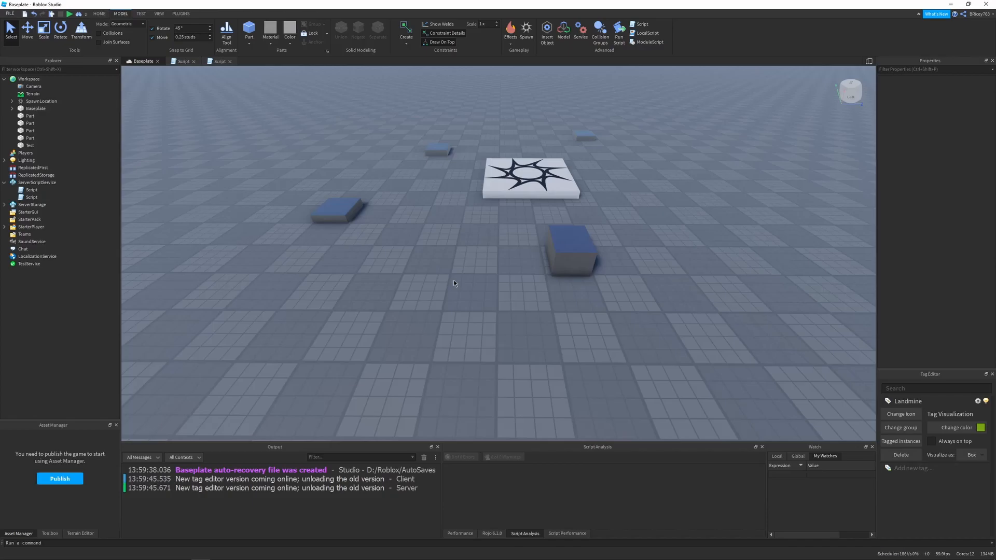
{"action": "mouse_move", "coordinate": [481, 324]}
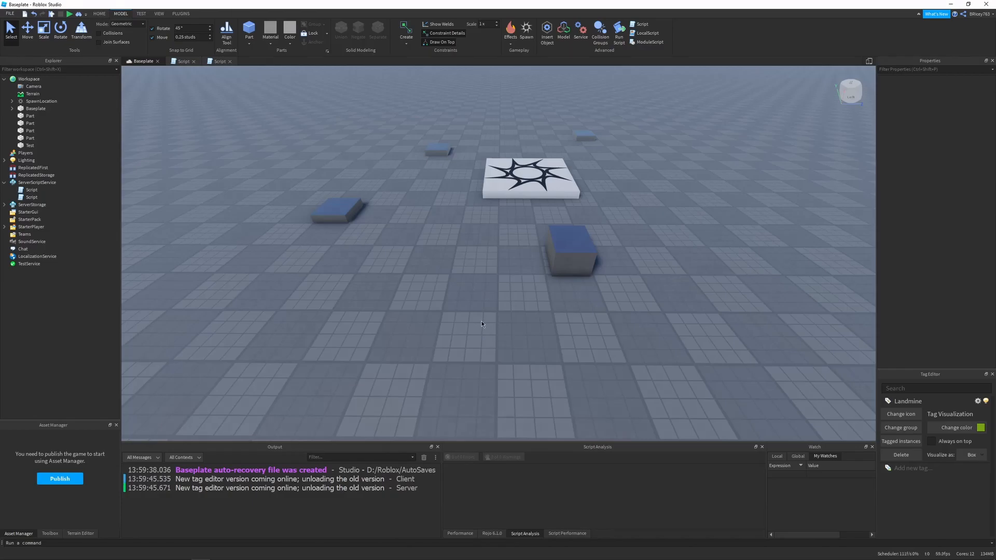